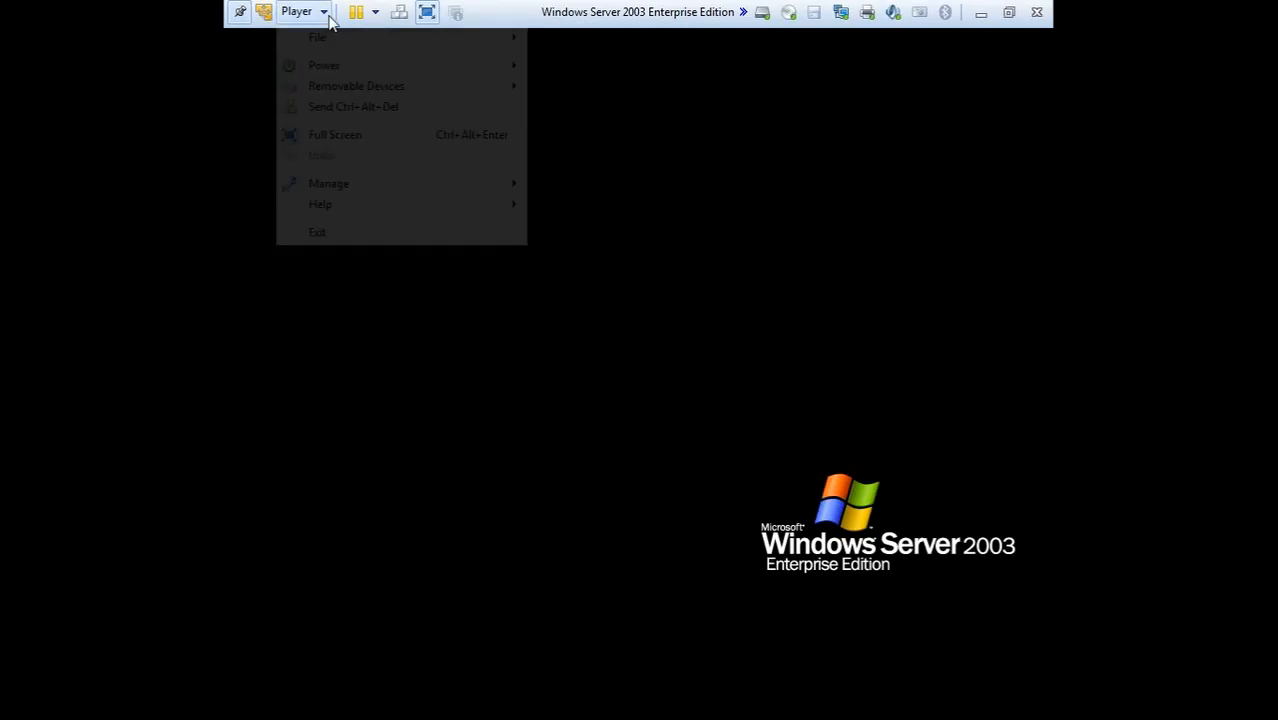
# Unlock the server session as Administrator and enter /n in the command field.
pyautogui.click(468, 298)
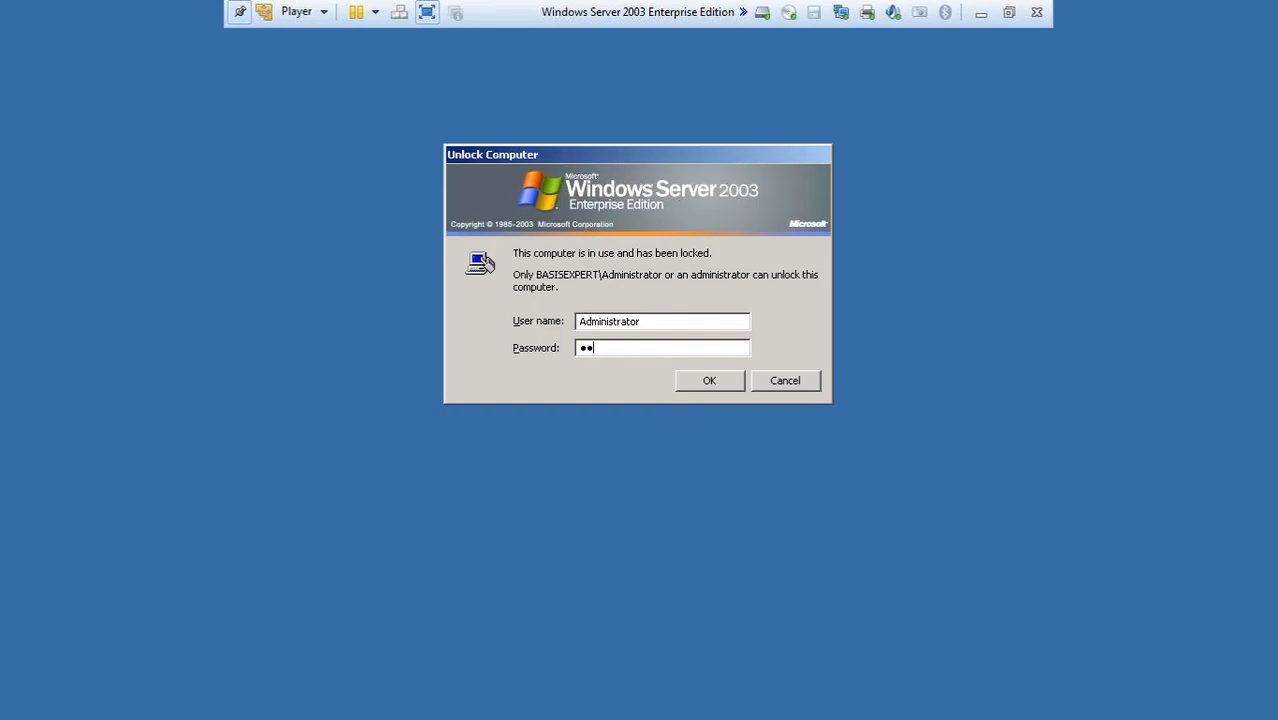
pyautogui.click(708, 380)
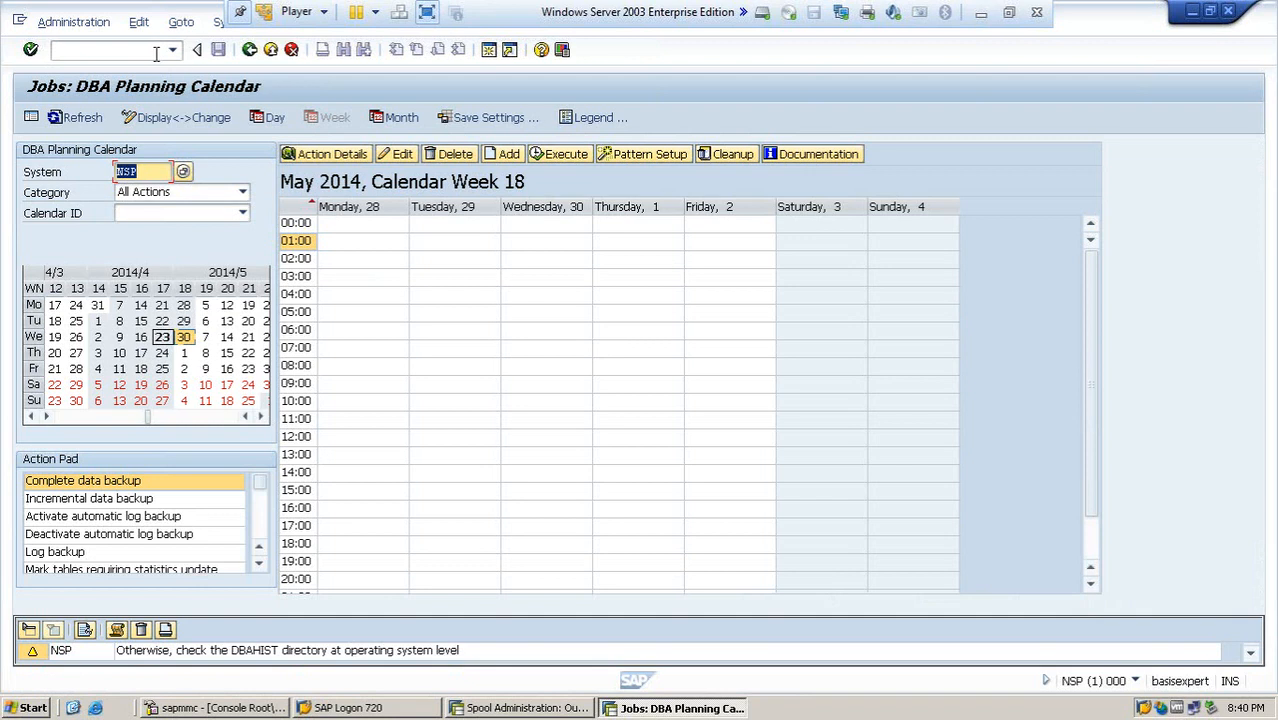
pyautogui.write('/n\\')
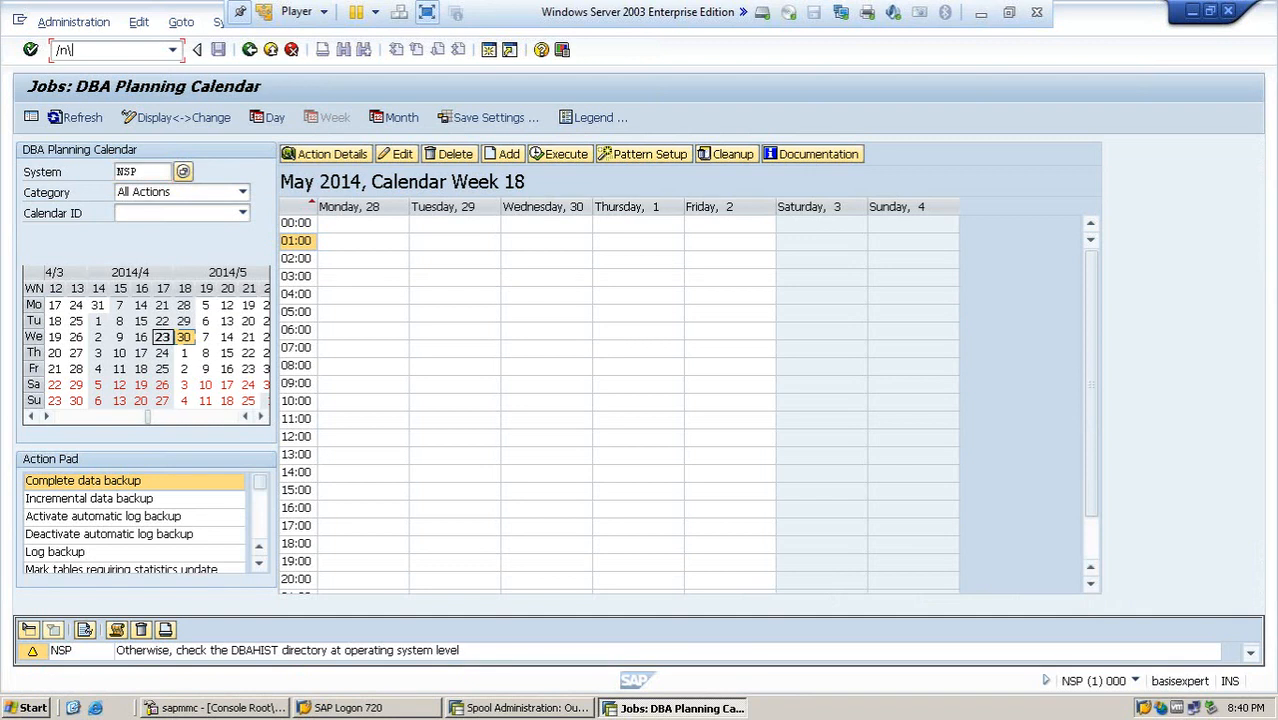
# Run transaction SPAD and show Configuration > Output devices, listing LP01.
pyautogui.press('Enter')
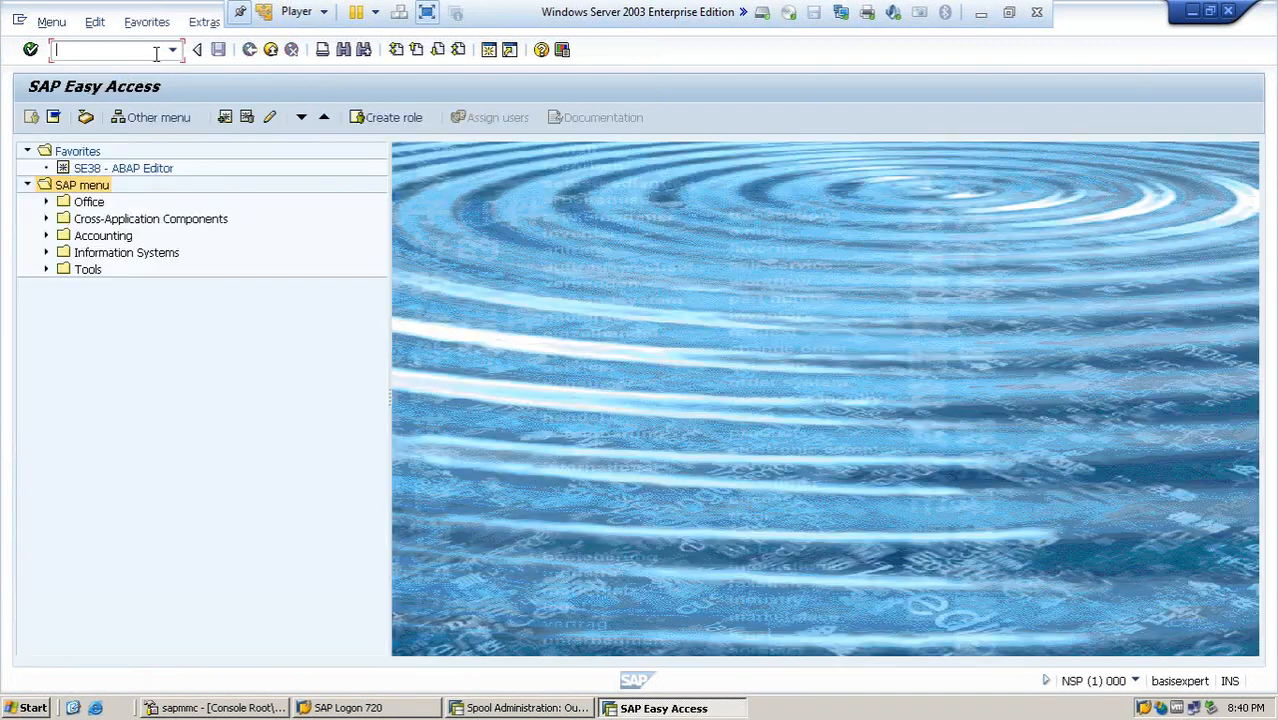
pyautogui.write('spad')
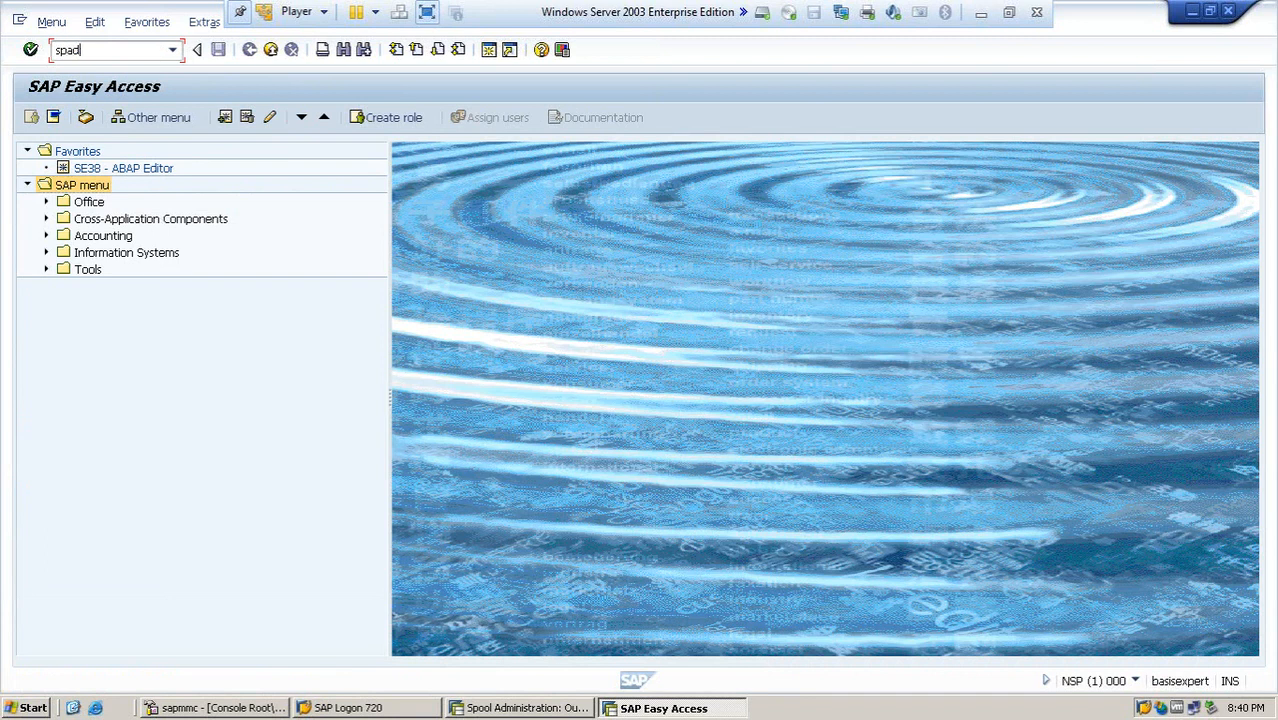
pyautogui.press('Enter')
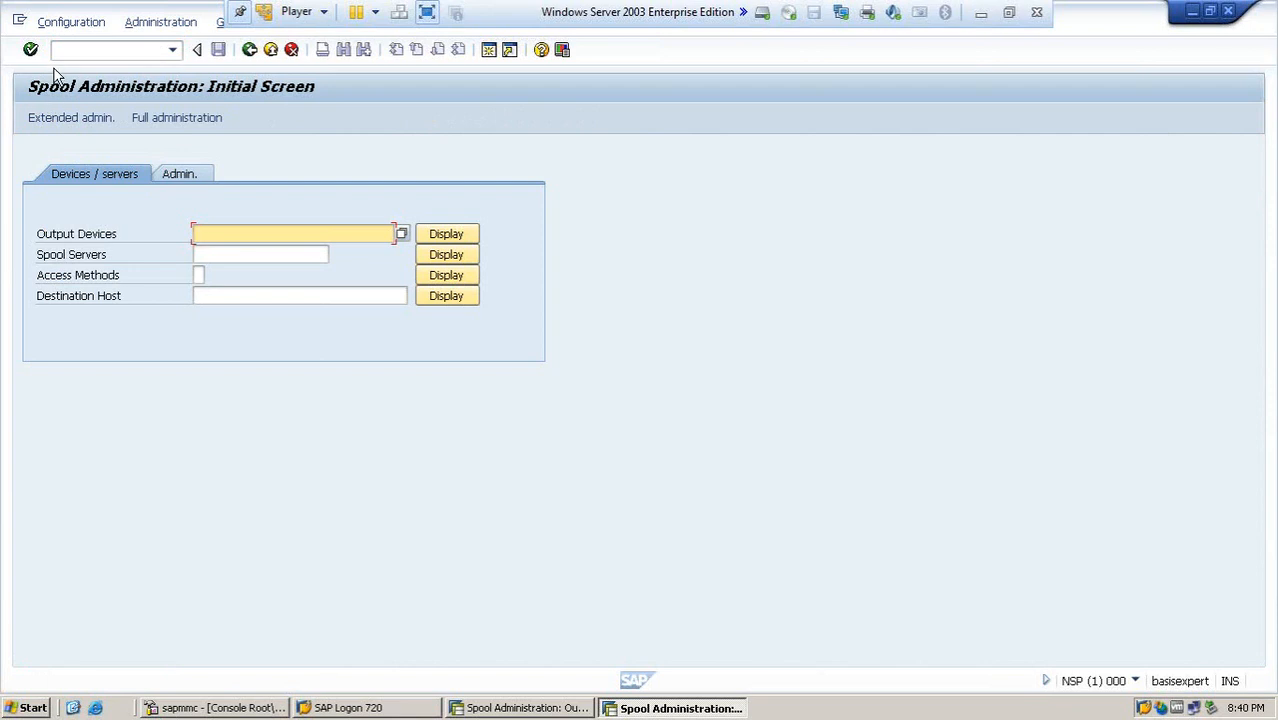
pyautogui.moveTo(74, 22)
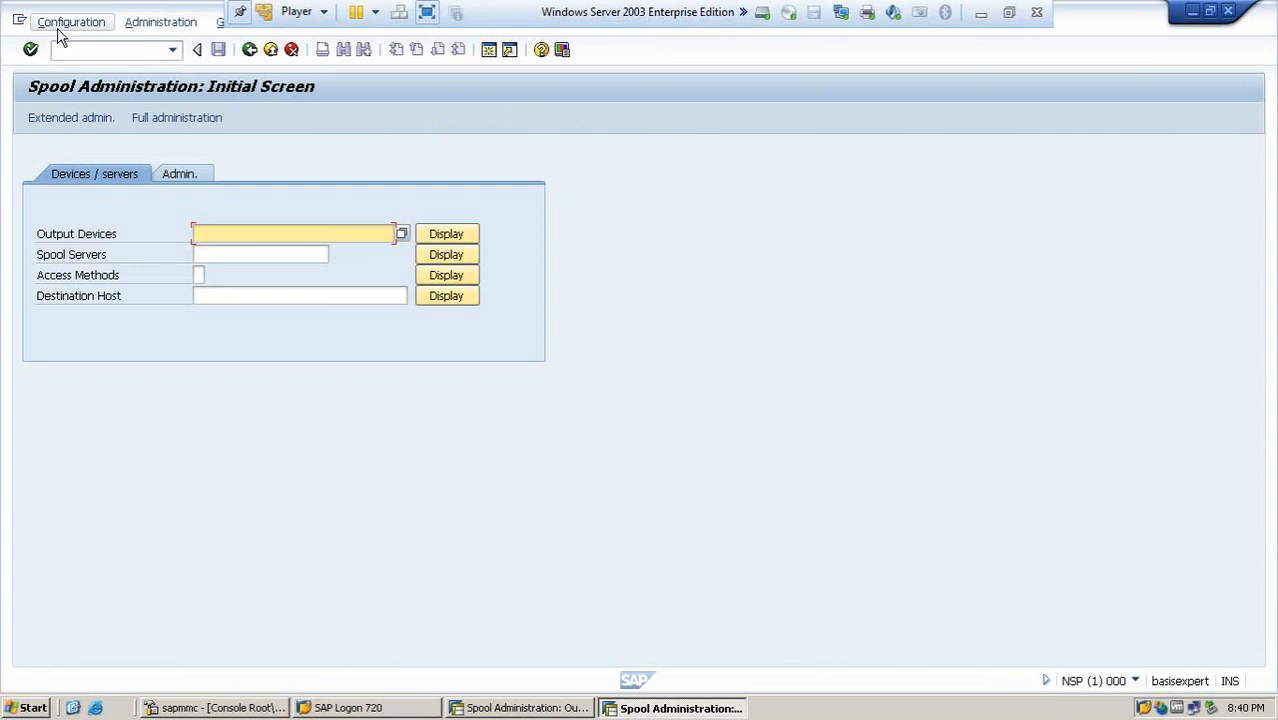
pyautogui.click(72, 22)
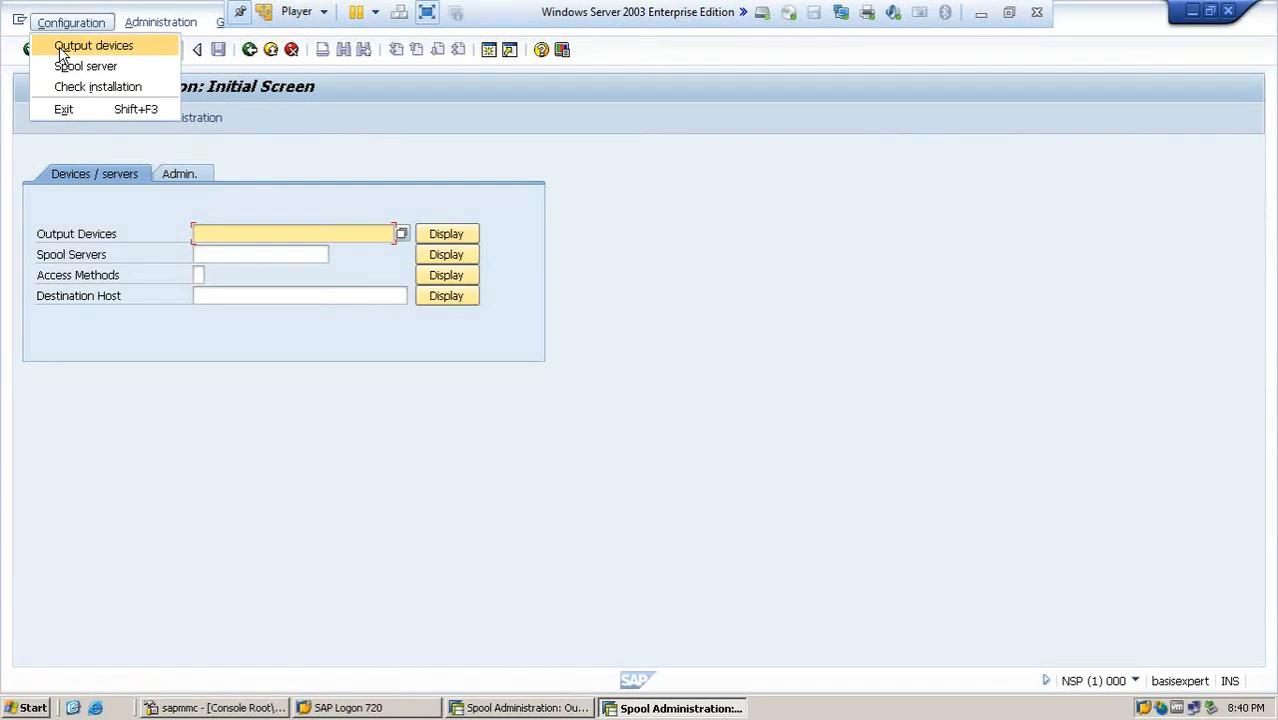
pyautogui.click(96, 44)
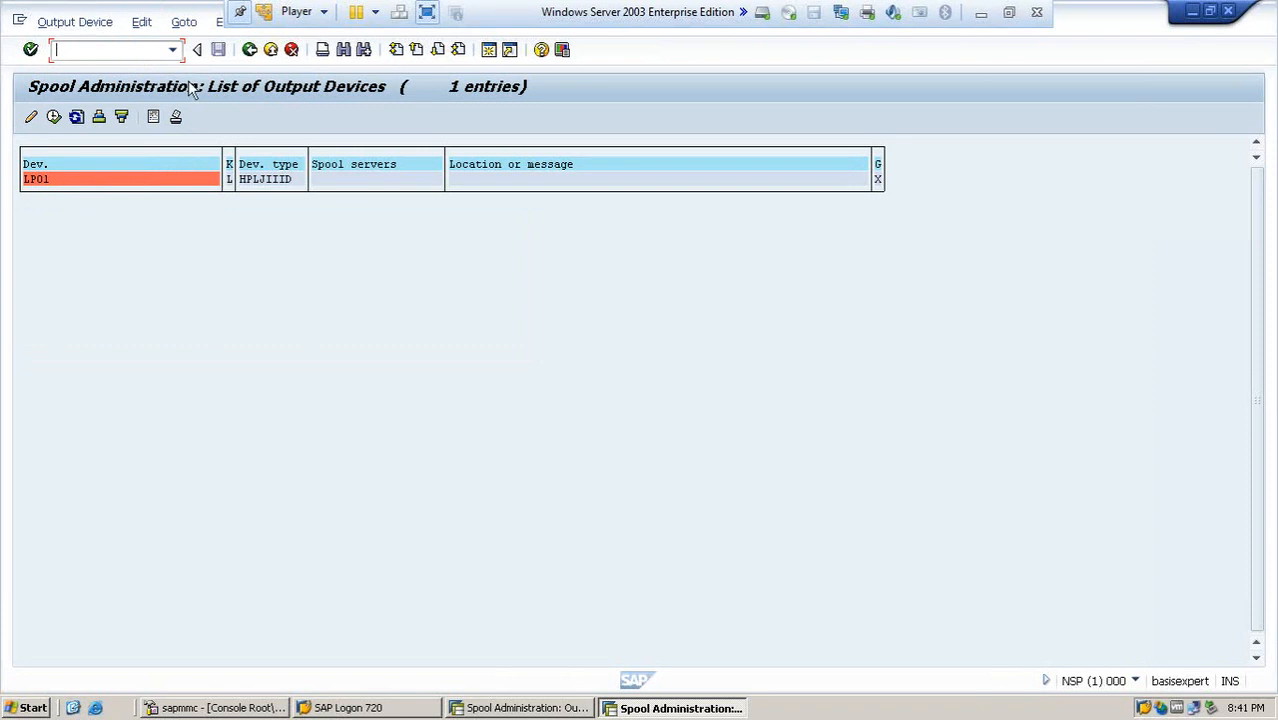
pyautogui.moveTo(186, 50)
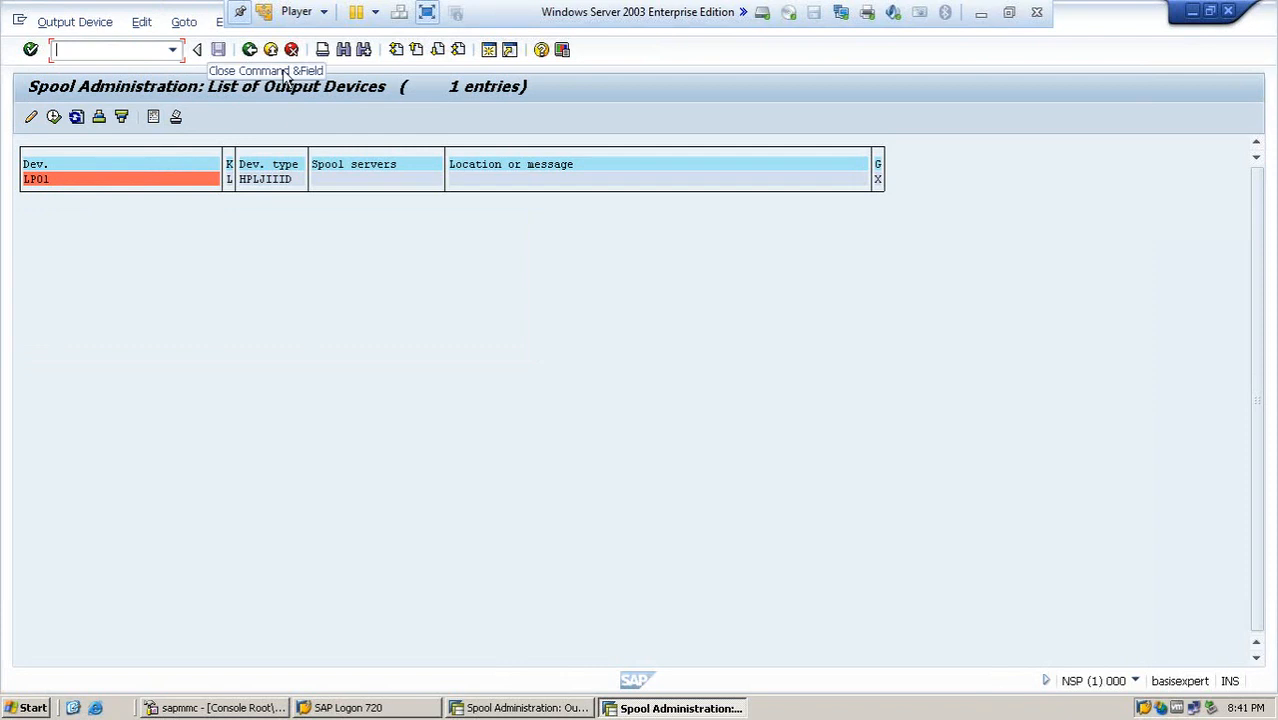
# Switch the device list to change mode and choose Output Device > Create.
pyautogui.click(72, 20)
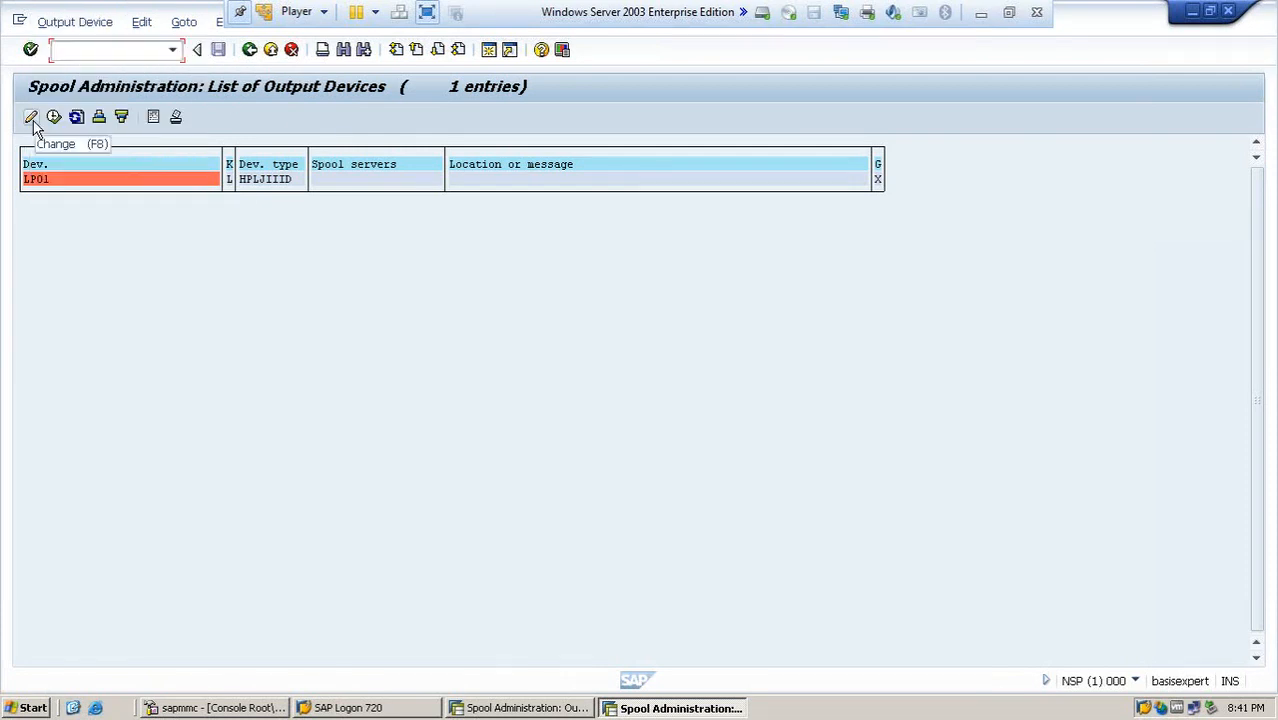
pyautogui.click(32, 116)
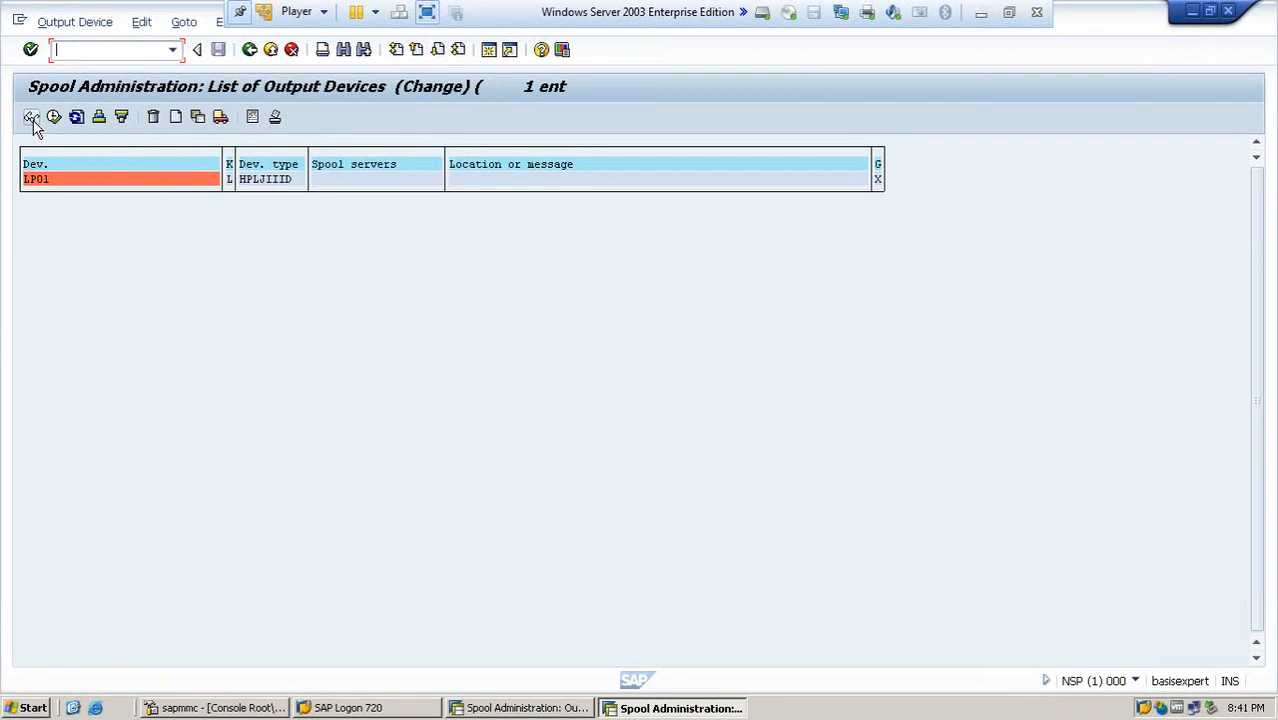
pyautogui.click(72, 20)
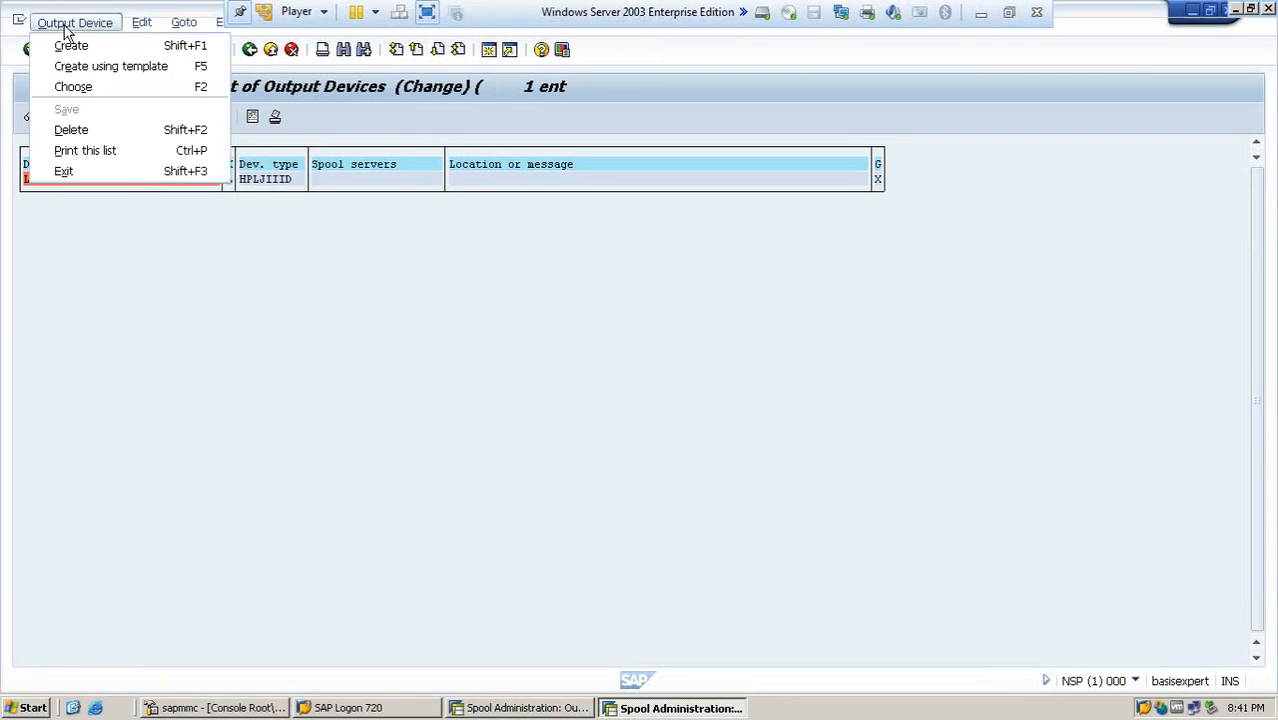
pyautogui.moveTo(72, 44)
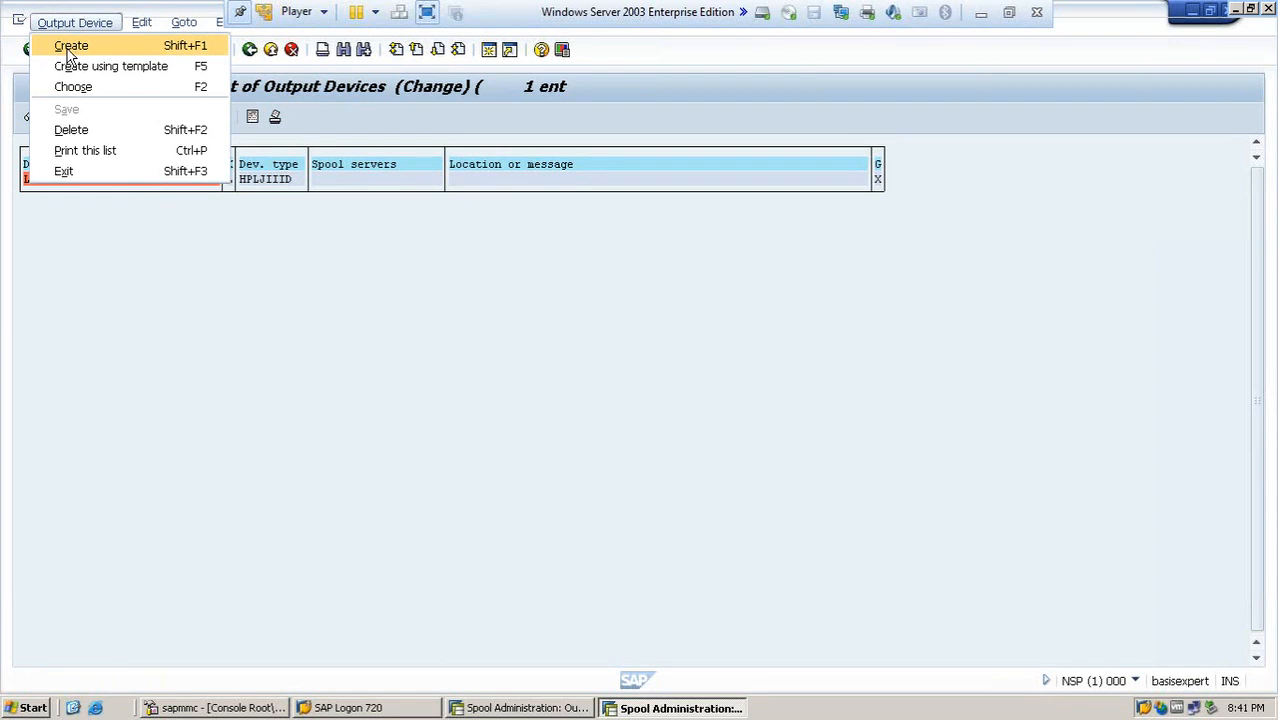
pyautogui.click(70, 44)
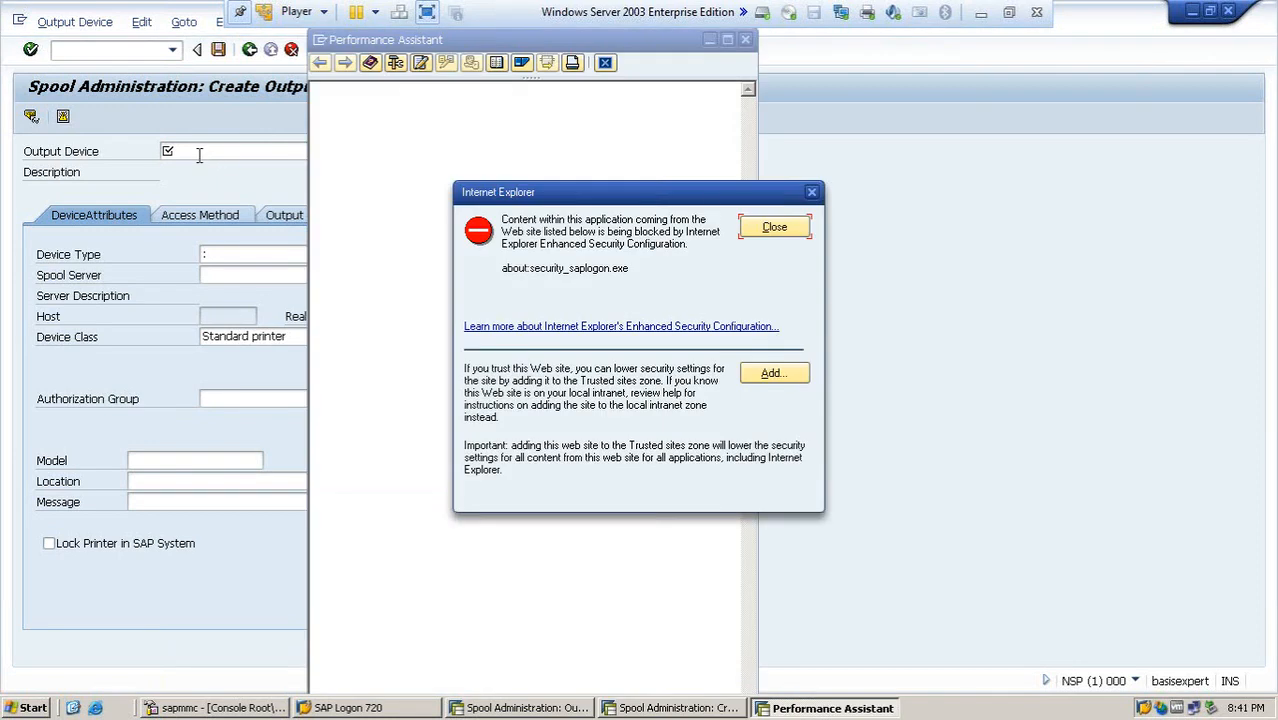
# Dismiss the security warning and close the Performance Assistant help window.
pyautogui.click(774, 226)
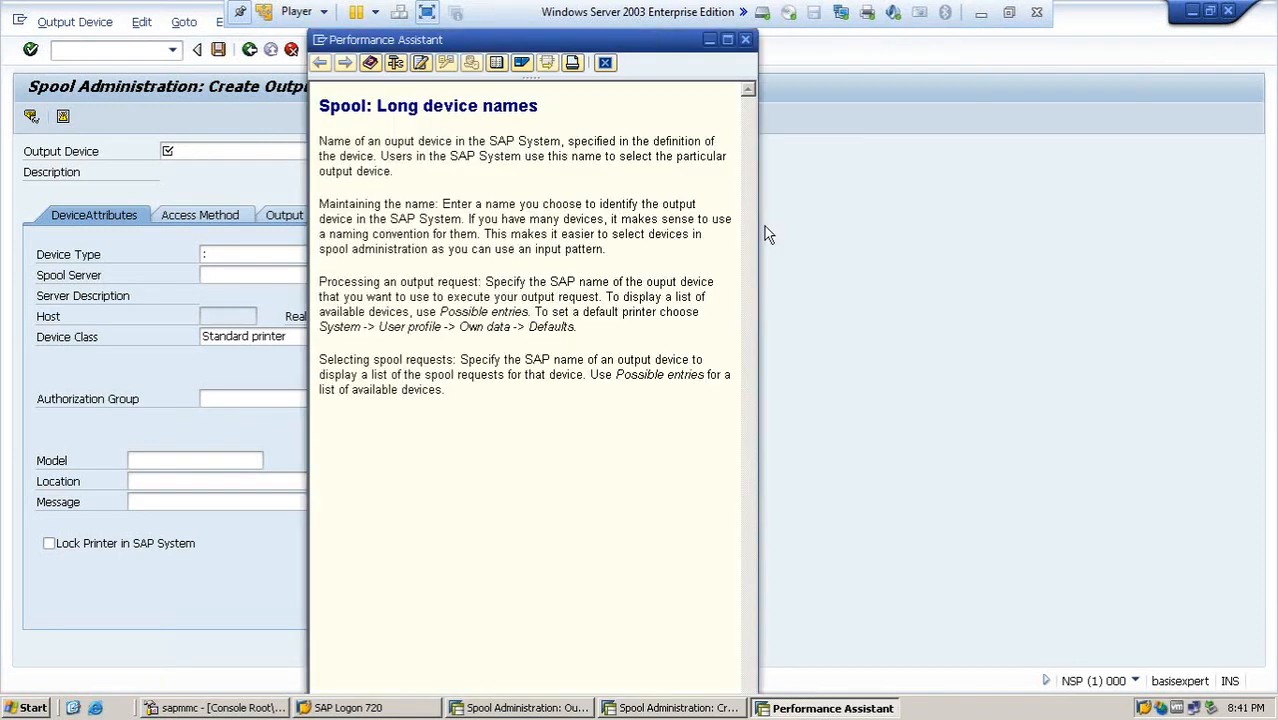
pyautogui.moveTo(592, 268)
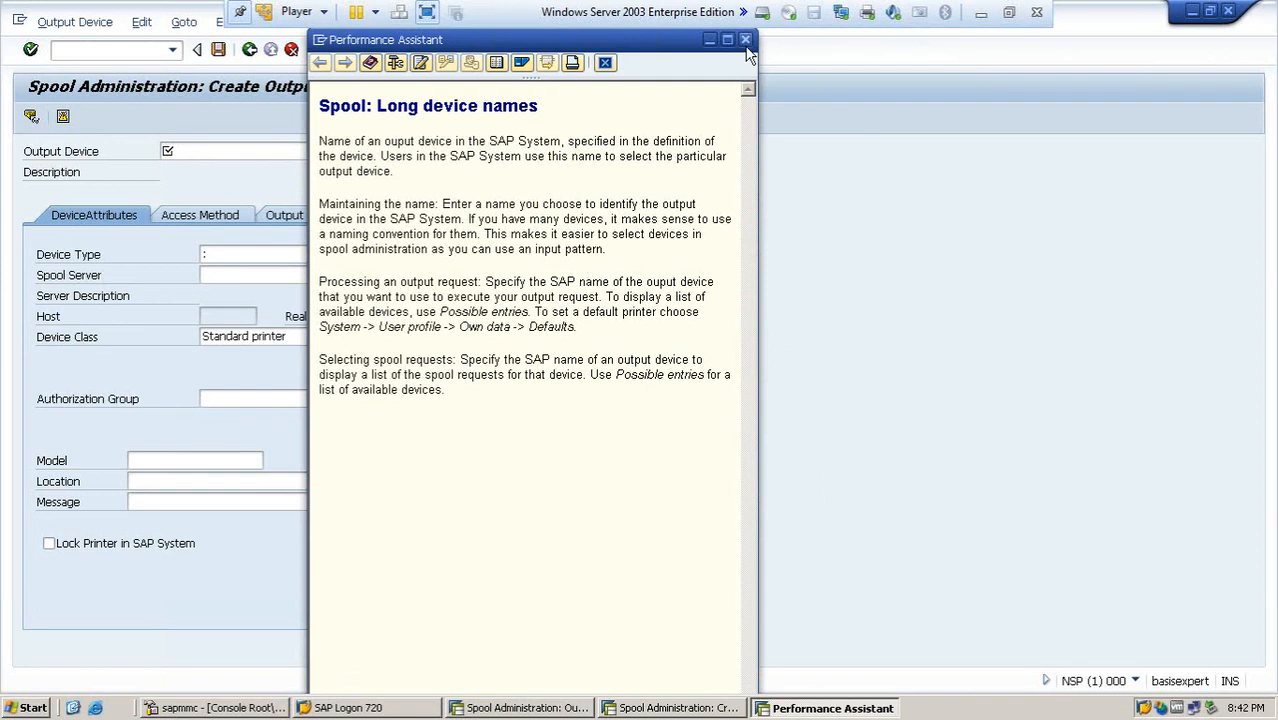
pyautogui.click(744, 38)
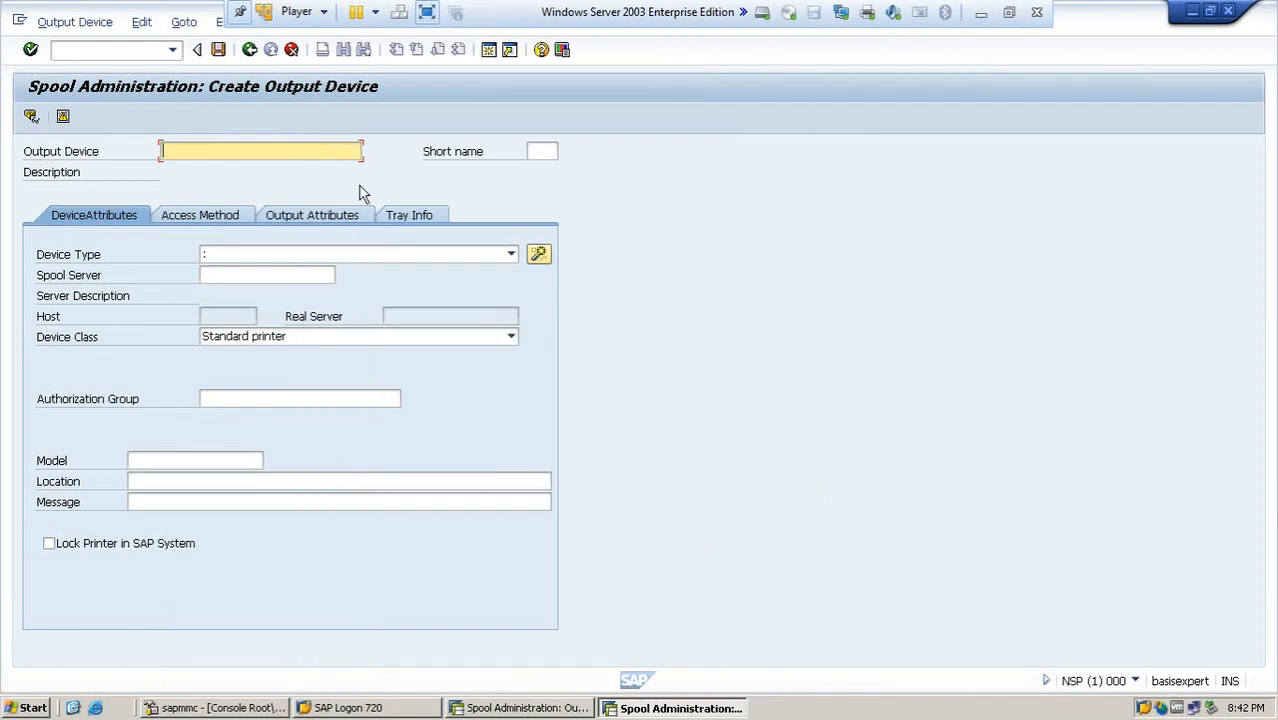
# Name the device EPSON and choose device type HP4350 : HP LJ 4350dtnsl.
pyautogui.click(258, 152)
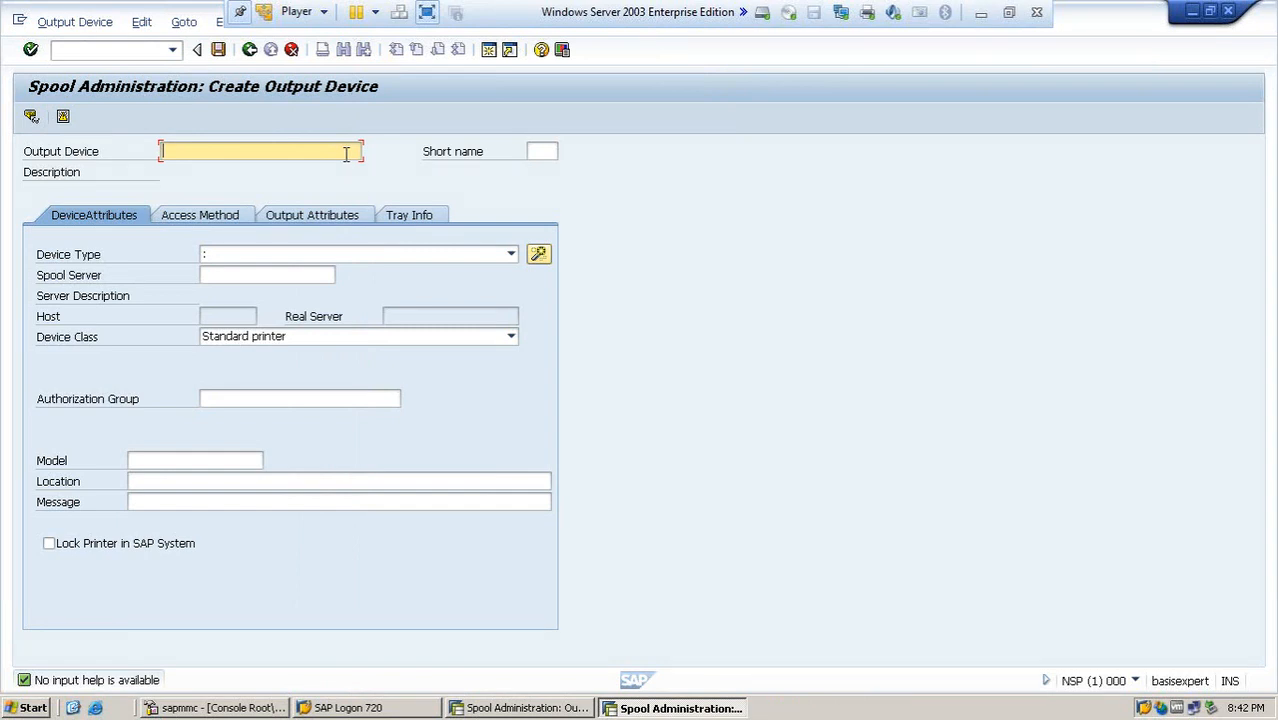
pyautogui.moveTo(472, 230)
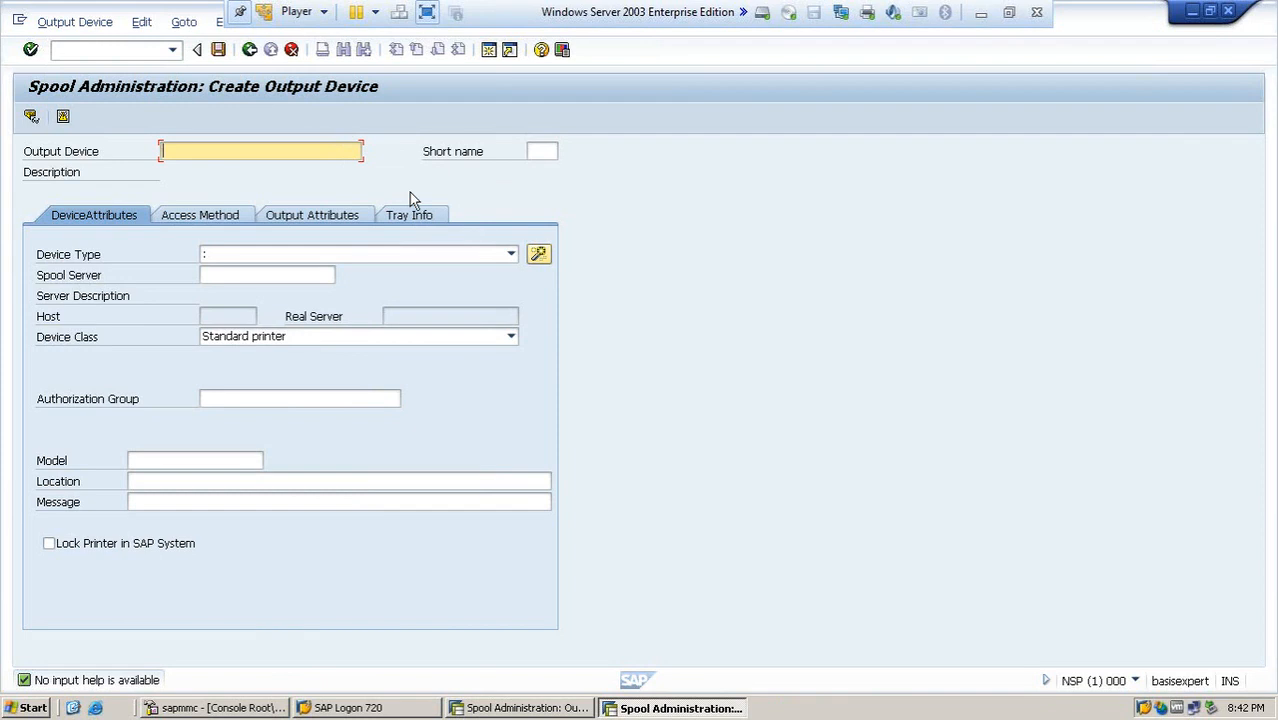
pyautogui.write('EPSON')
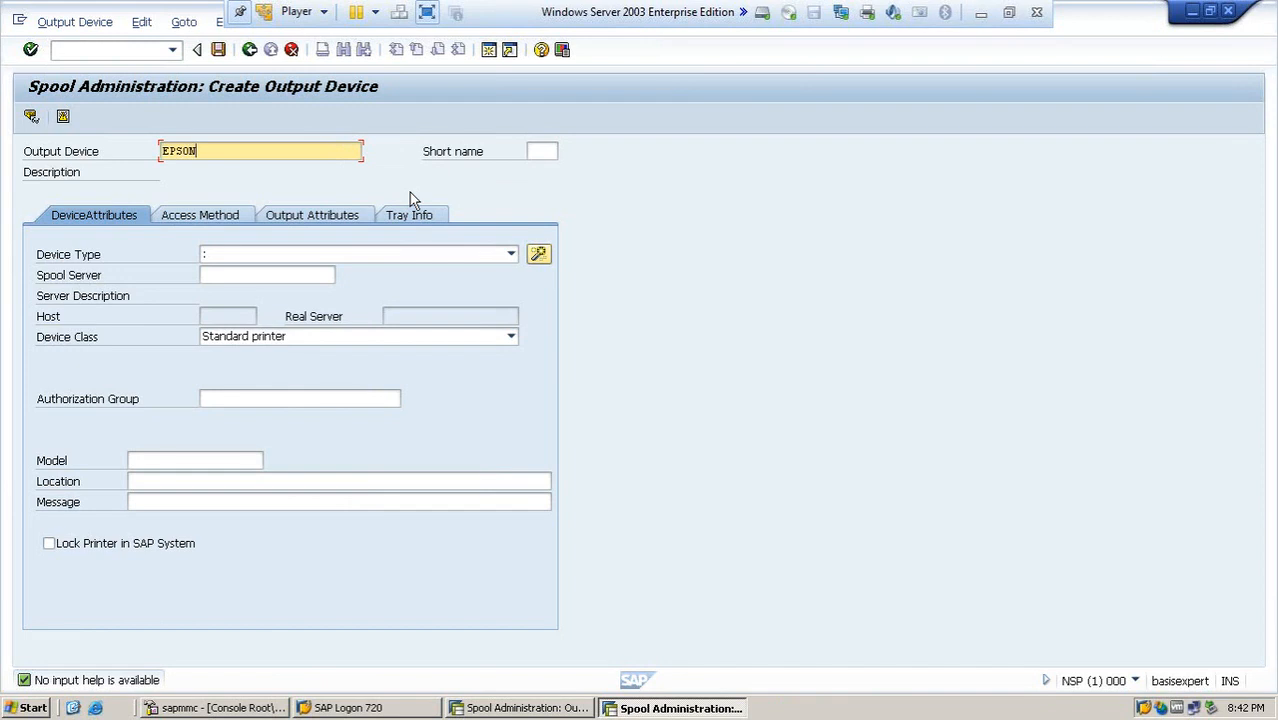
pyautogui.moveTo(244, 262)
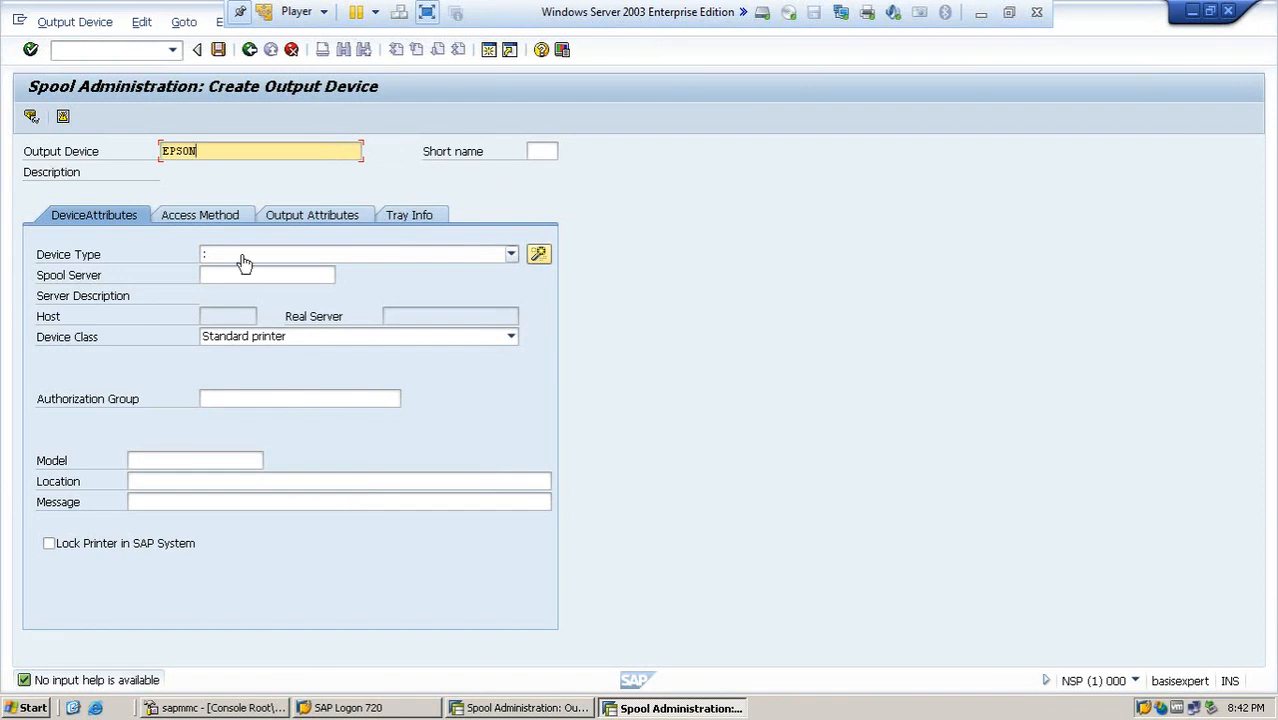
pyautogui.click(510, 254)
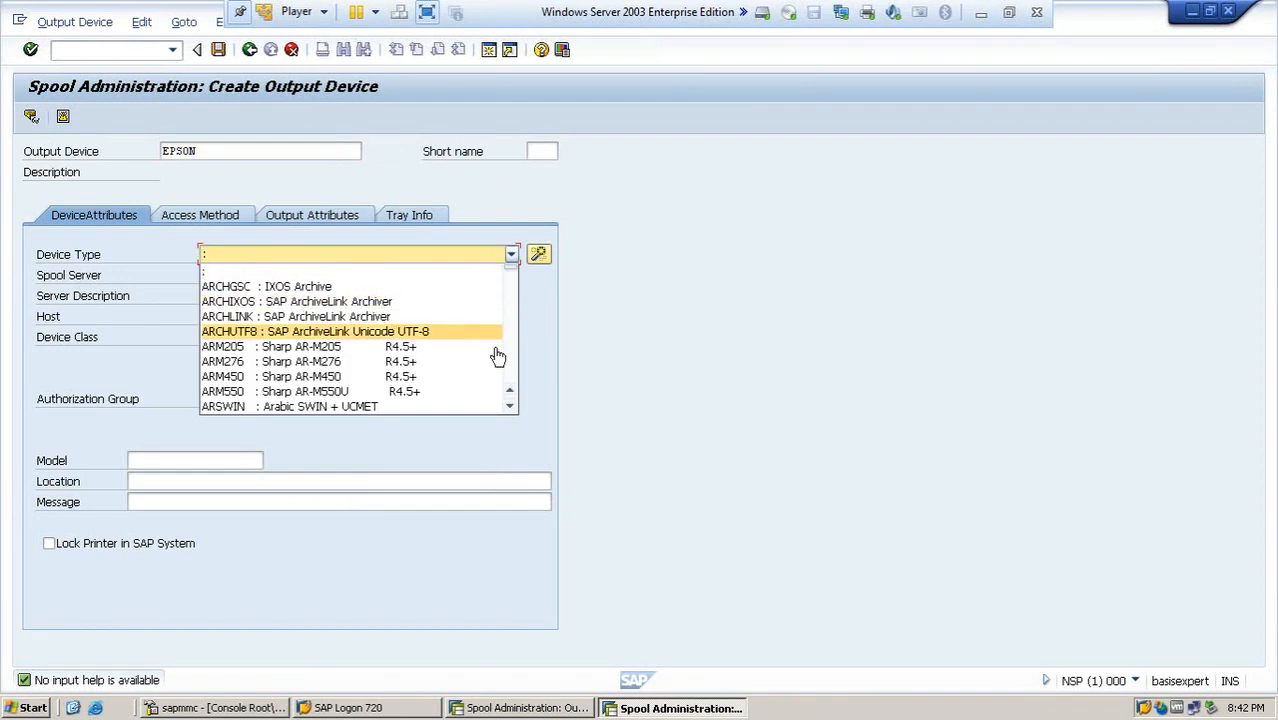
pyautogui.scroll(-3)
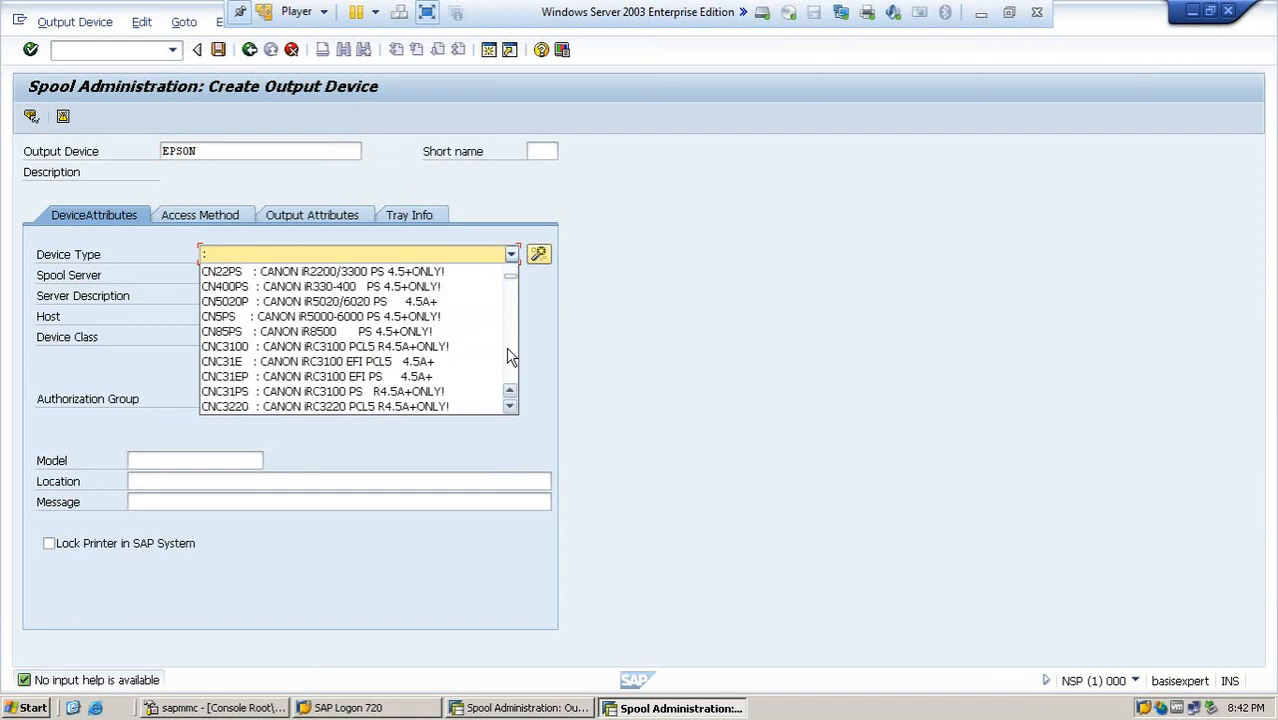
pyautogui.scroll(-3)
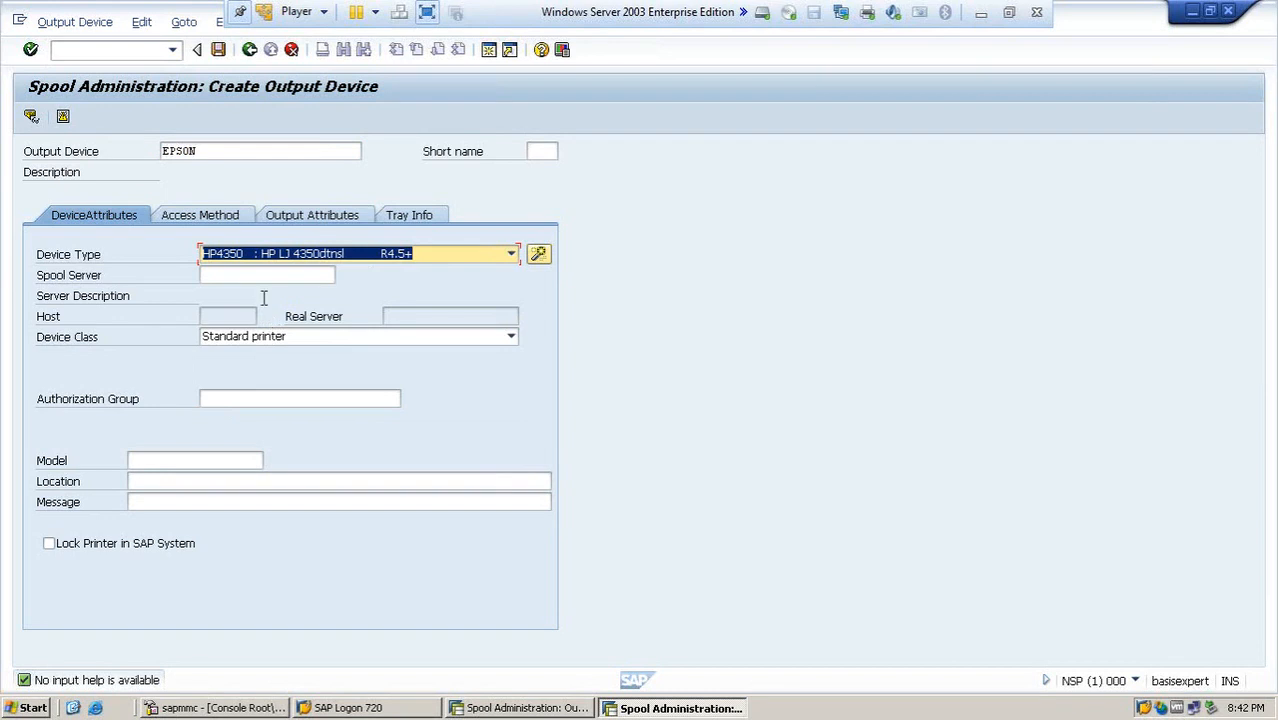
# Set spool server basisexpert_NSP_00 and device class Standard printer via F4 help.
pyautogui.click(268, 274)
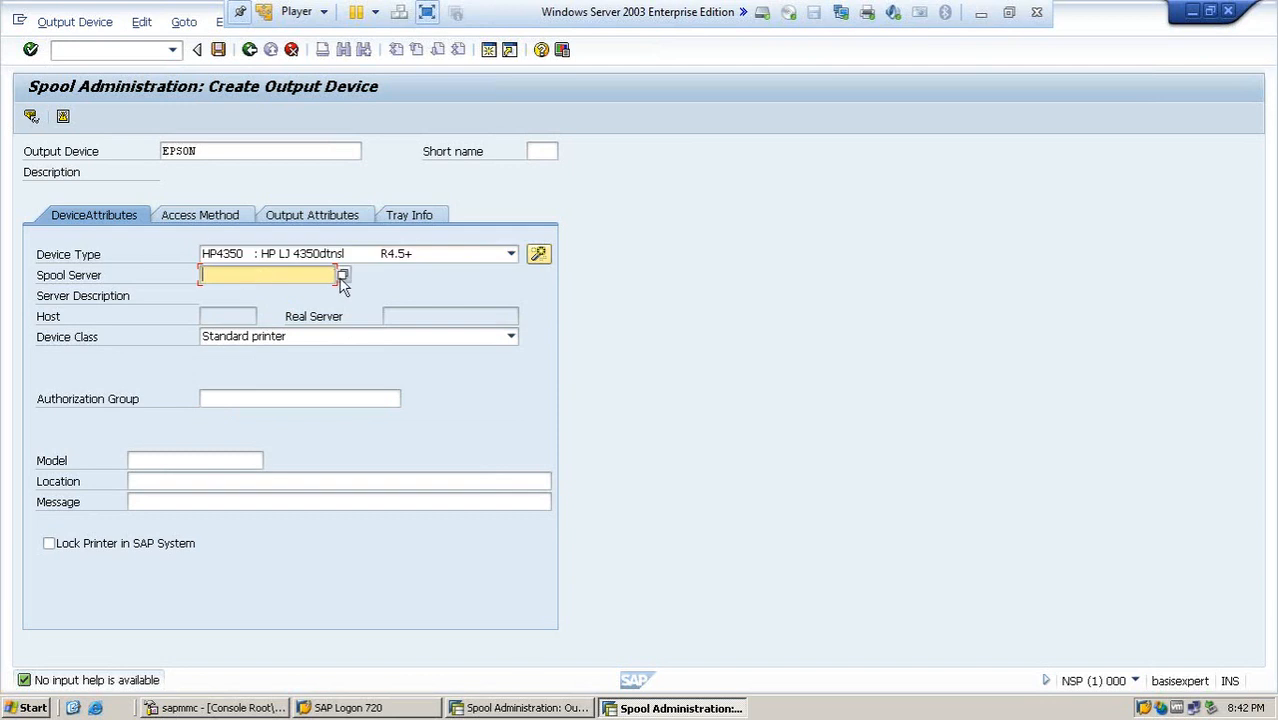
pyautogui.click(344, 276)
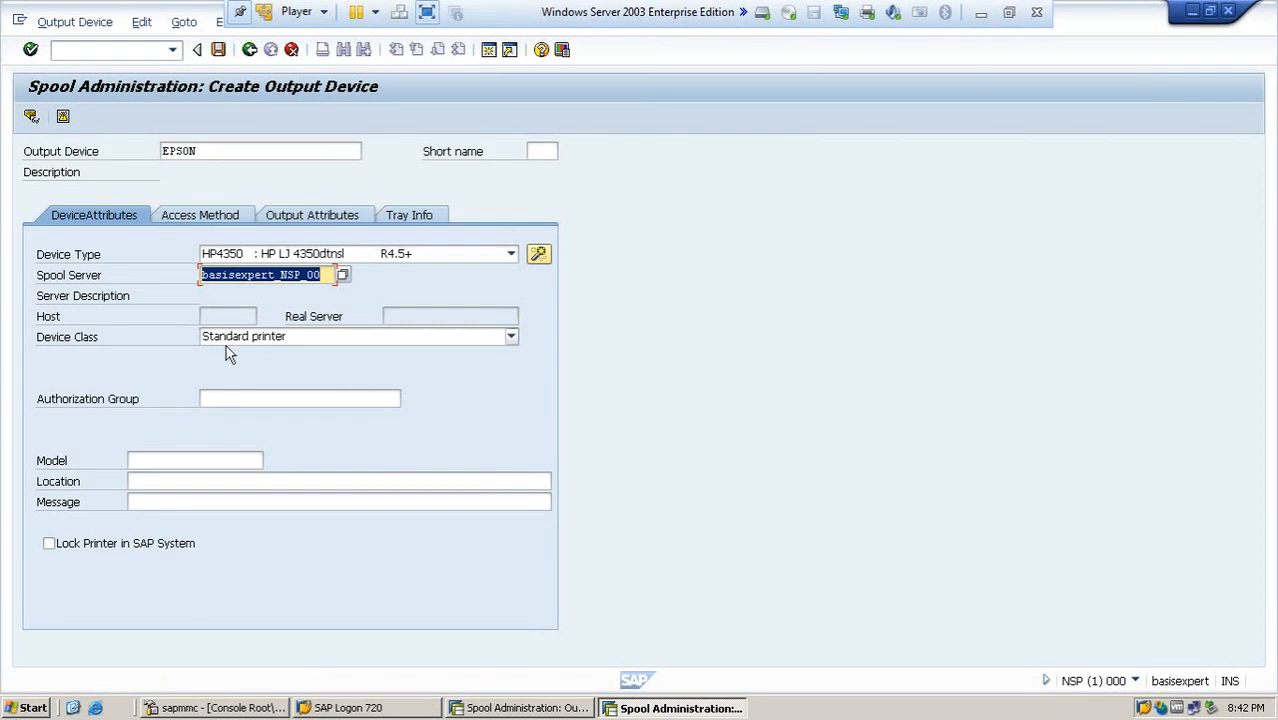
pyautogui.moveTo(512, 348)
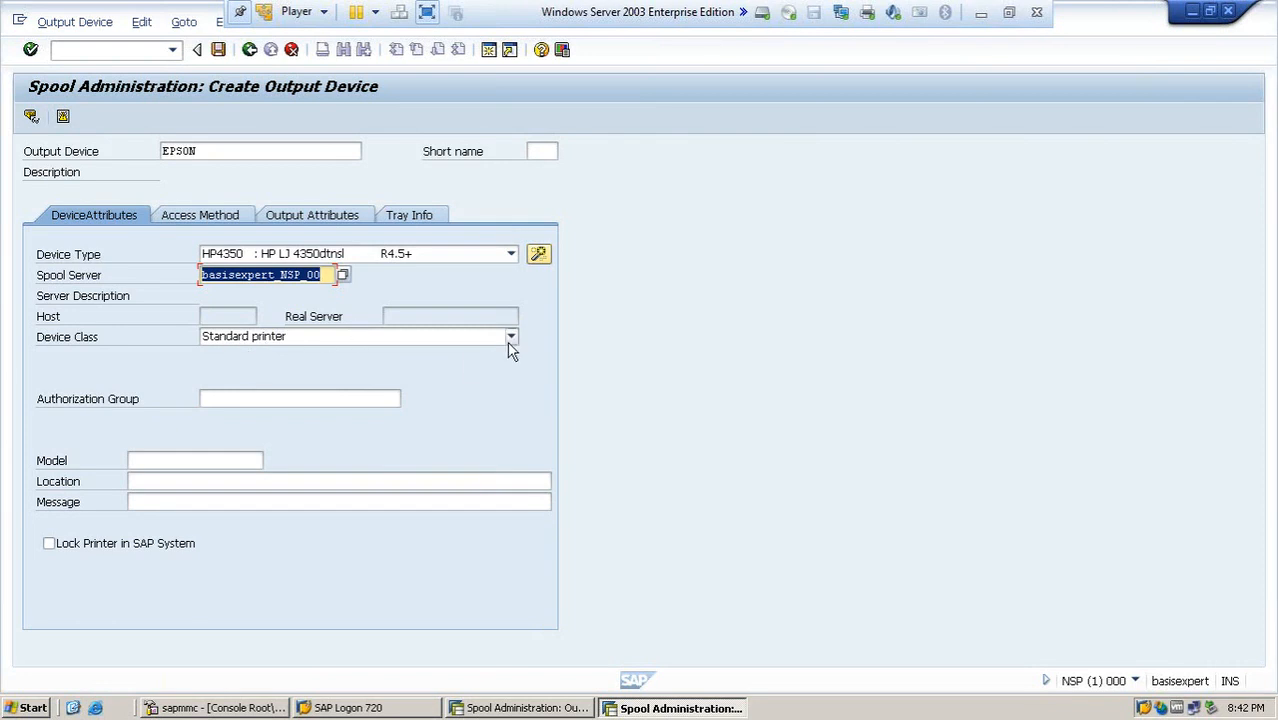
pyautogui.click(510, 336)
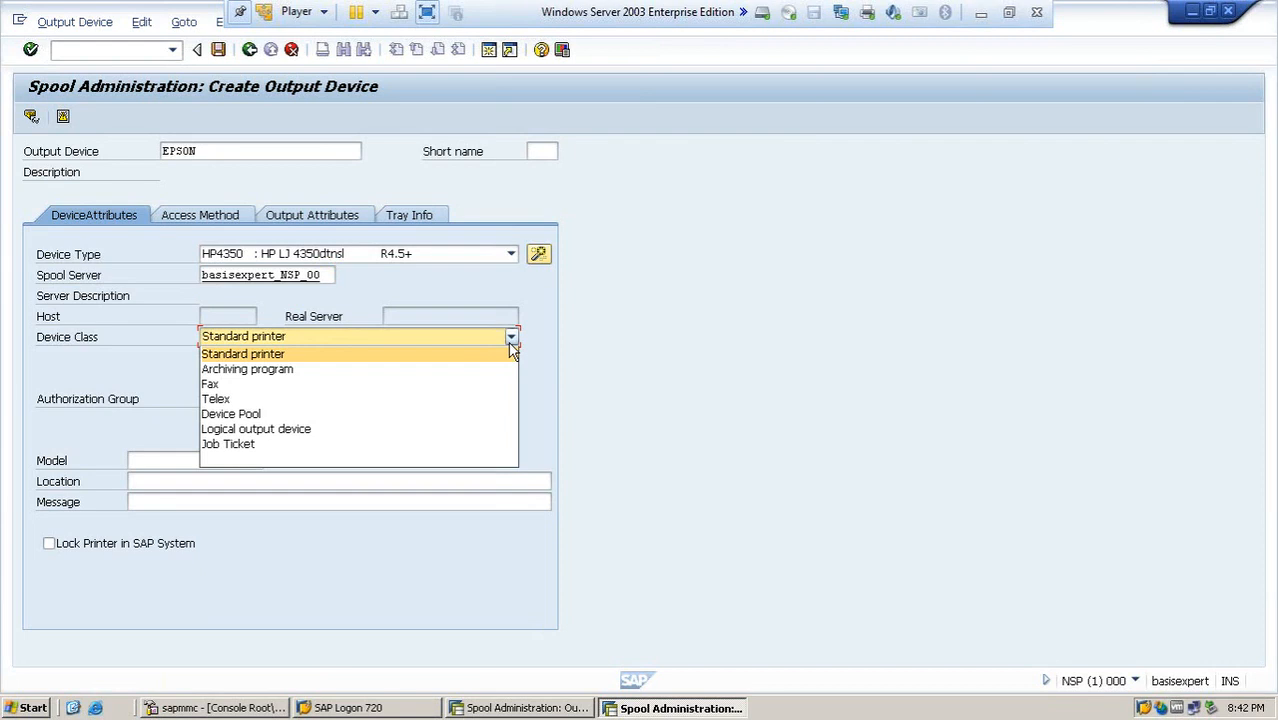
pyautogui.click(242, 352)
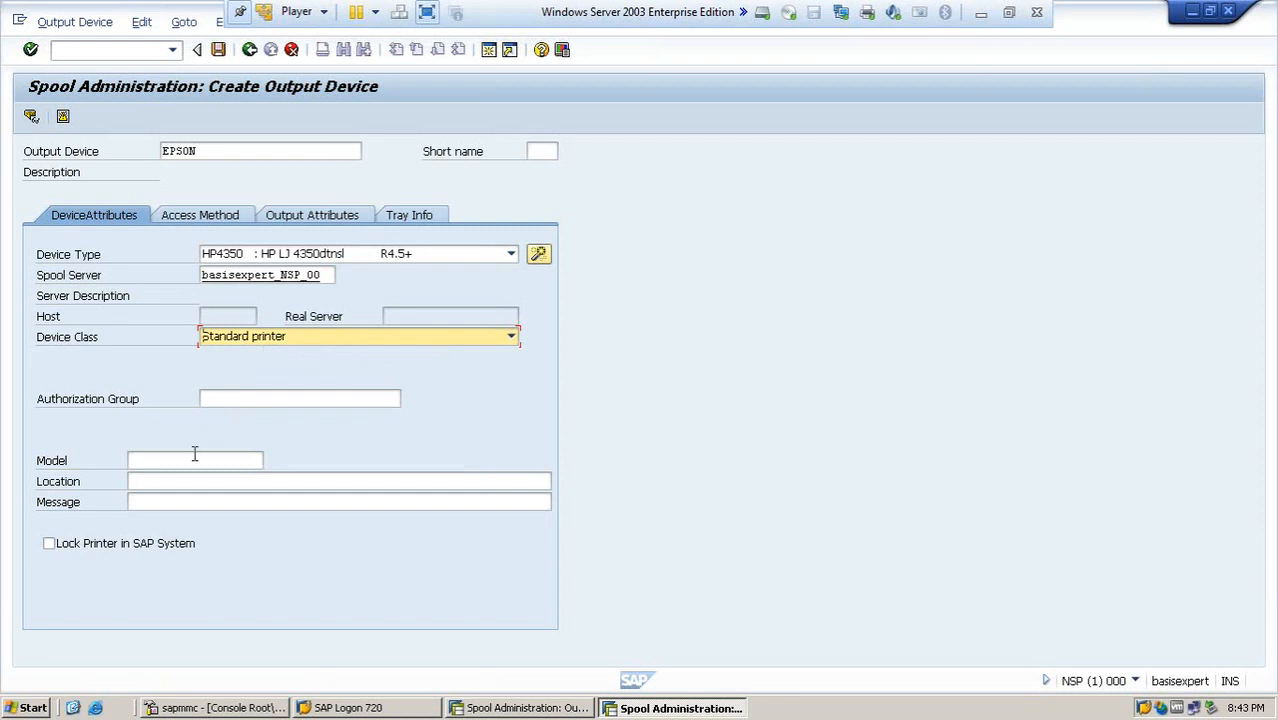
pyautogui.click(194, 460)
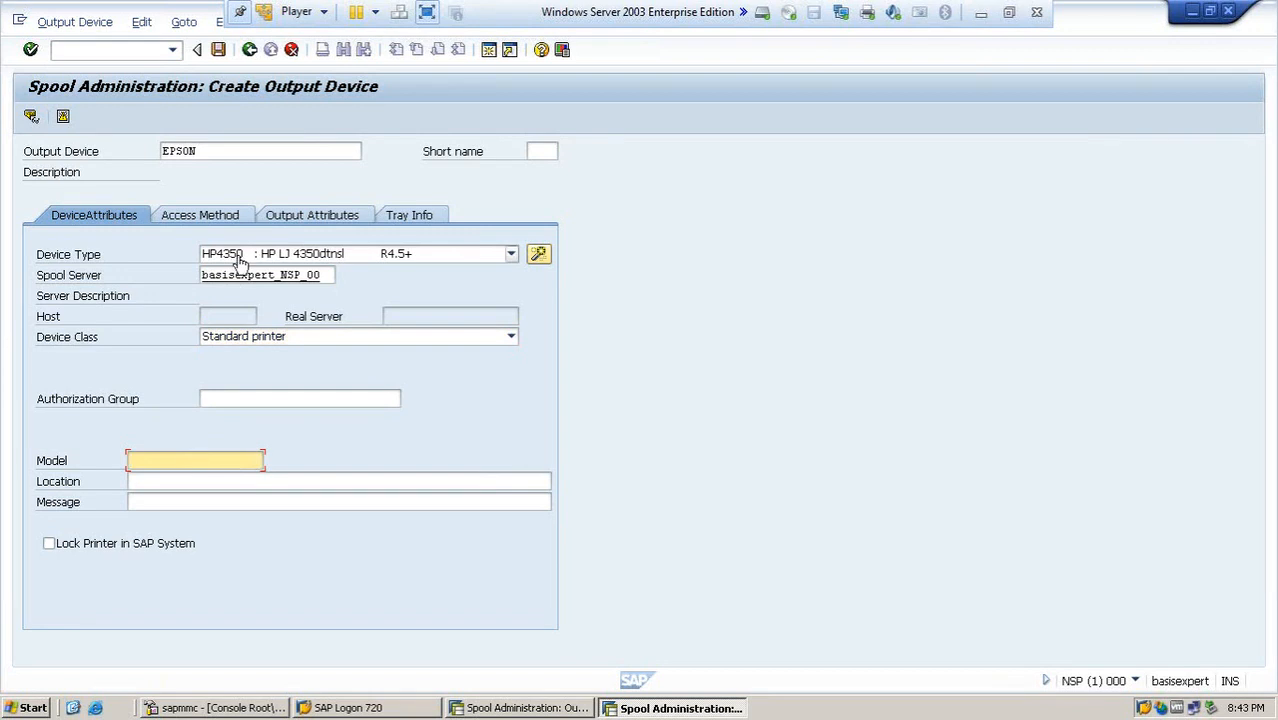
pyautogui.moveTo(244, 264)
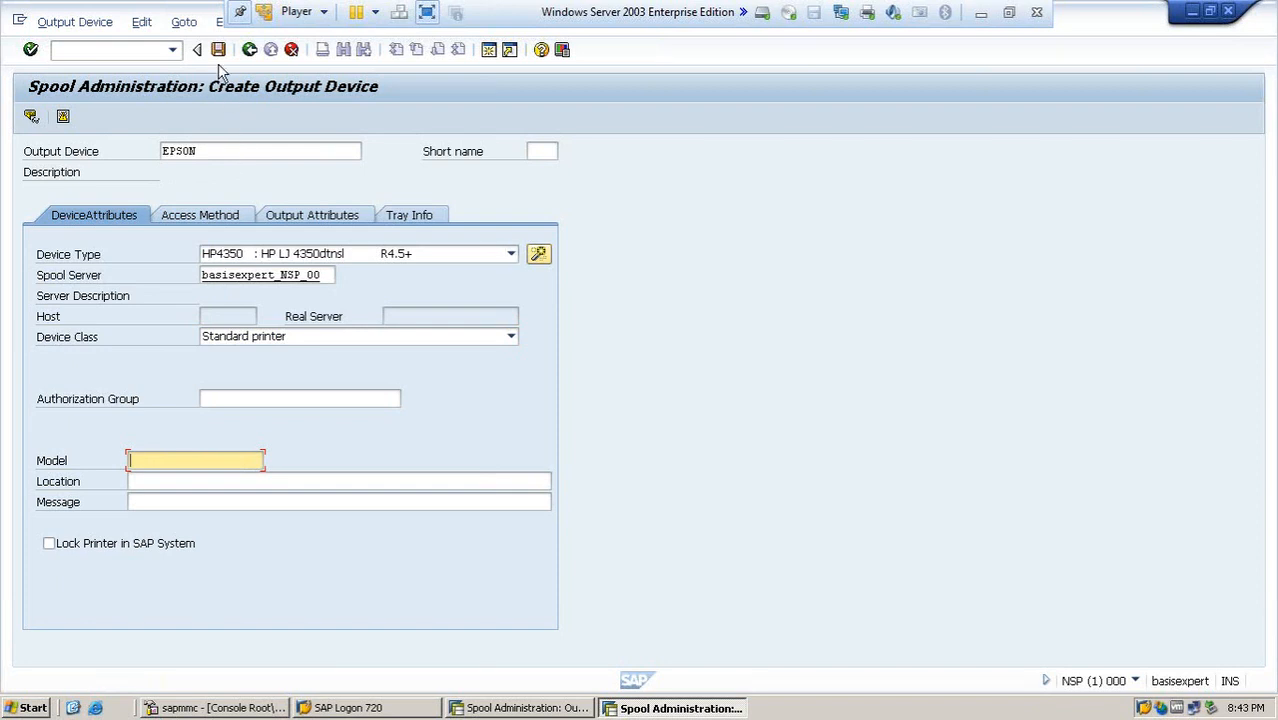
pyautogui.moveTo(216, 48)
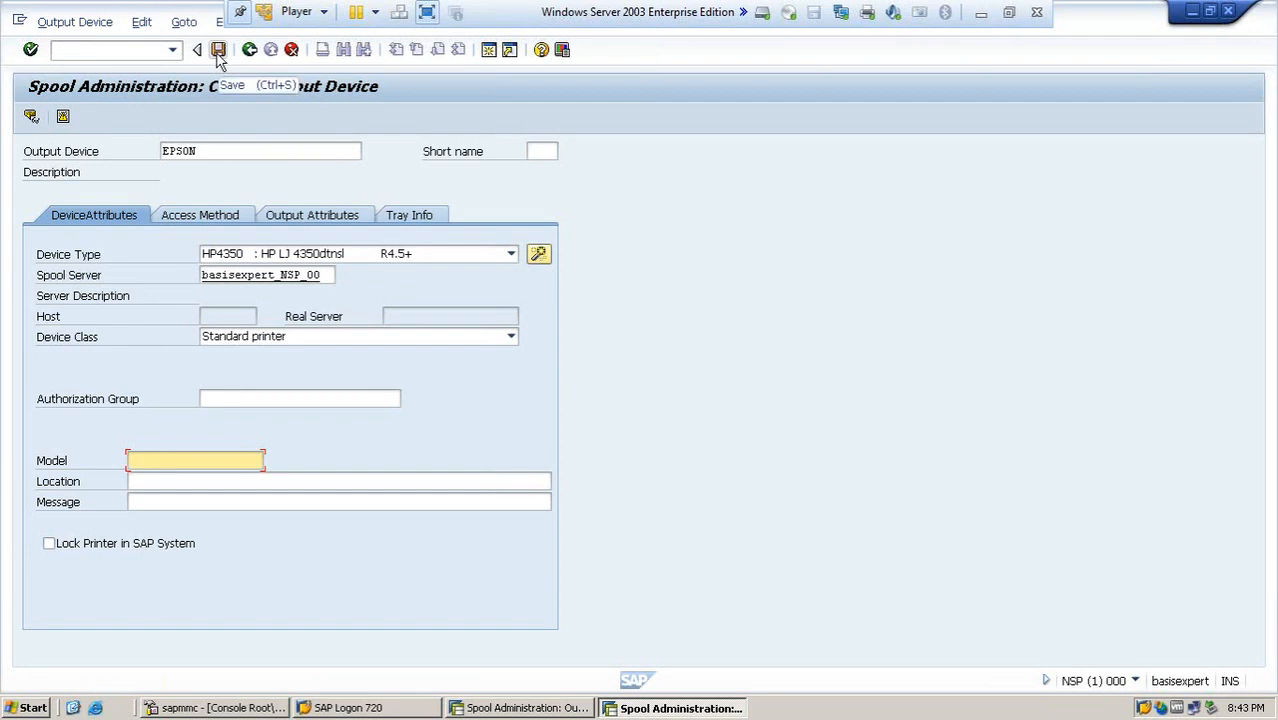
# Attempt to save EPSON and acknowledge the 'Specify a host printer name' notice.
pyautogui.click(198, 52)
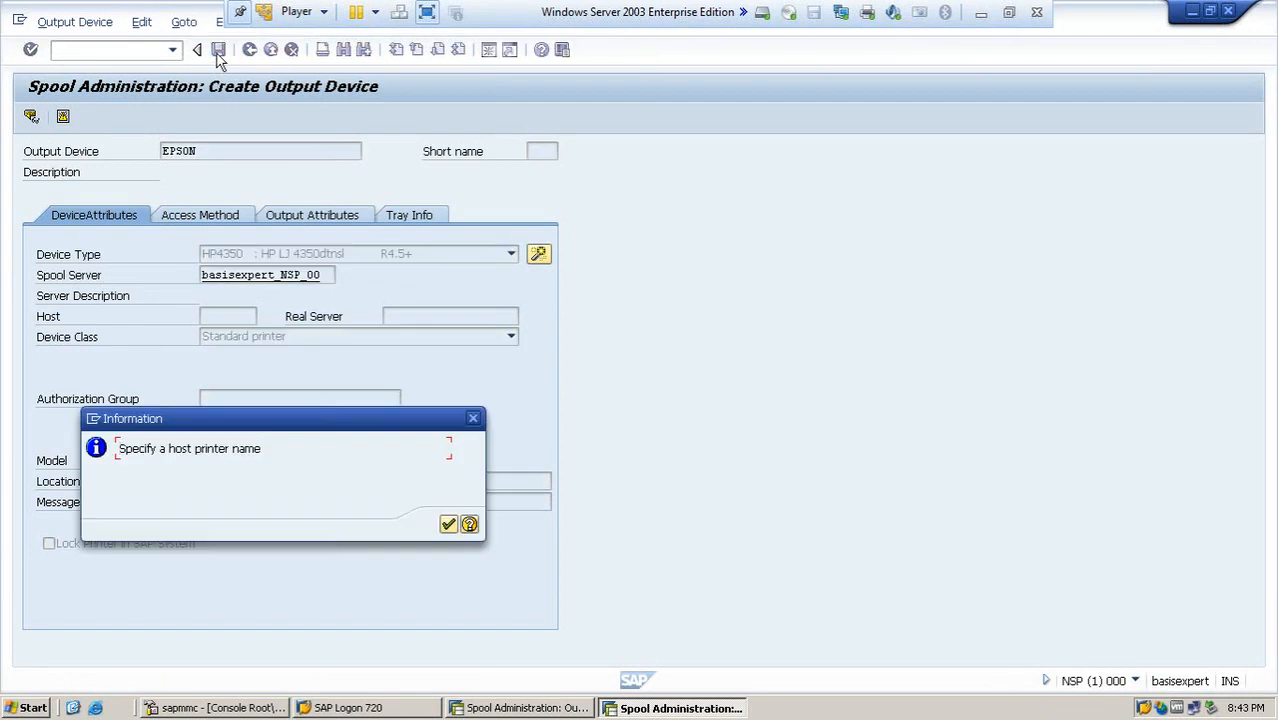
pyautogui.moveTo(444, 532)
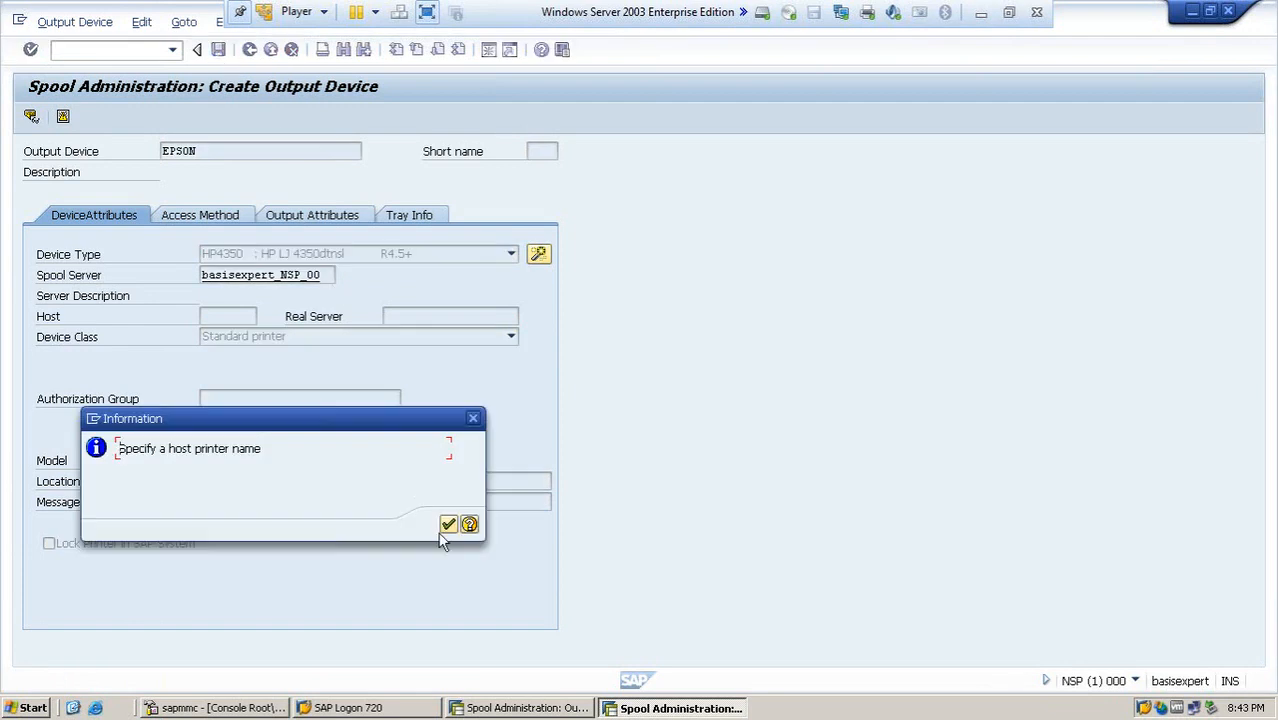
pyautogui.moveTo(448, 528)
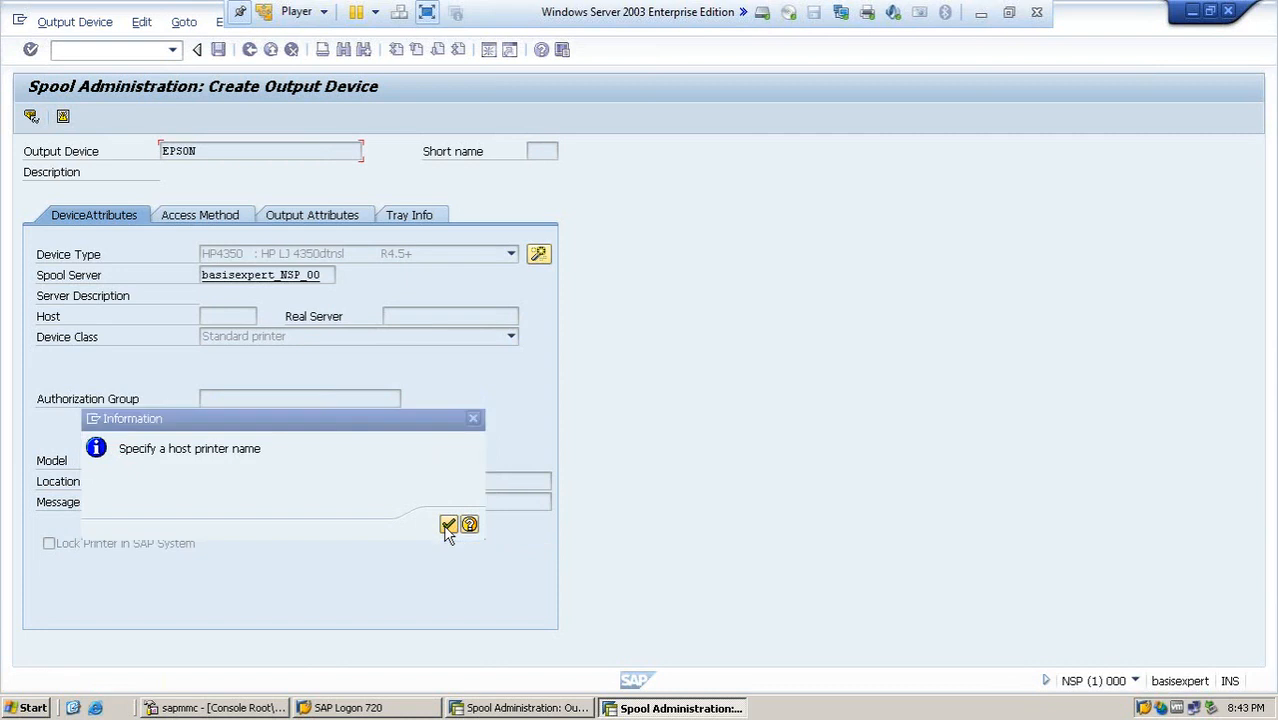
pyautogui.click(448, 524)
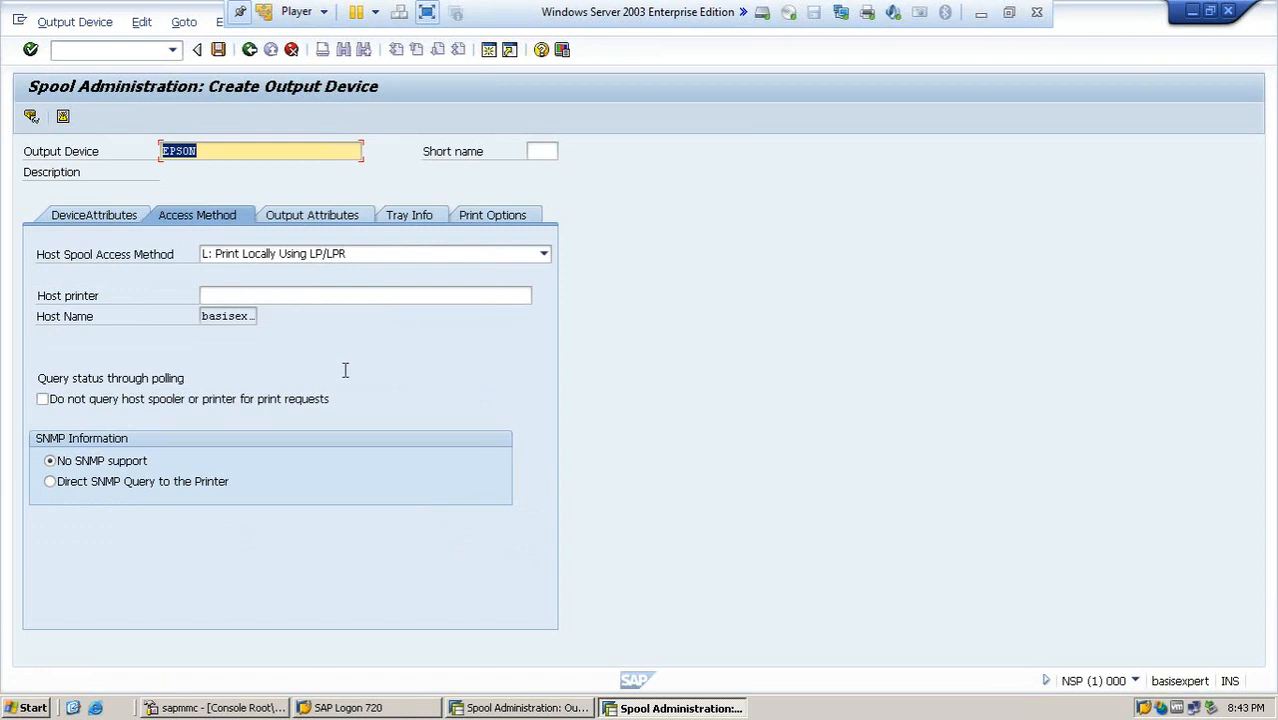
pyautogui.moveTo(206, 228)
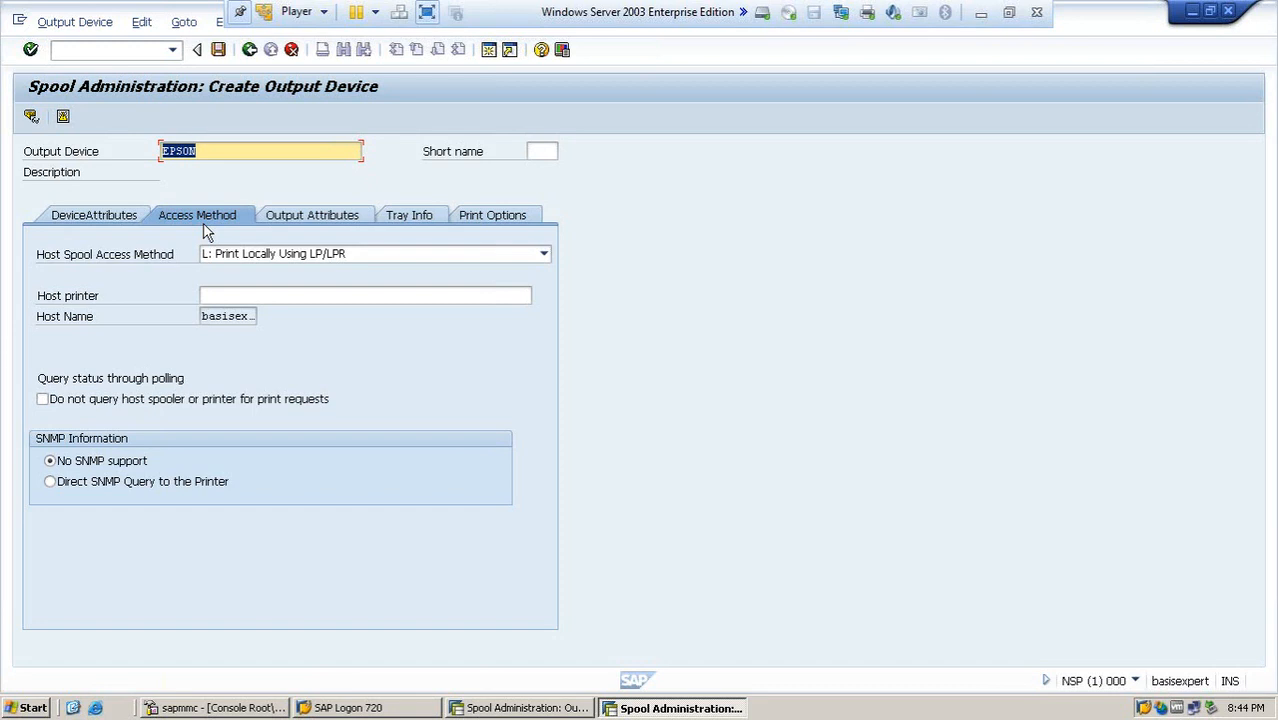
pyautogui.moveTo(320, 232)
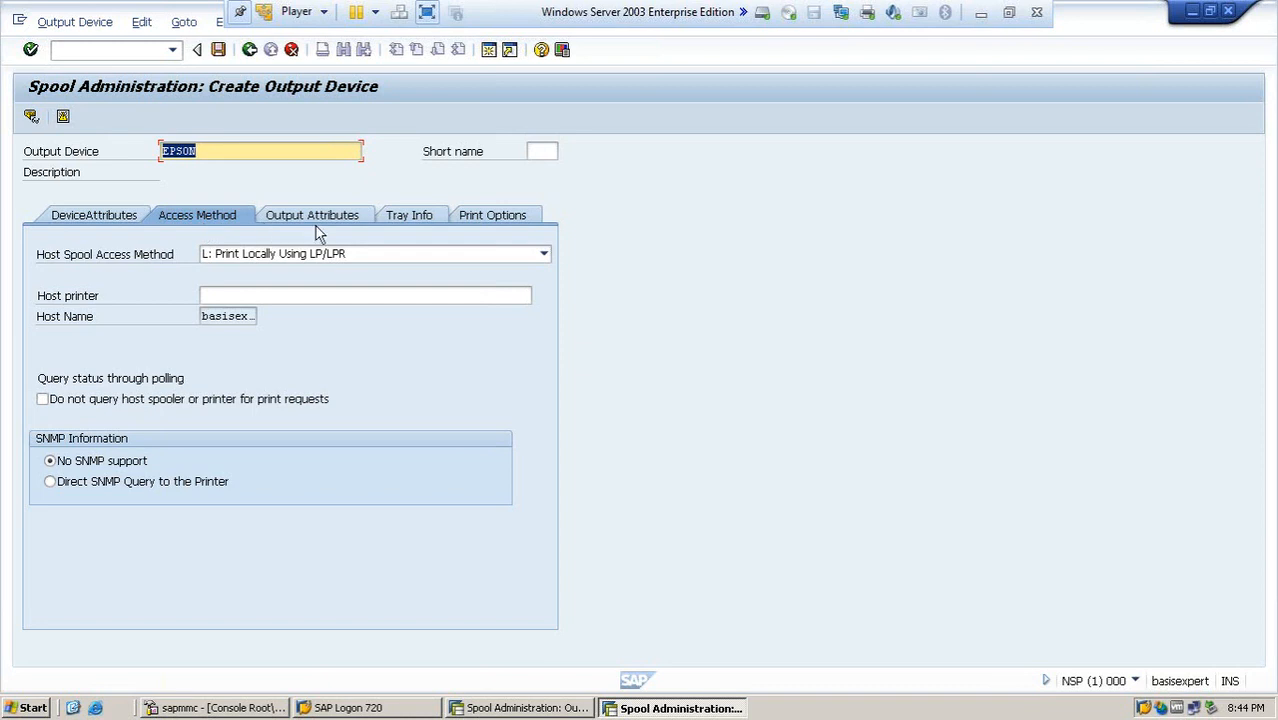
# Set Host Spool Access Method to 'L: Print Locally Using LP/LPR' and acknowledge the host printer notice again.
pyautogui.click(544, 252)
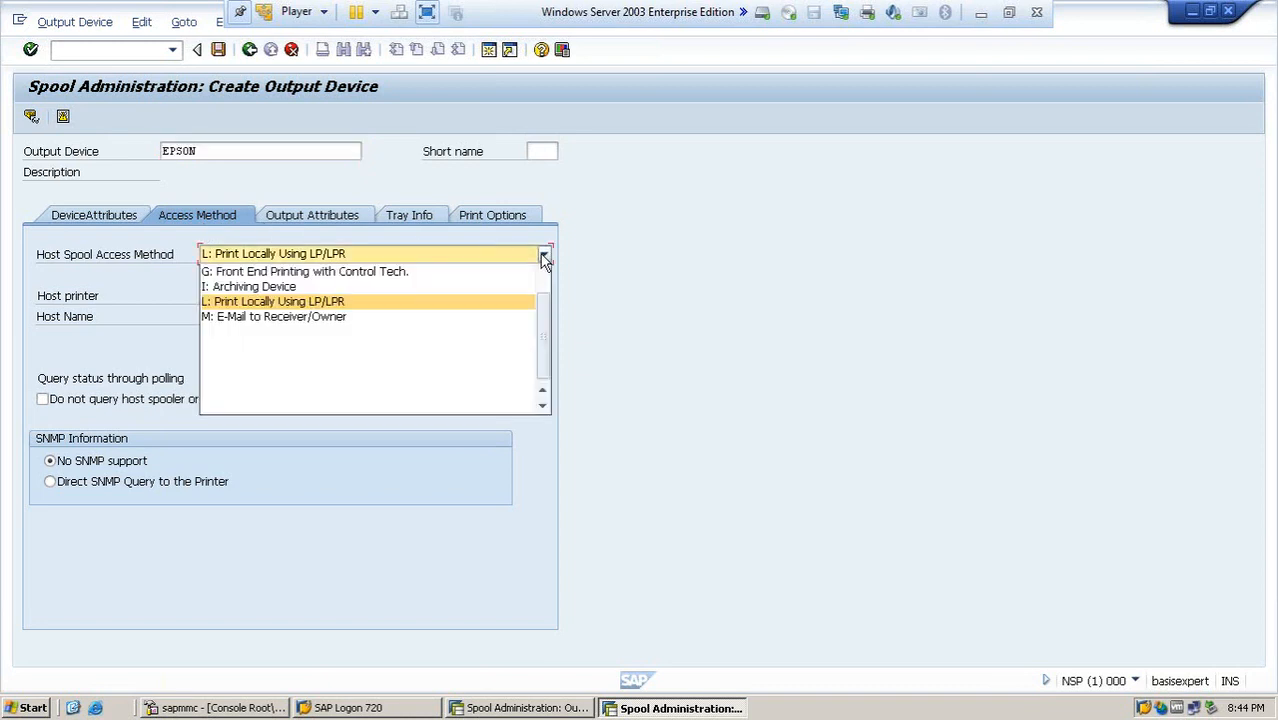
pyautogui.scroll(-3)
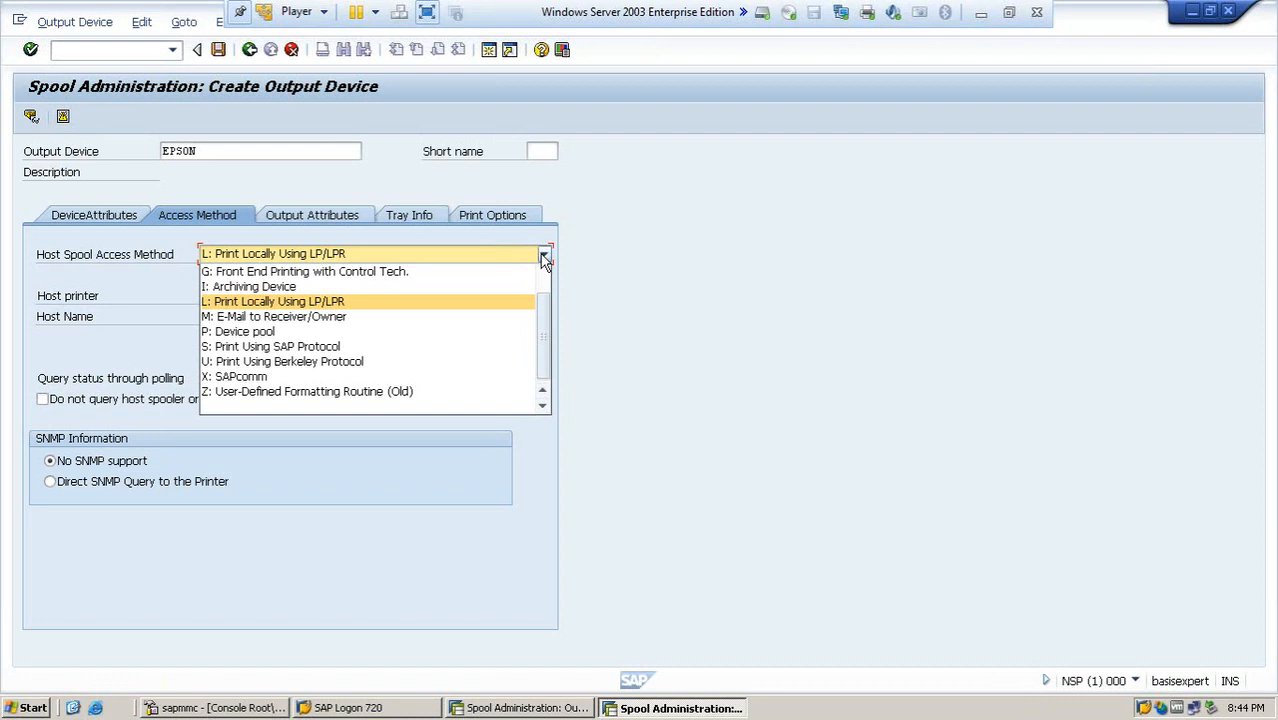
pyautogui.click(272, 300)
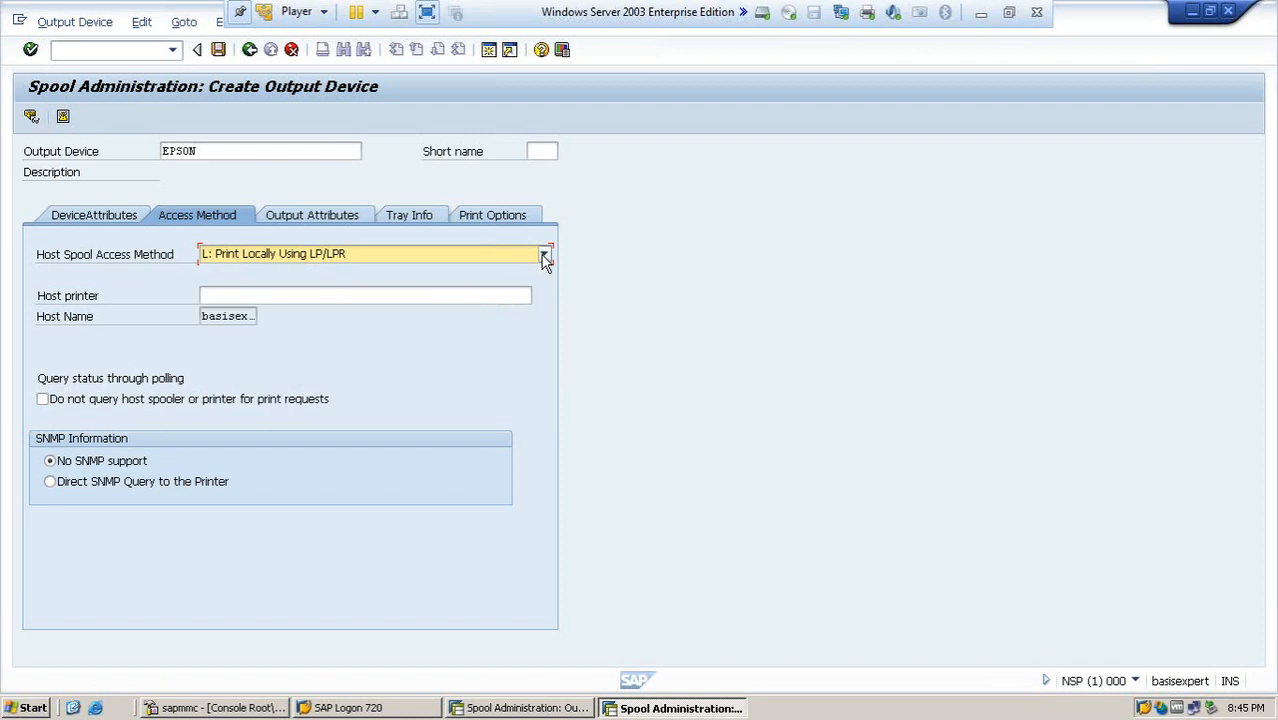
pyautogui.click(364, 294)
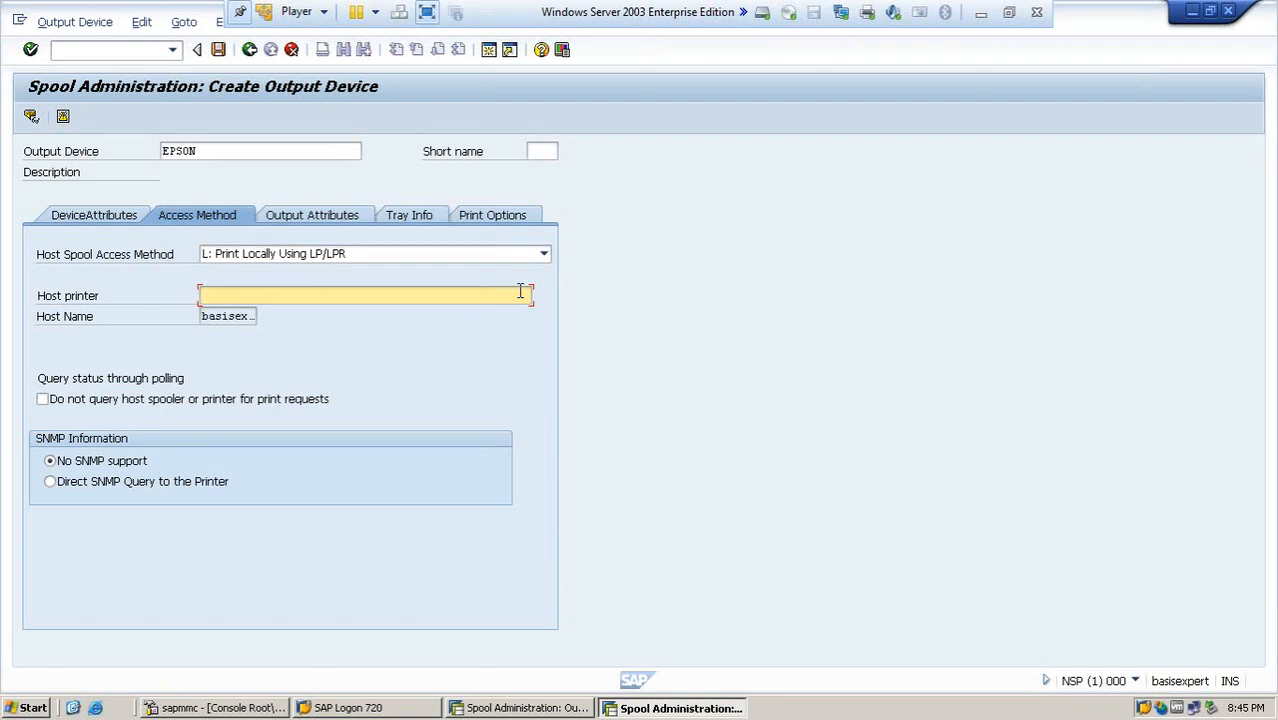
pyautogui.moveTo(238, 420)
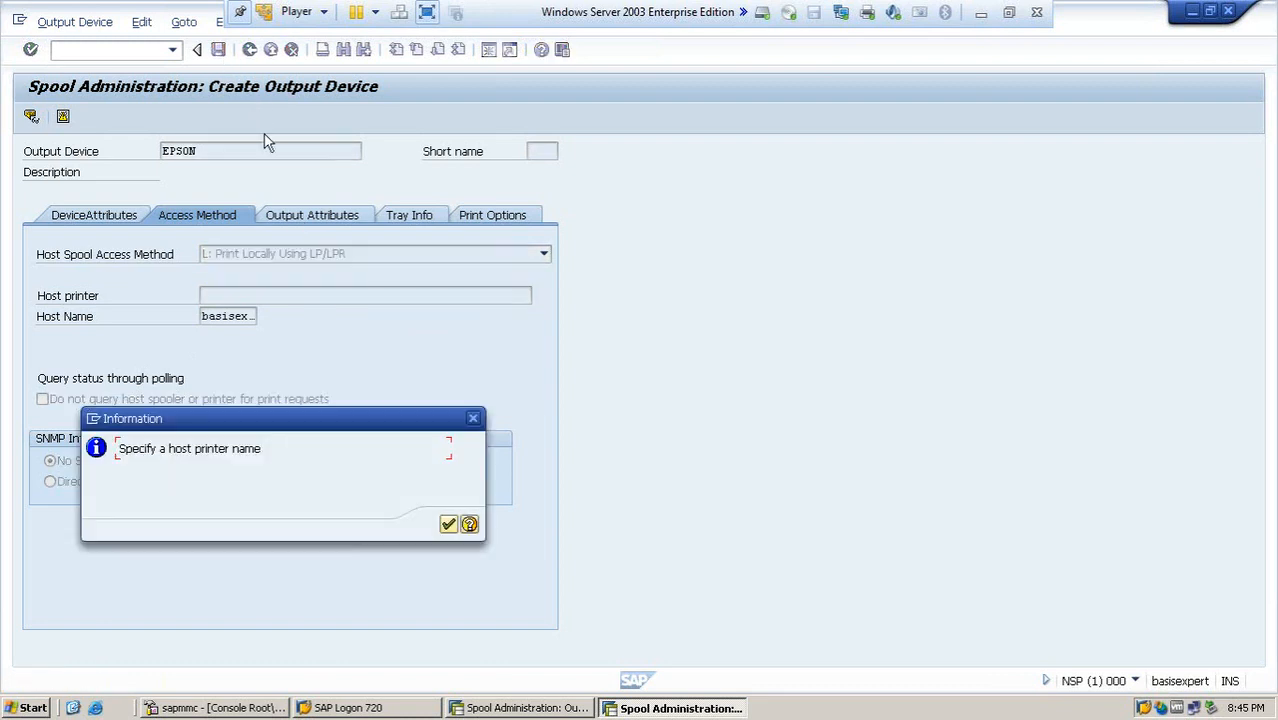
pyautogui.moveTo(448, 524)
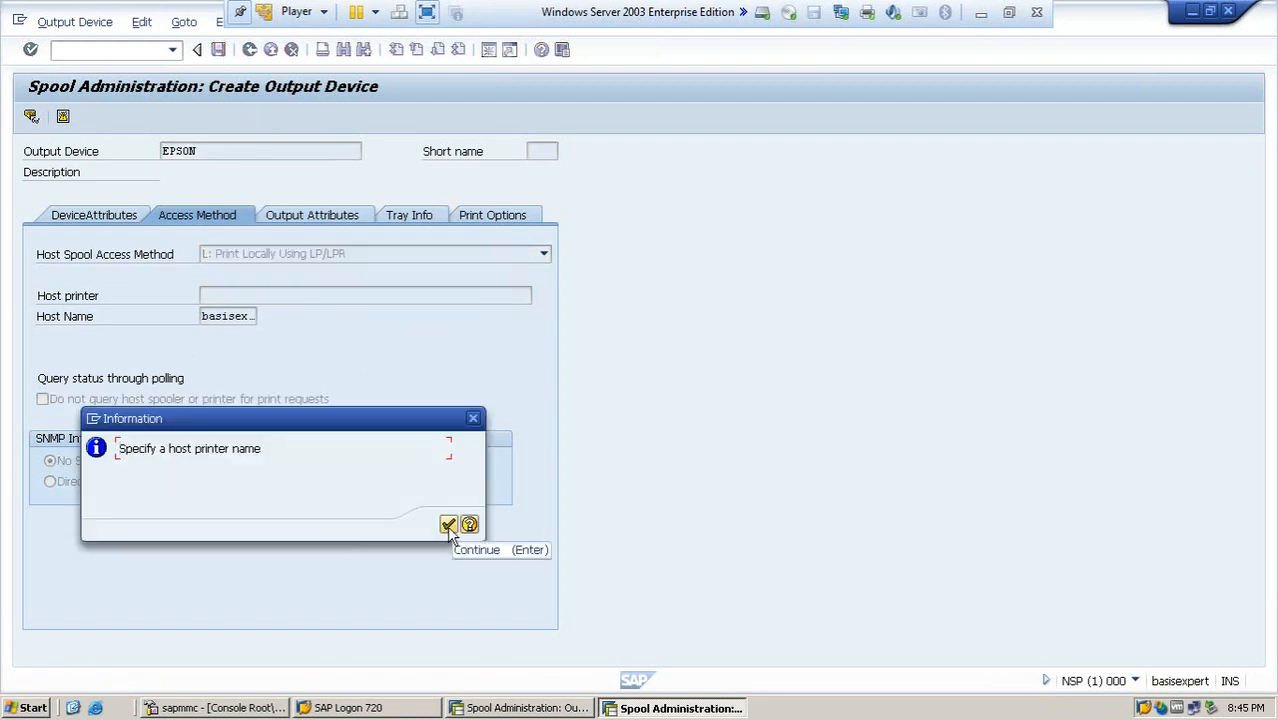
pyautogui.click(448, 524)
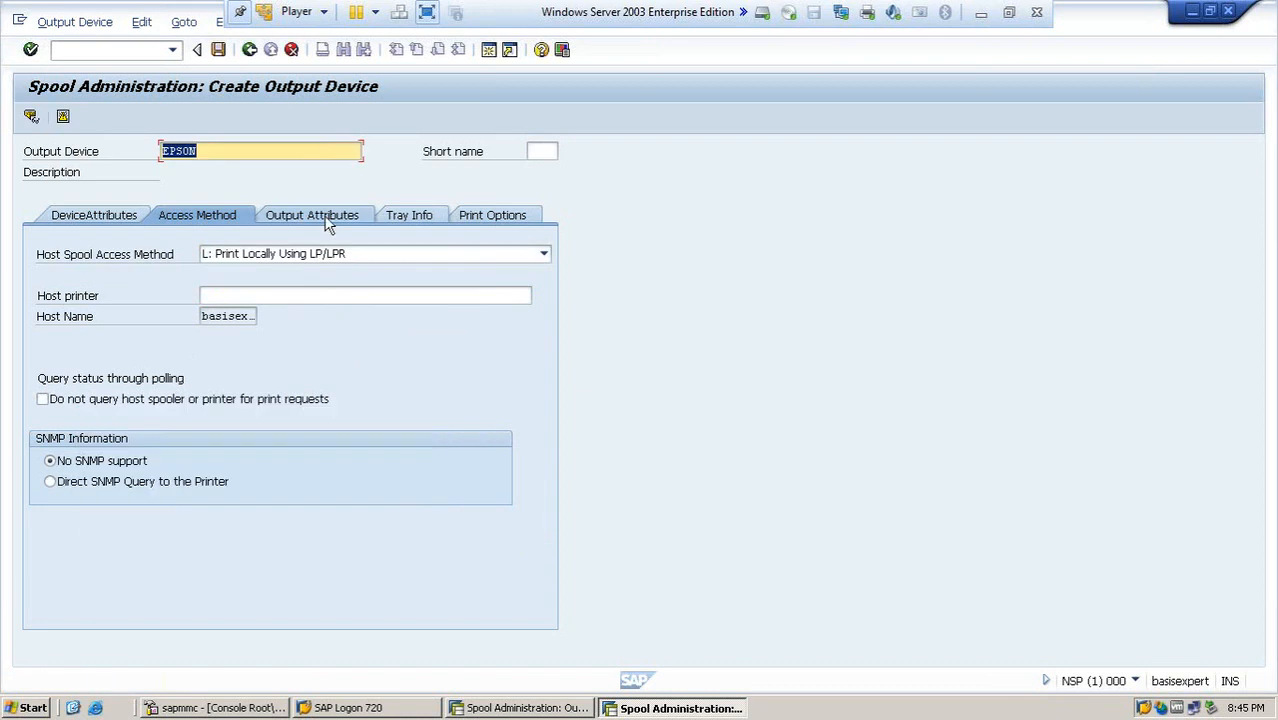
# Show the EPSON device's Output Attributes settings for review.
pyautogui.click(312, 216)
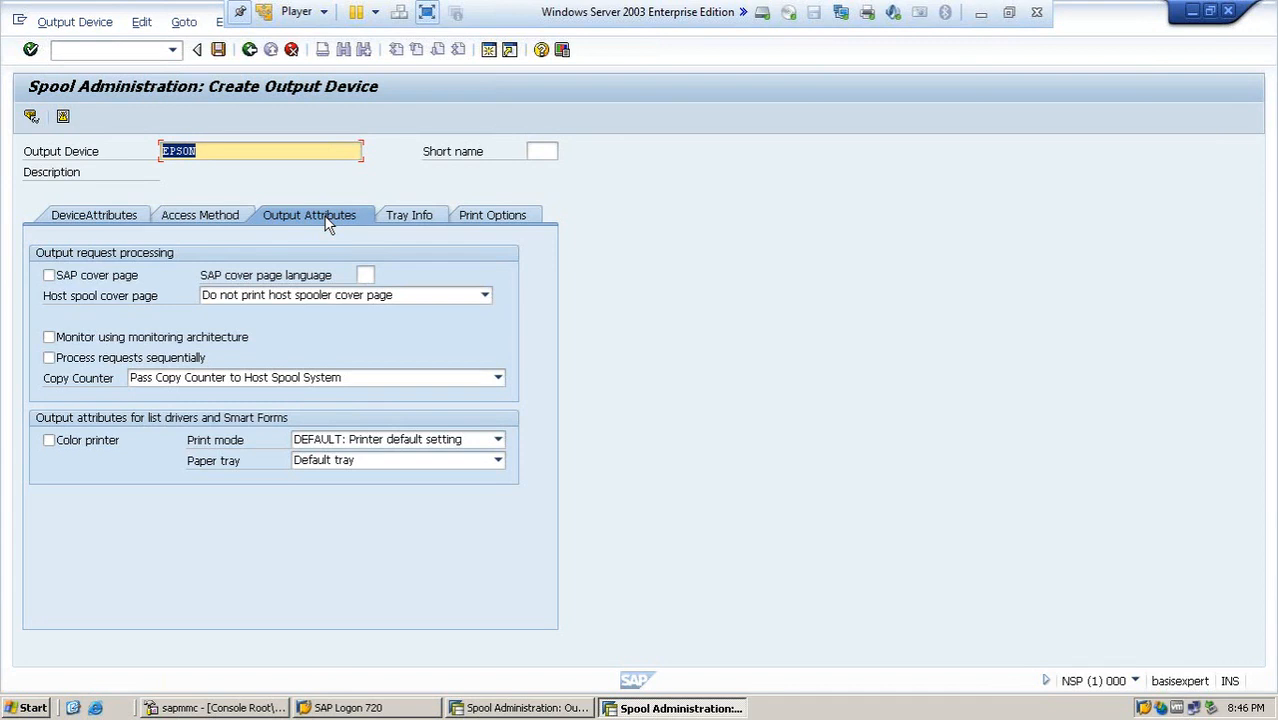
pyautogui.moveTo(258, 332)
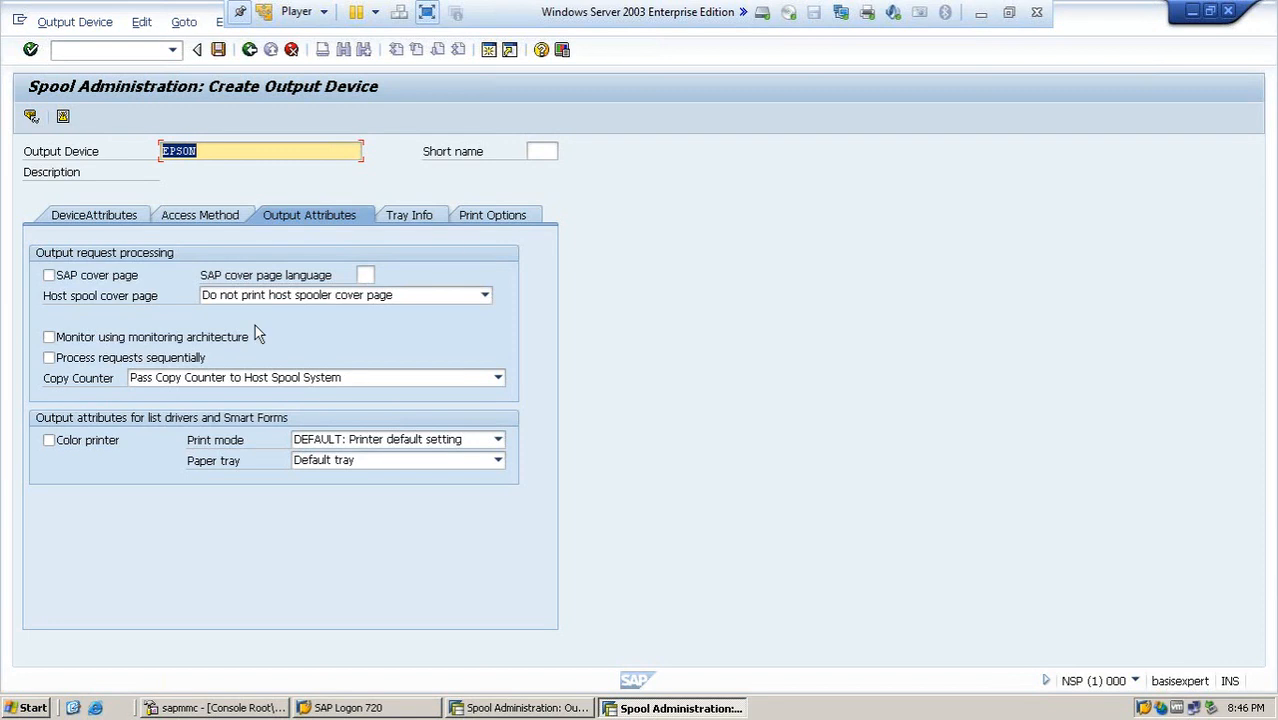
pyautogui.moveTo(196, 330)
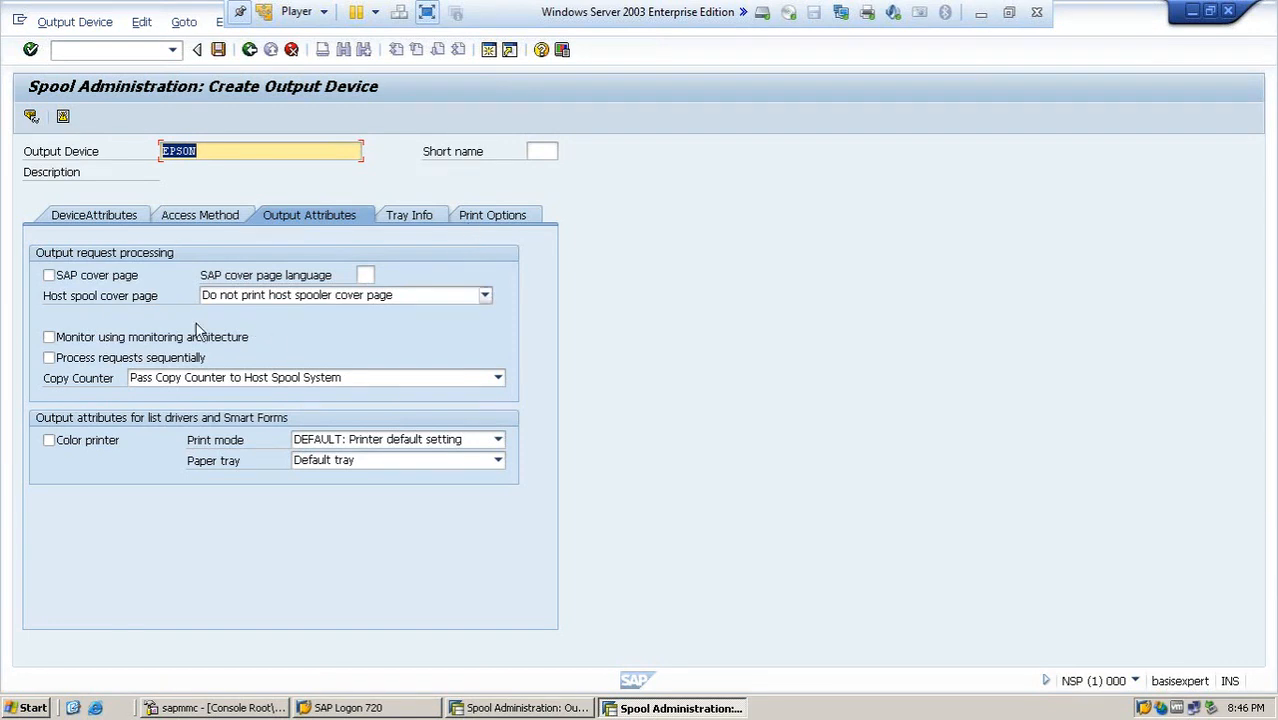
pyautogui.moveTo(224, 48)
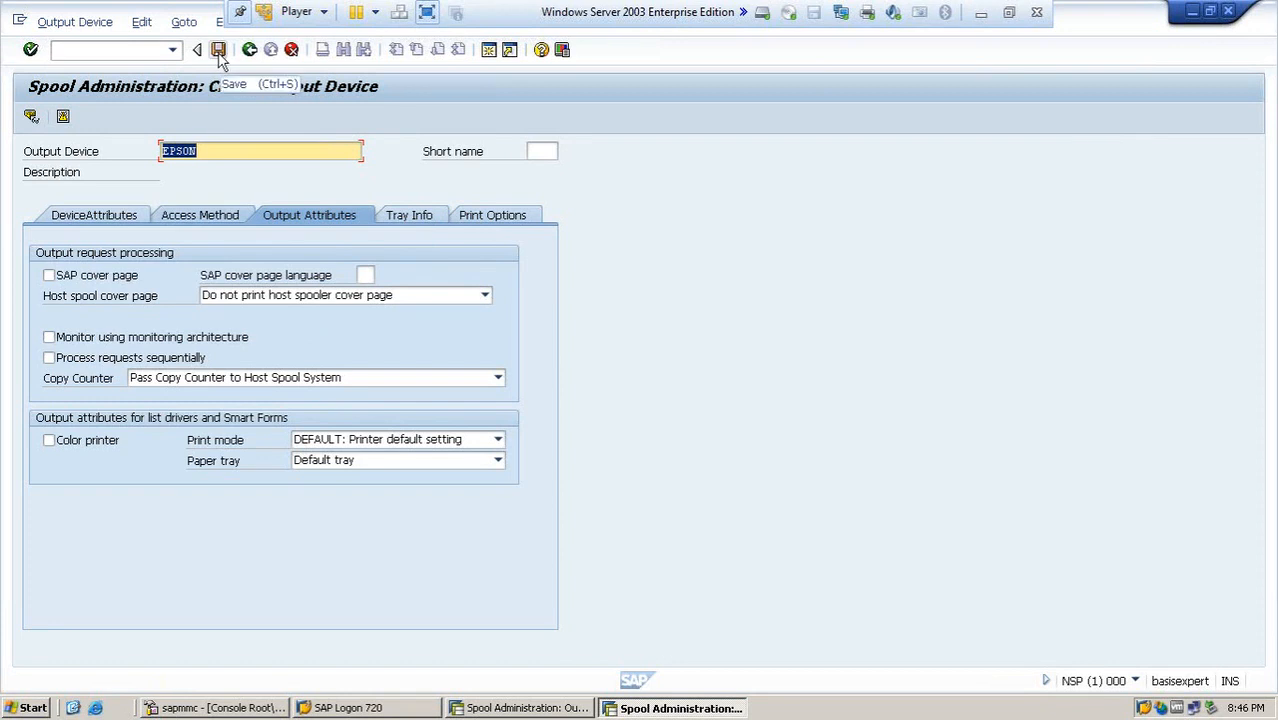
# Leave device creation without saving EPSON, exit with /n and head back to SPAD.
pyautogui.click(212, 48)
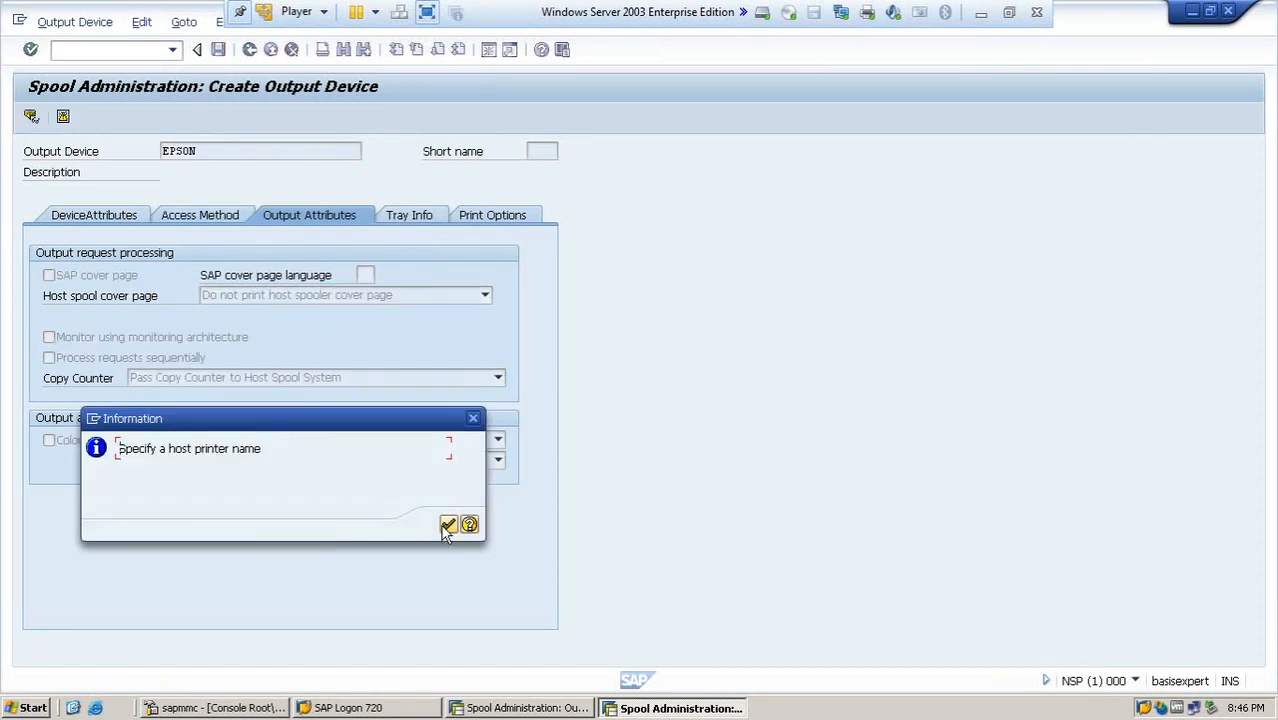
pyautogui.click(448, 524)
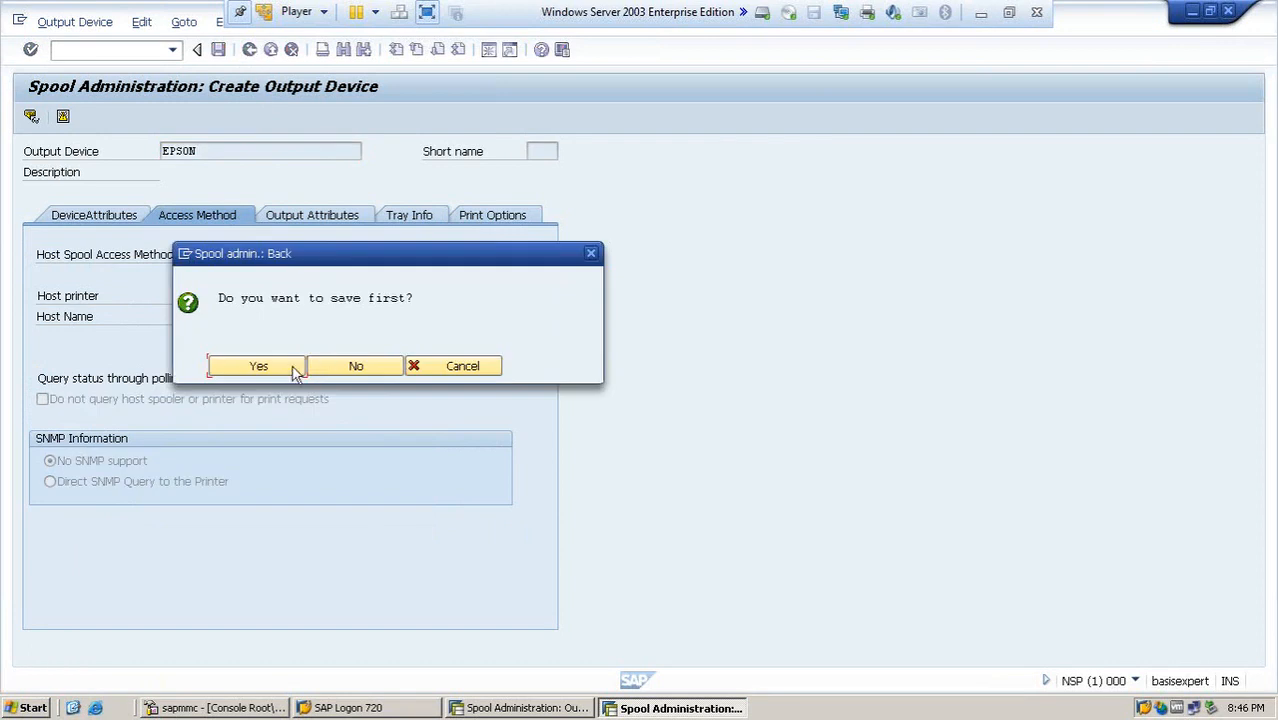
pyautogui.click(356, 366)
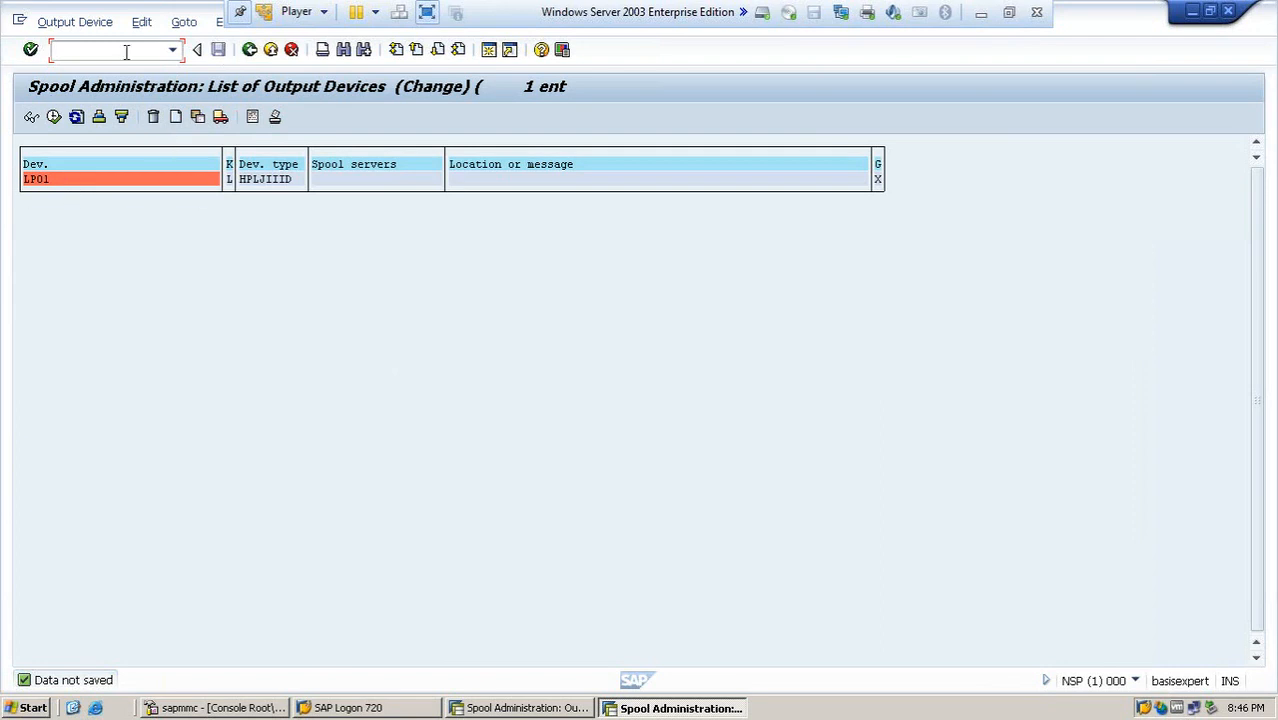
pyautogui.write('/n')
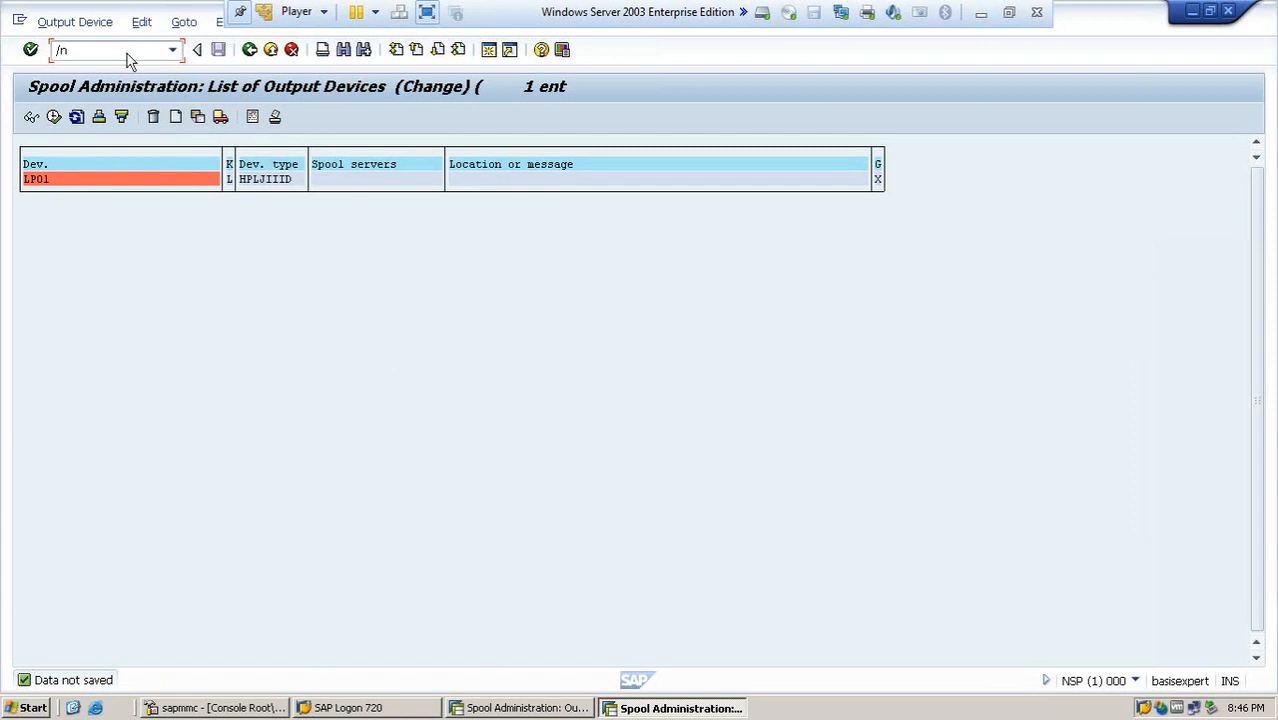
pyautogui.press('Enter')
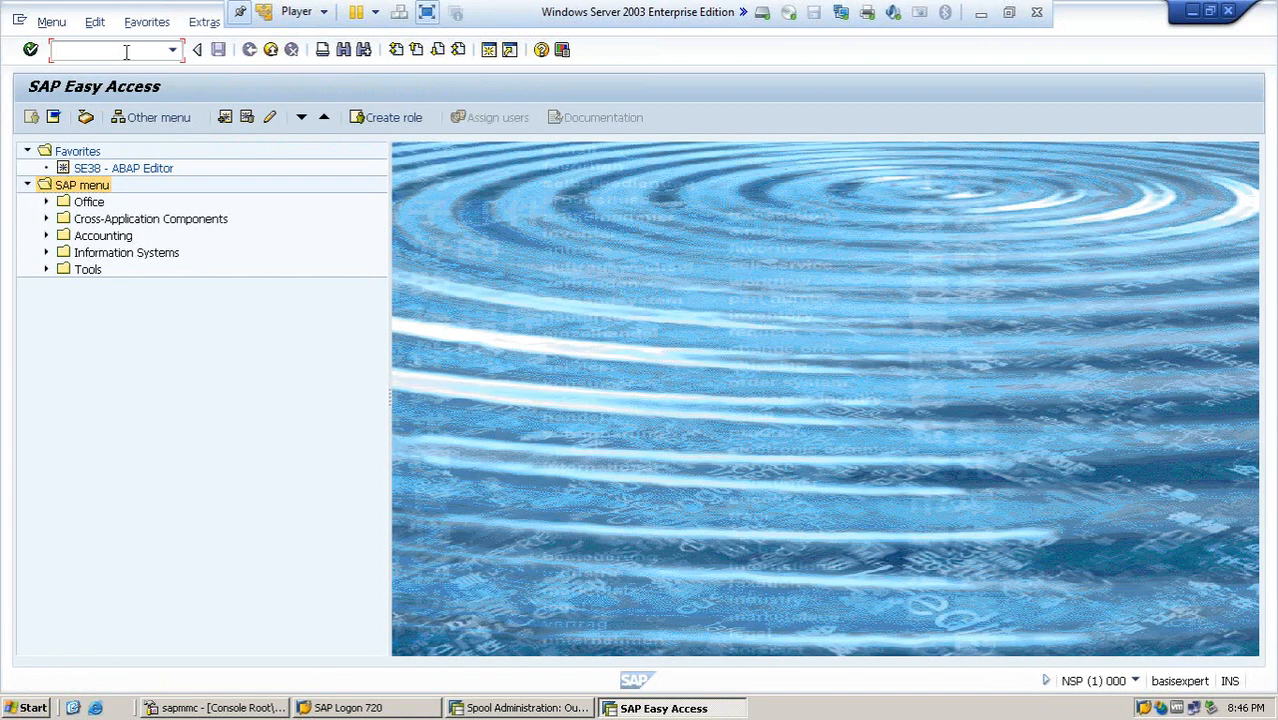
pyautogui.write('spl')
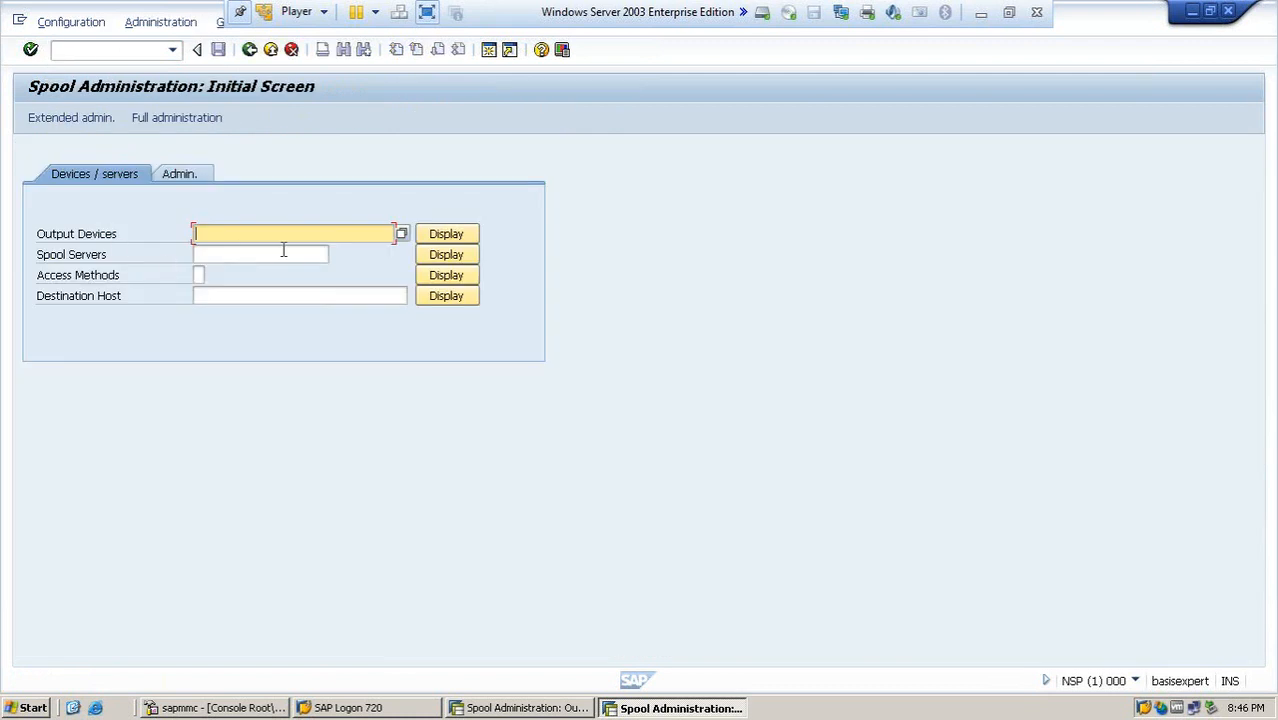
pyautogui.moveTo(404, 240)
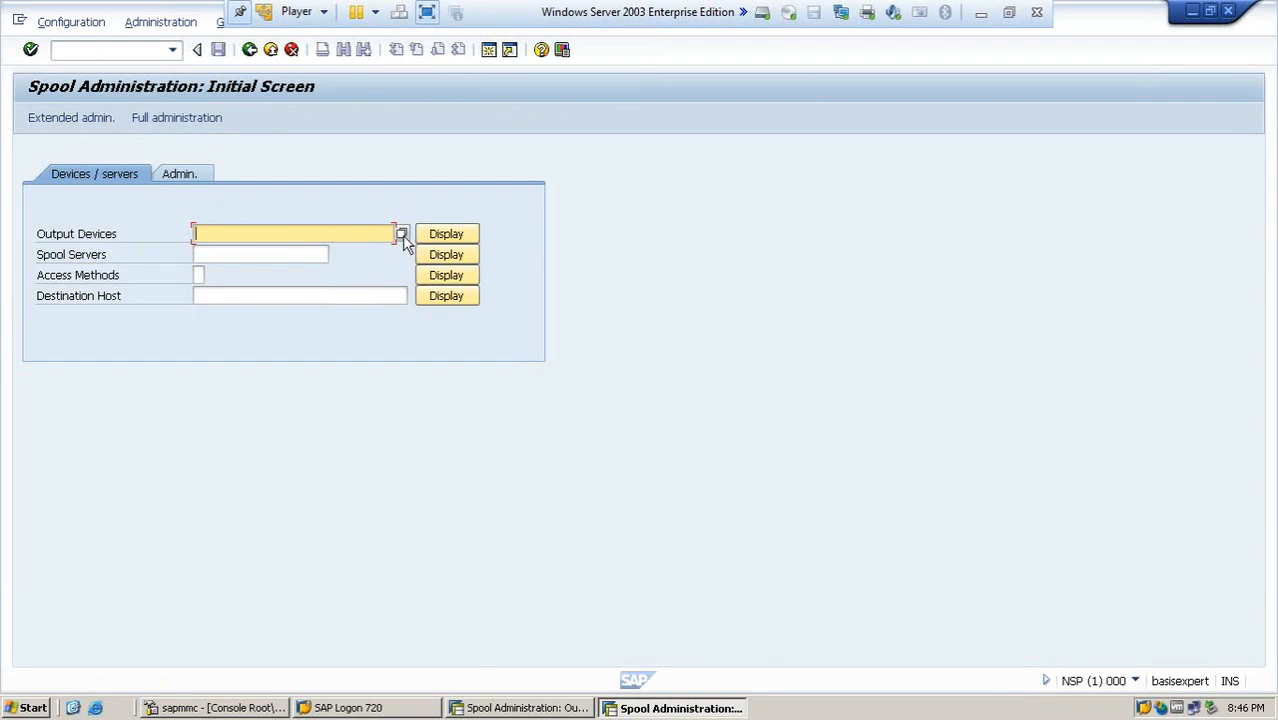
pyautogui.click(398, 232)
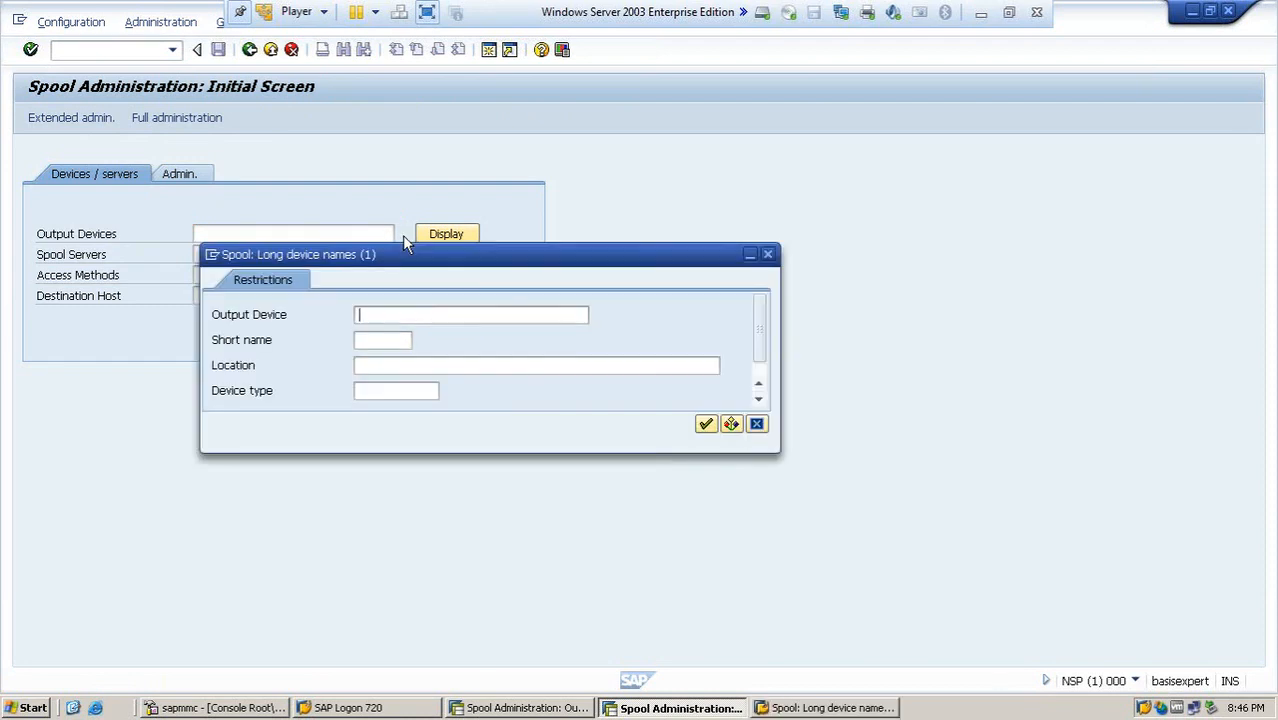
pyautogui.moveTo(670, 428)
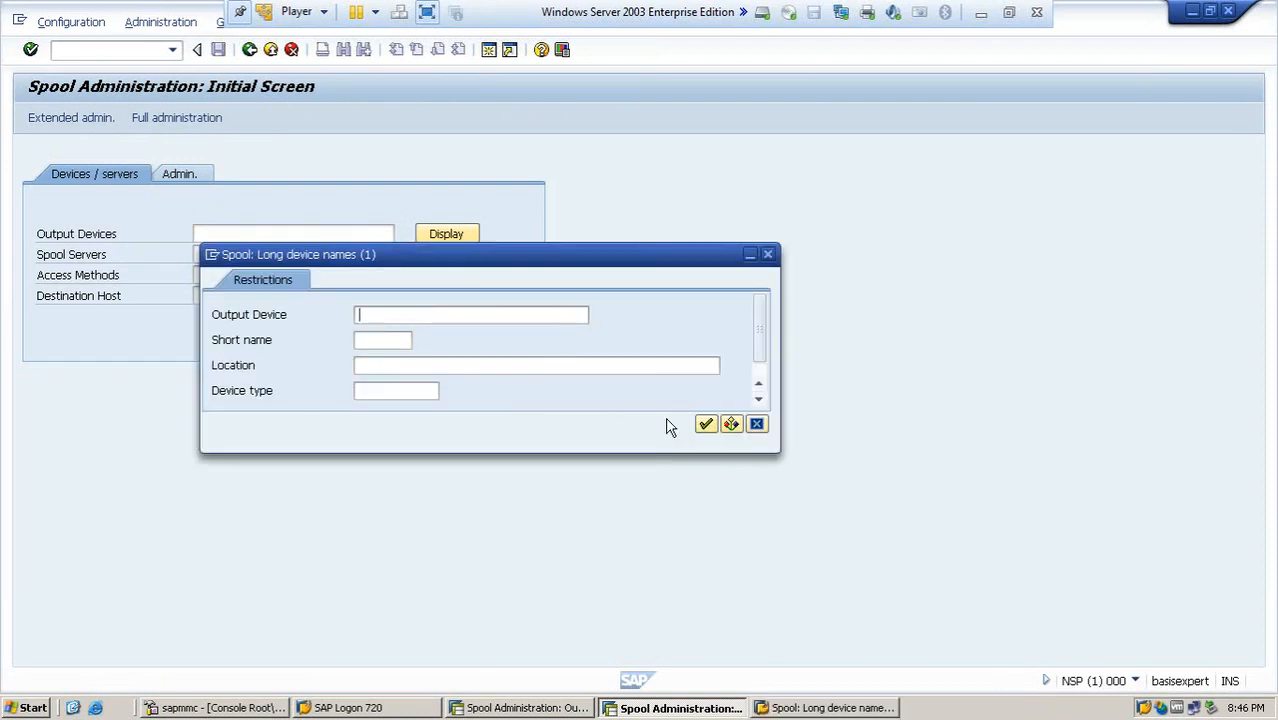
pyautogui.click(706, 424)
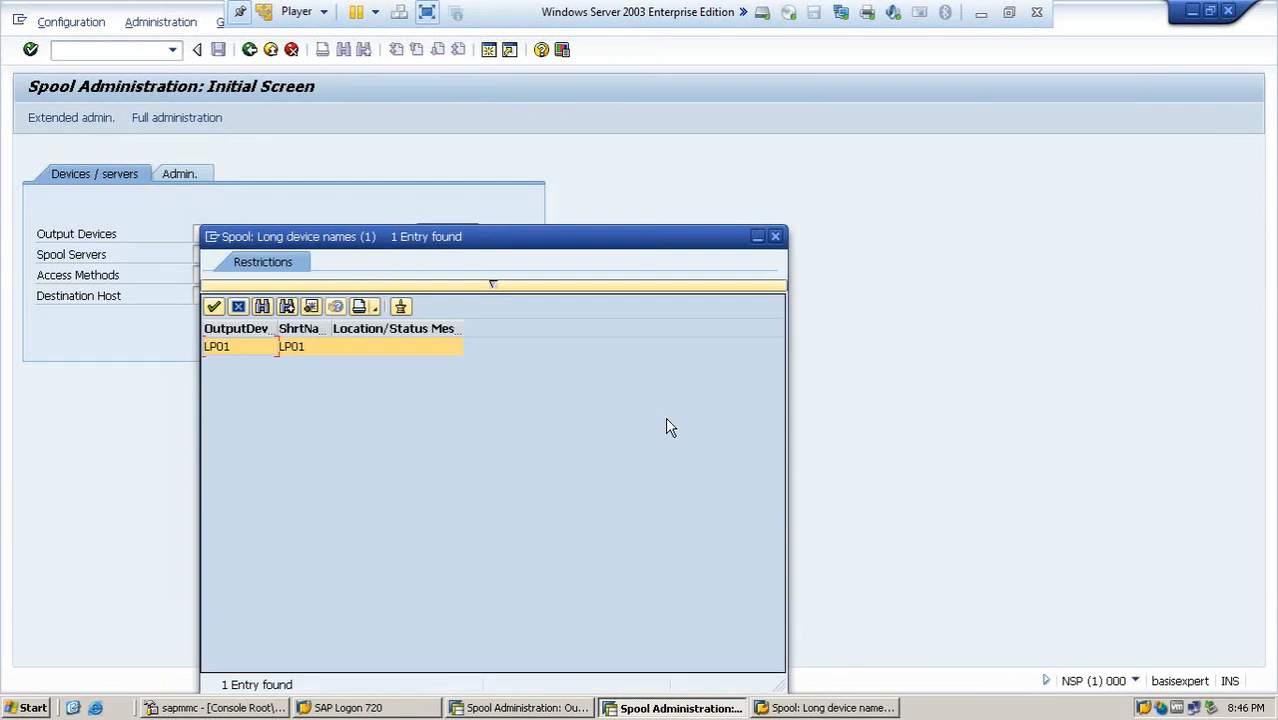
pyautogui.moveTo(276, 480)
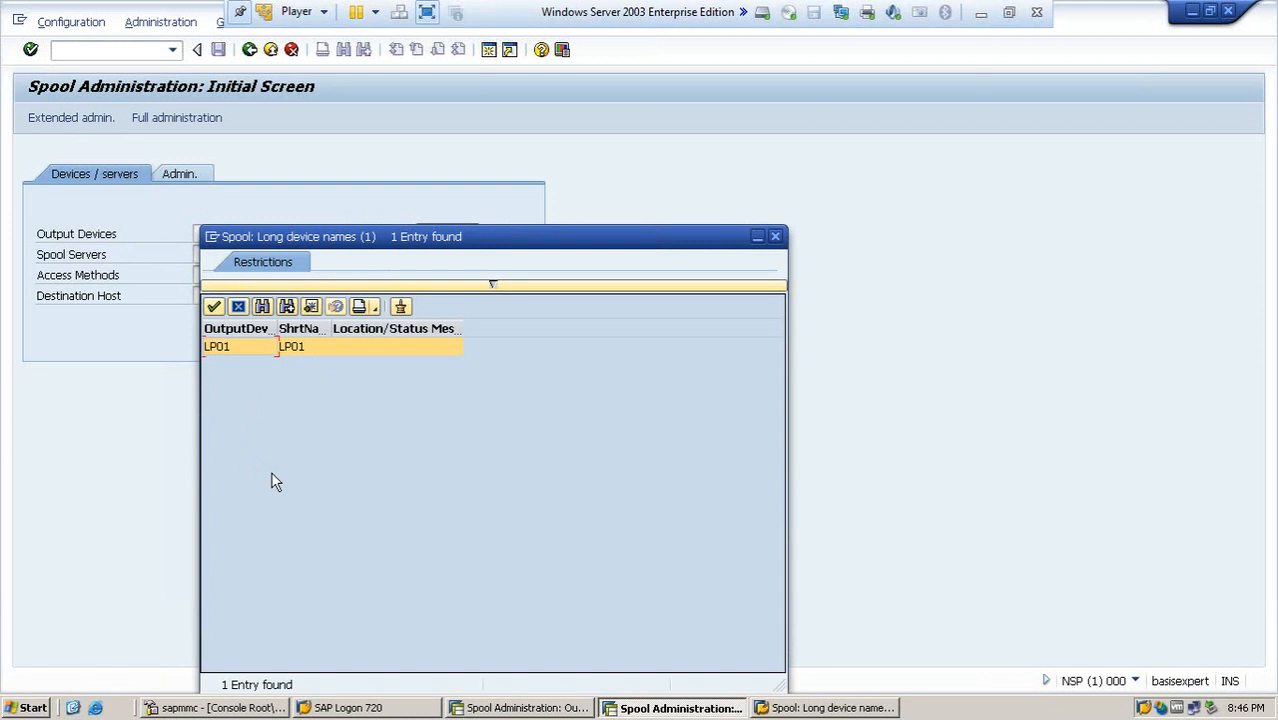
pyautogui.moveTo(712, 262)
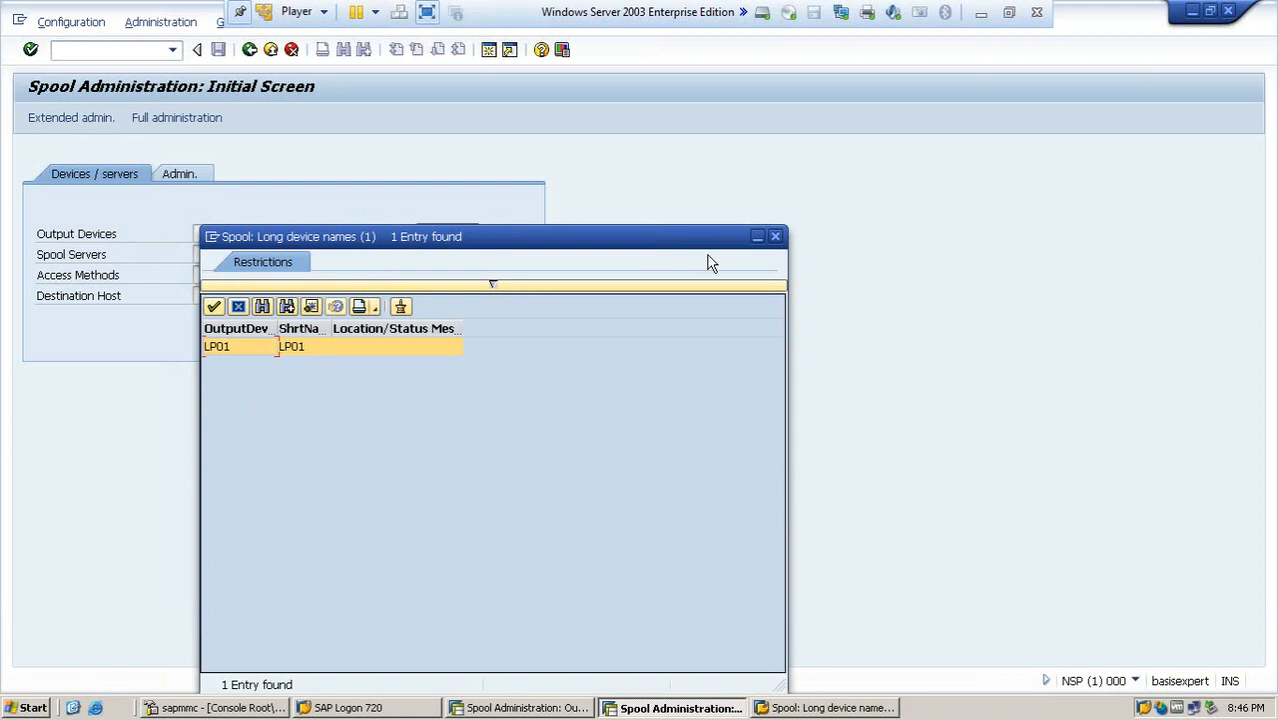
pyautogui.moveTo(776, 248)
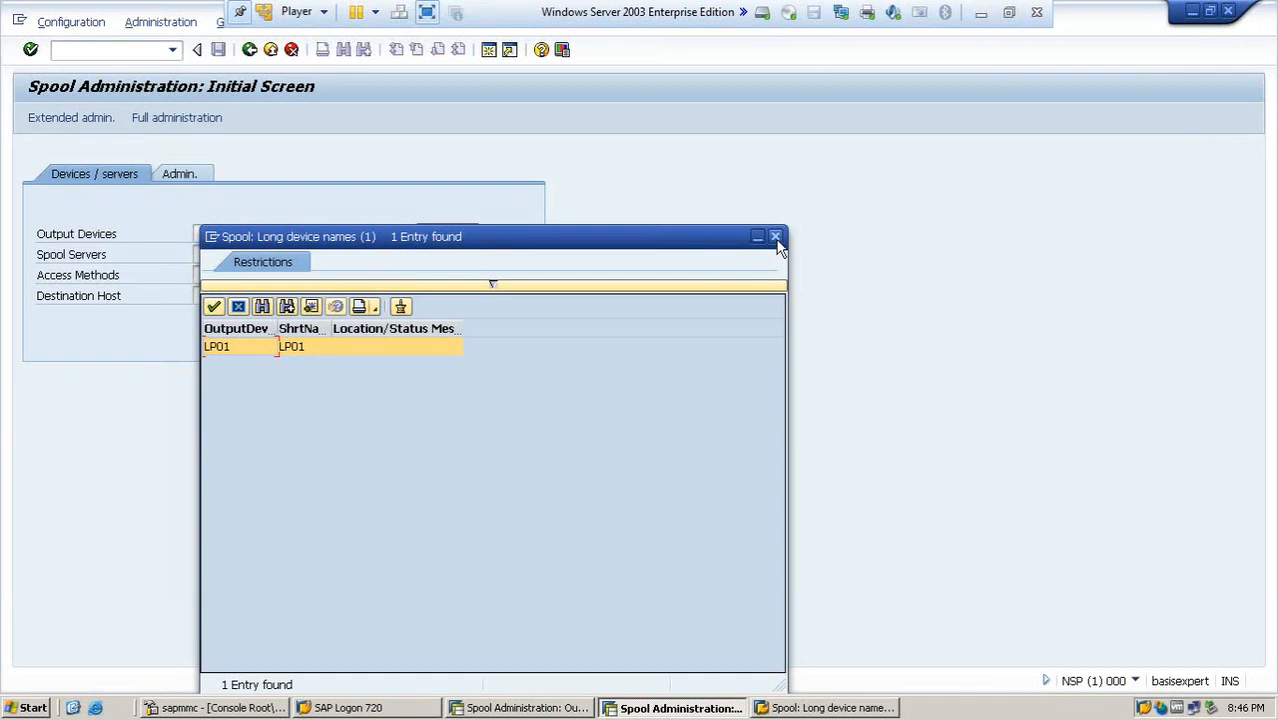
pyautogui.moveTo(776, 236)
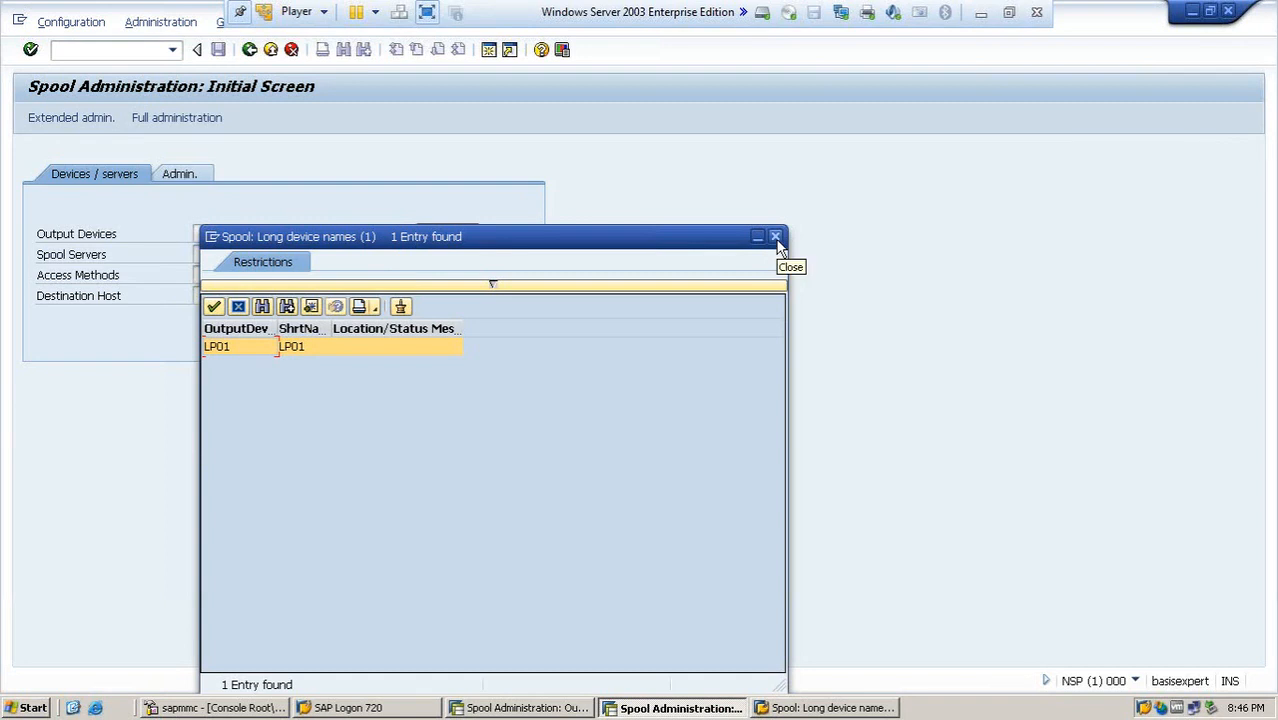
pyautogui.moveTo(780, 248)
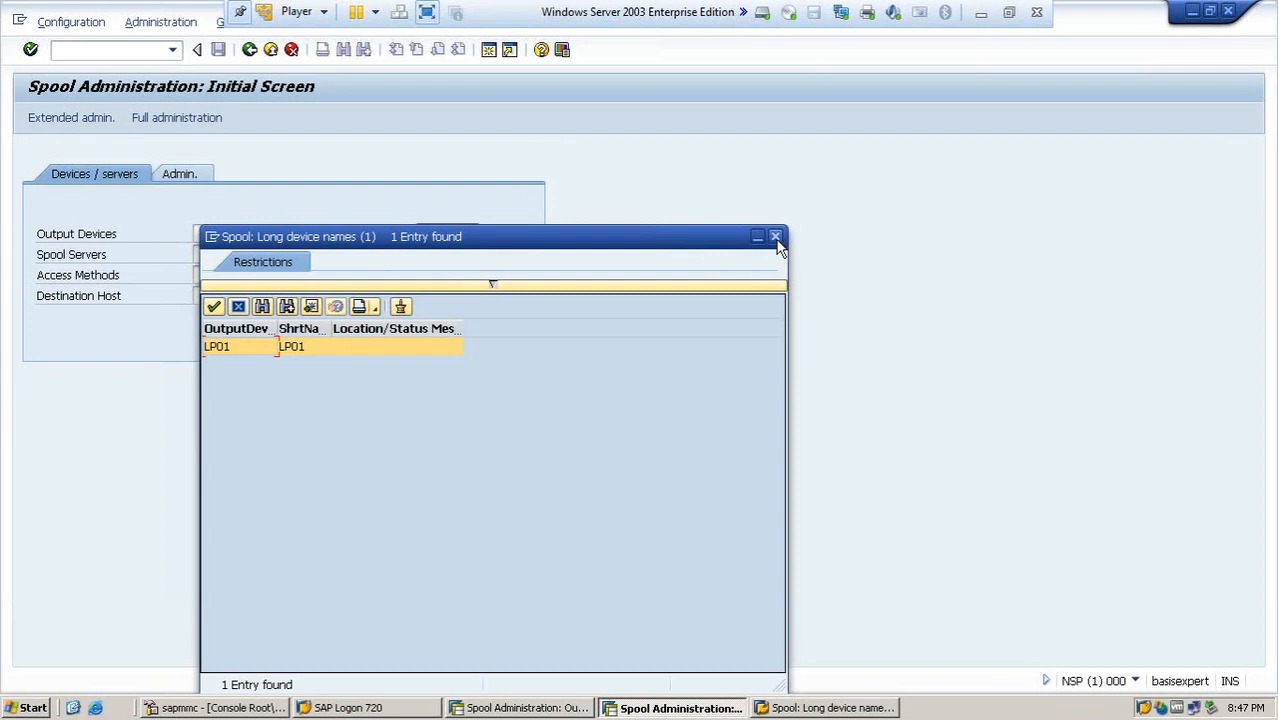
pyautogui.click(776, 236)
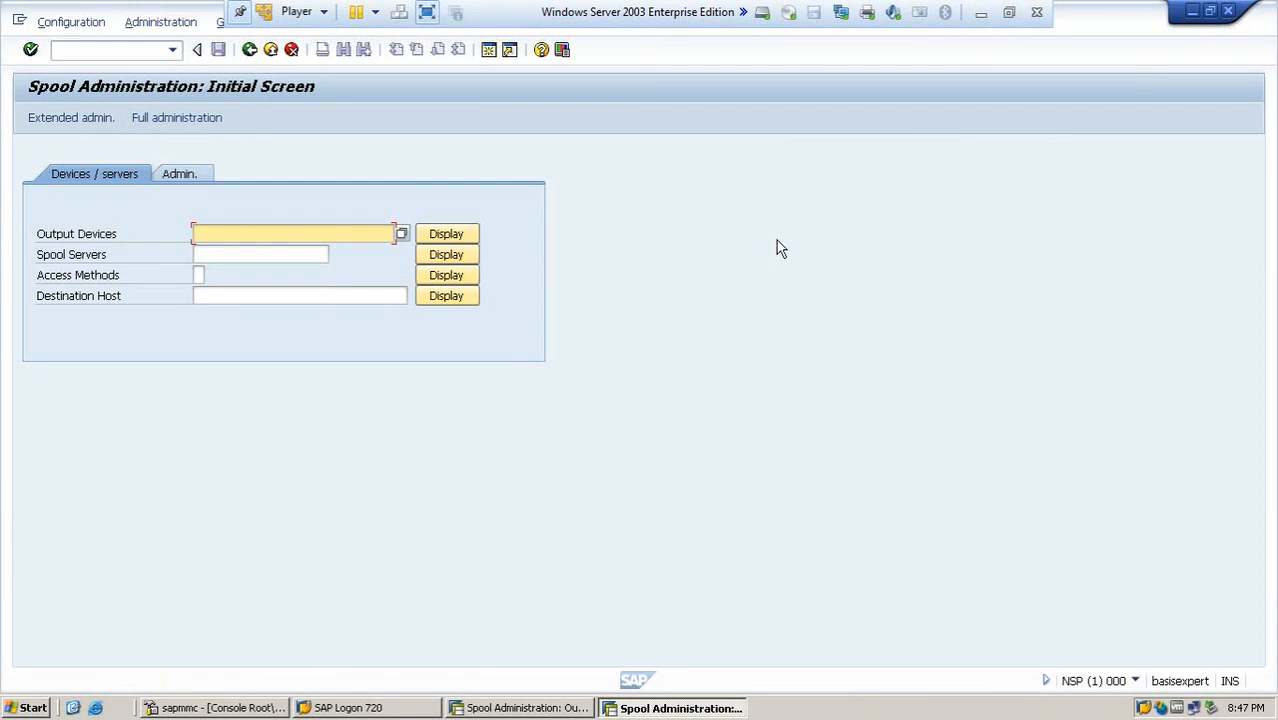
pyautogui.moveTo(768, 248)
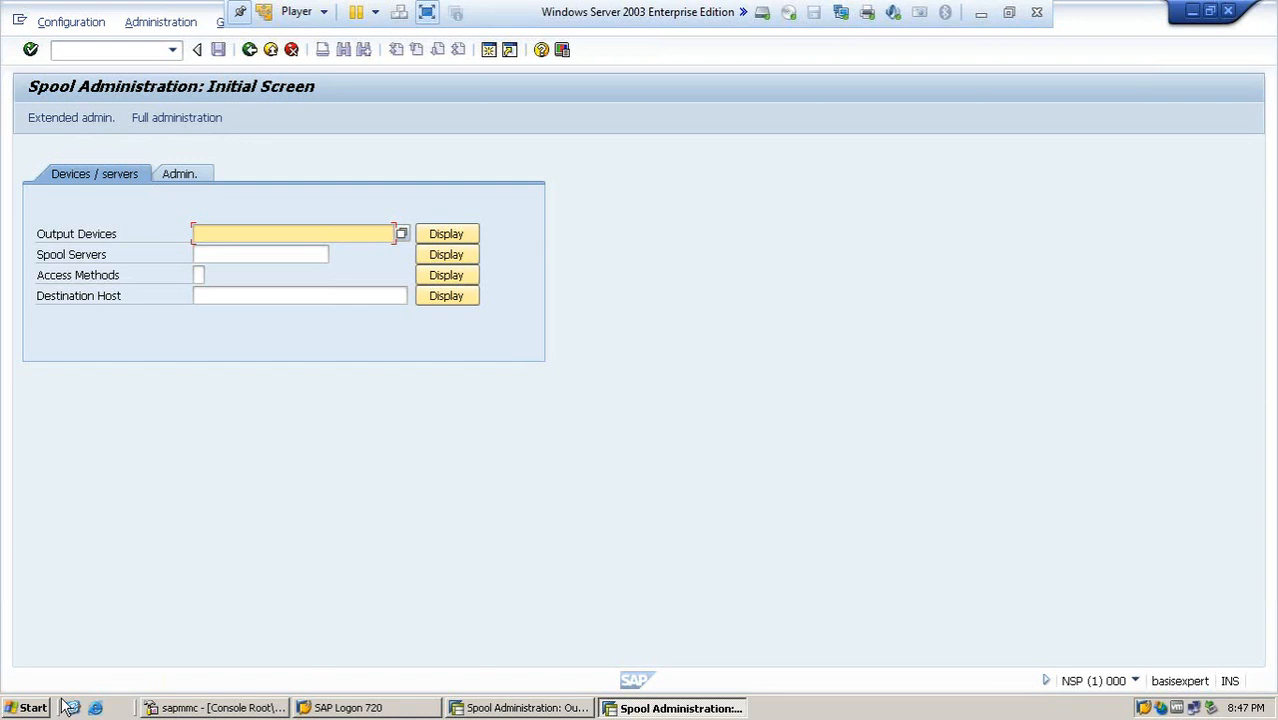
# Reach Printers and Faxes from the Start menu.
pyautogui.click(28, 708)
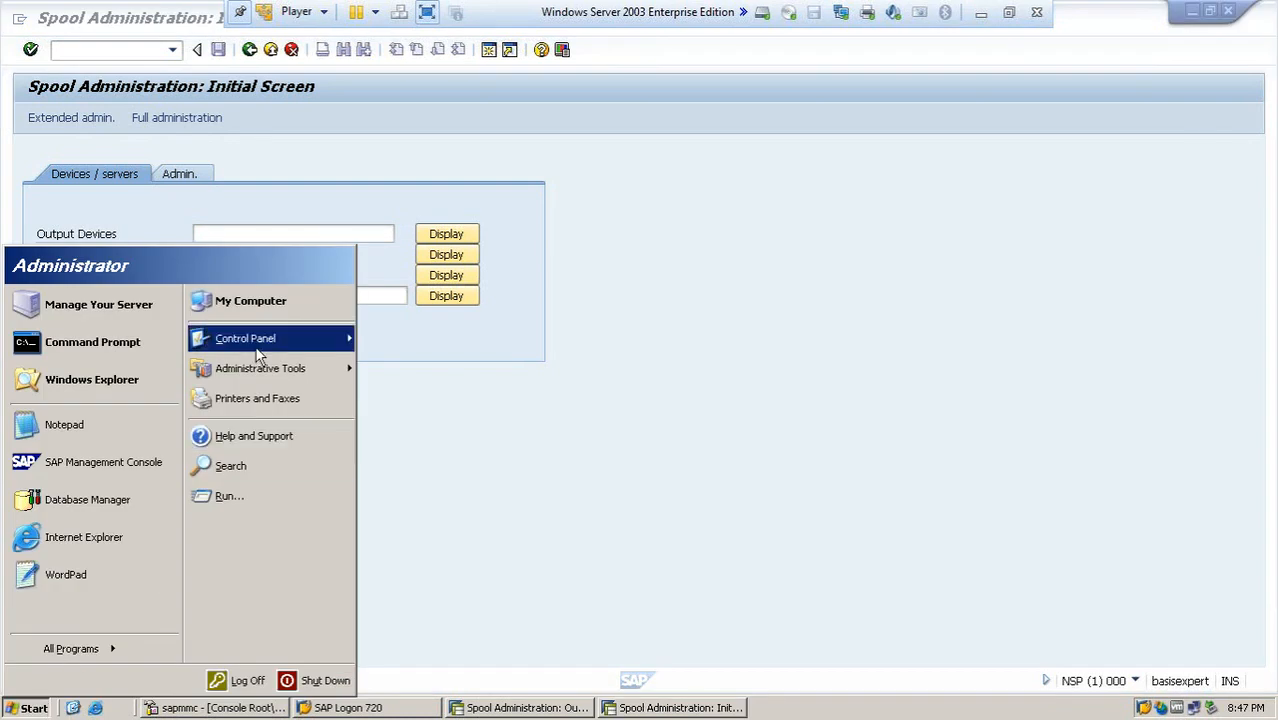
pyautogui.moveTo(250, 398)
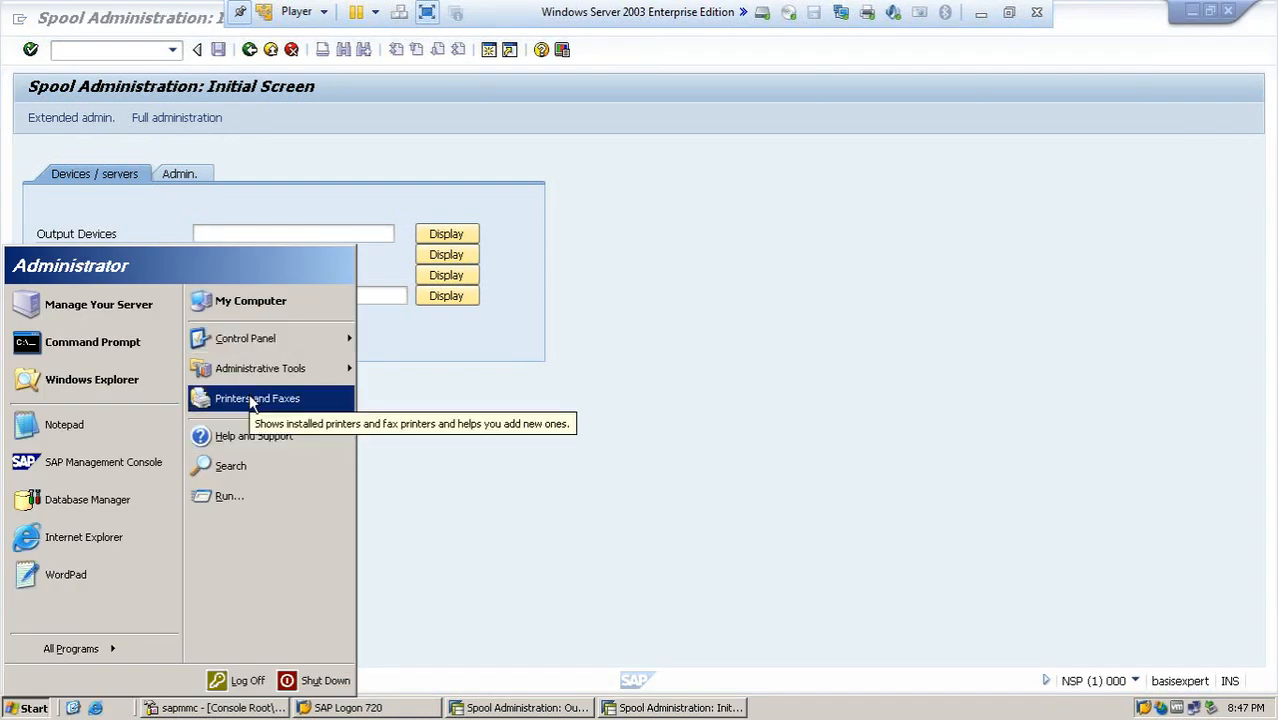
pyautogui.click(264, 398)
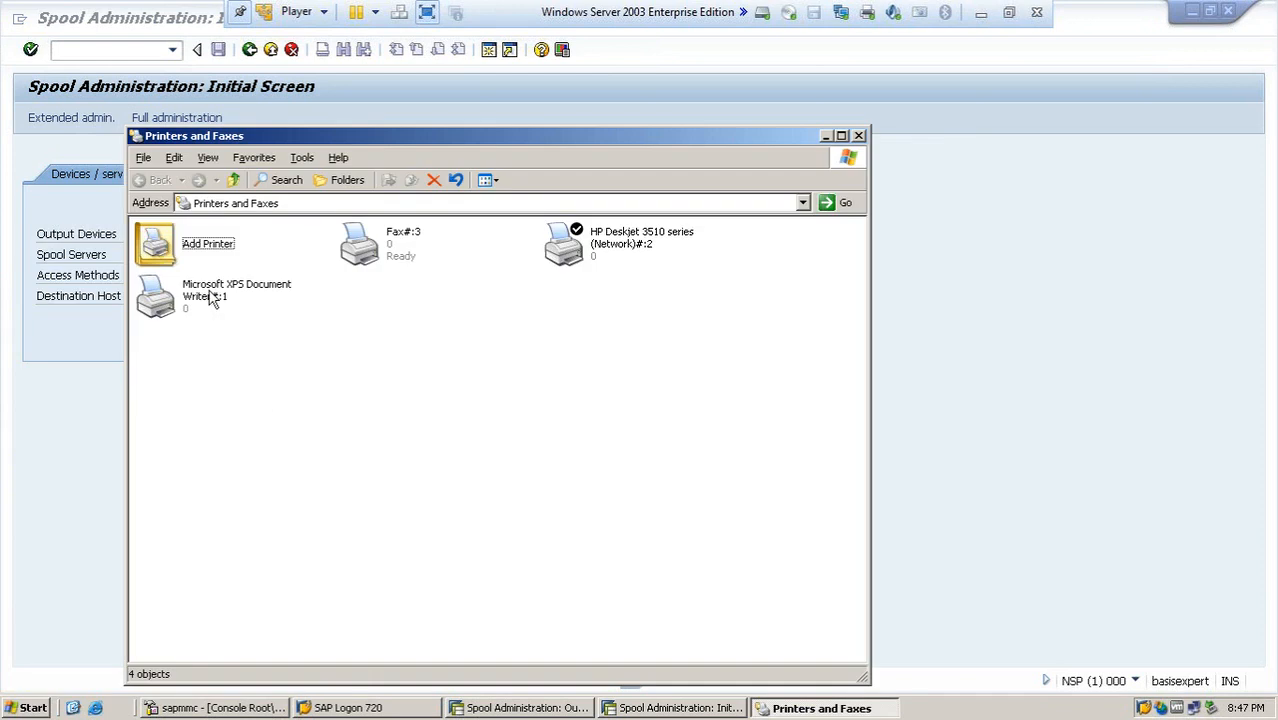
pyautogui.moveTo(190, 262)
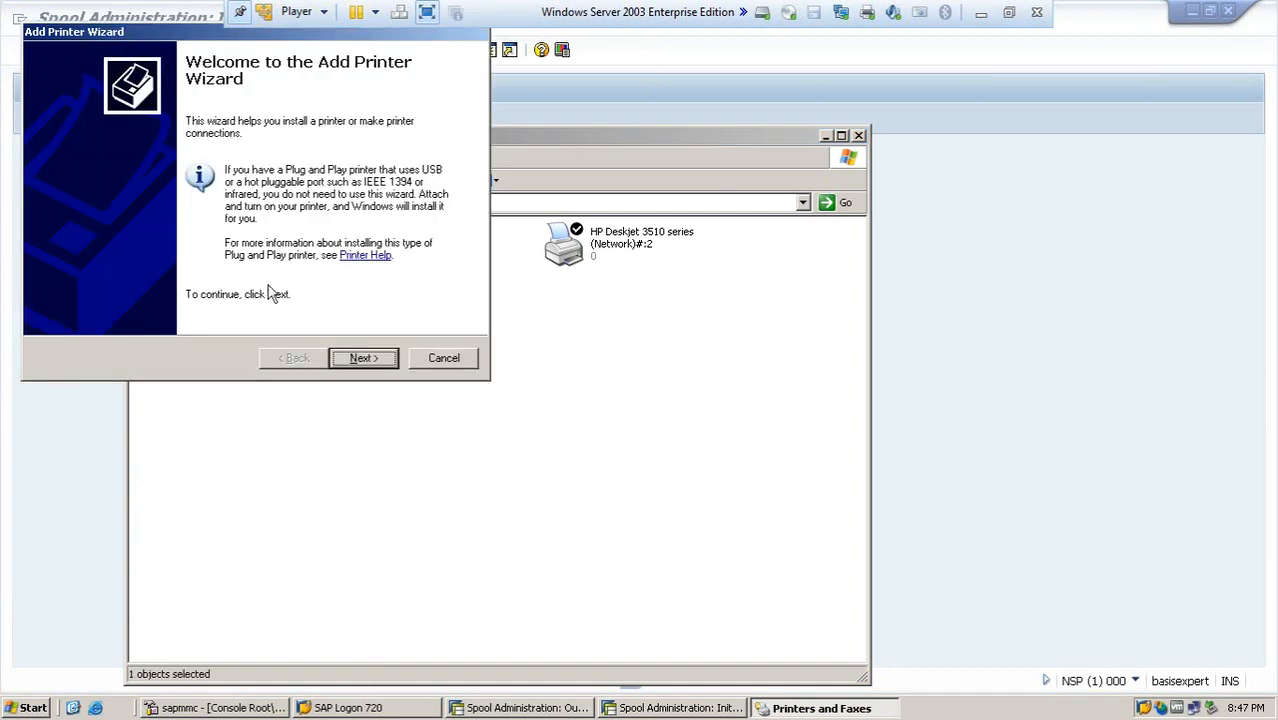
pyautogui.moveTo(248, 176)
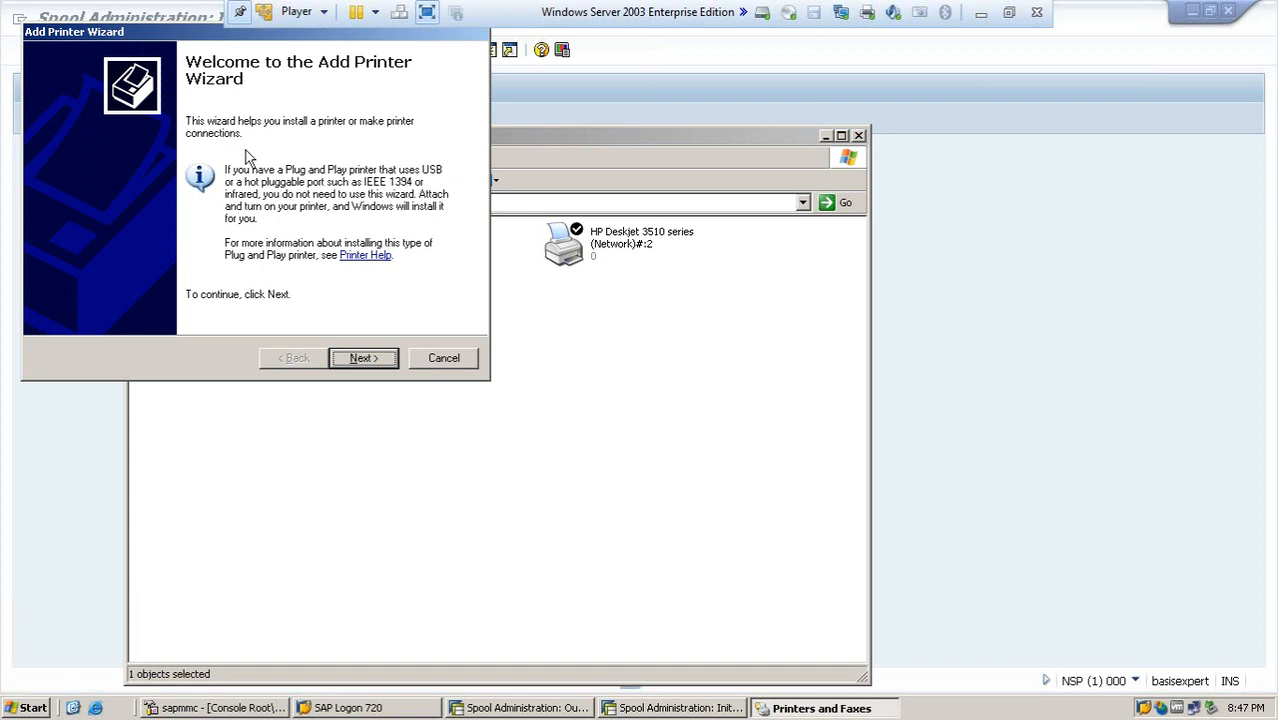
pyautogui.moveTo(364, 358)
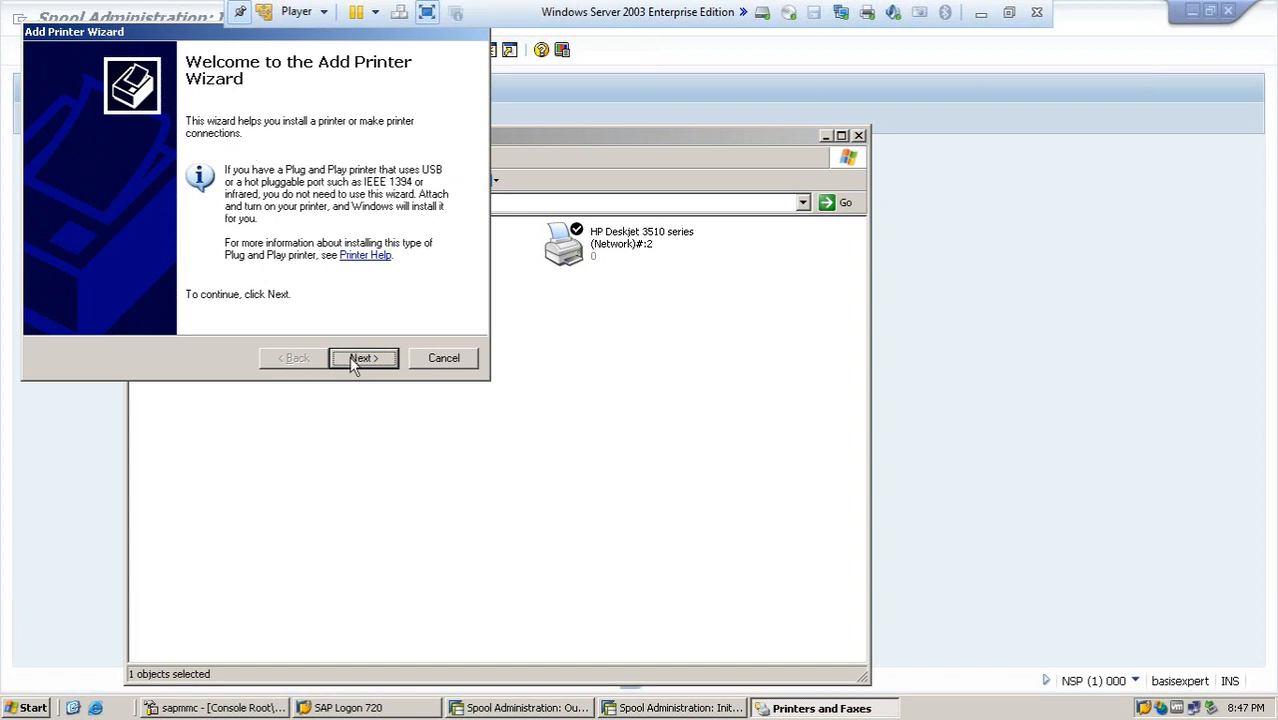
# Add a locally attached printer manually on port LPT1 and continue to driver selection.
pyautogui.click(362, 358)
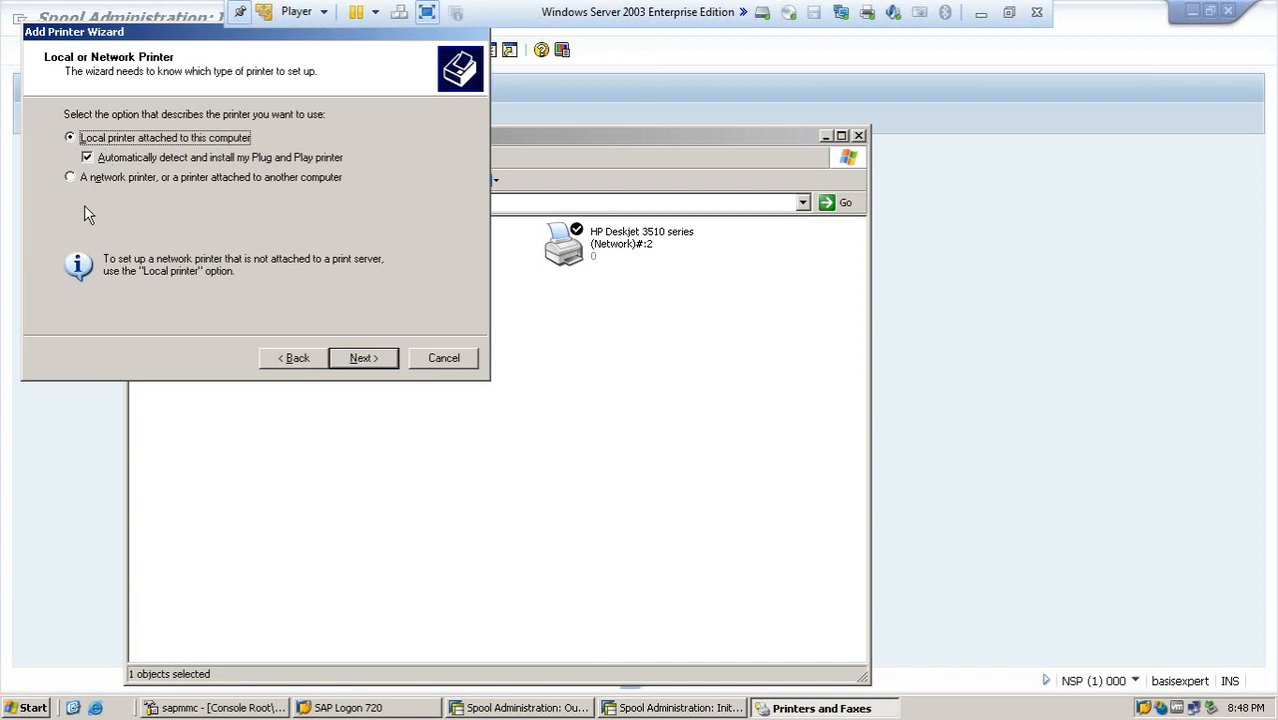
pyautogui.click(62, 180)
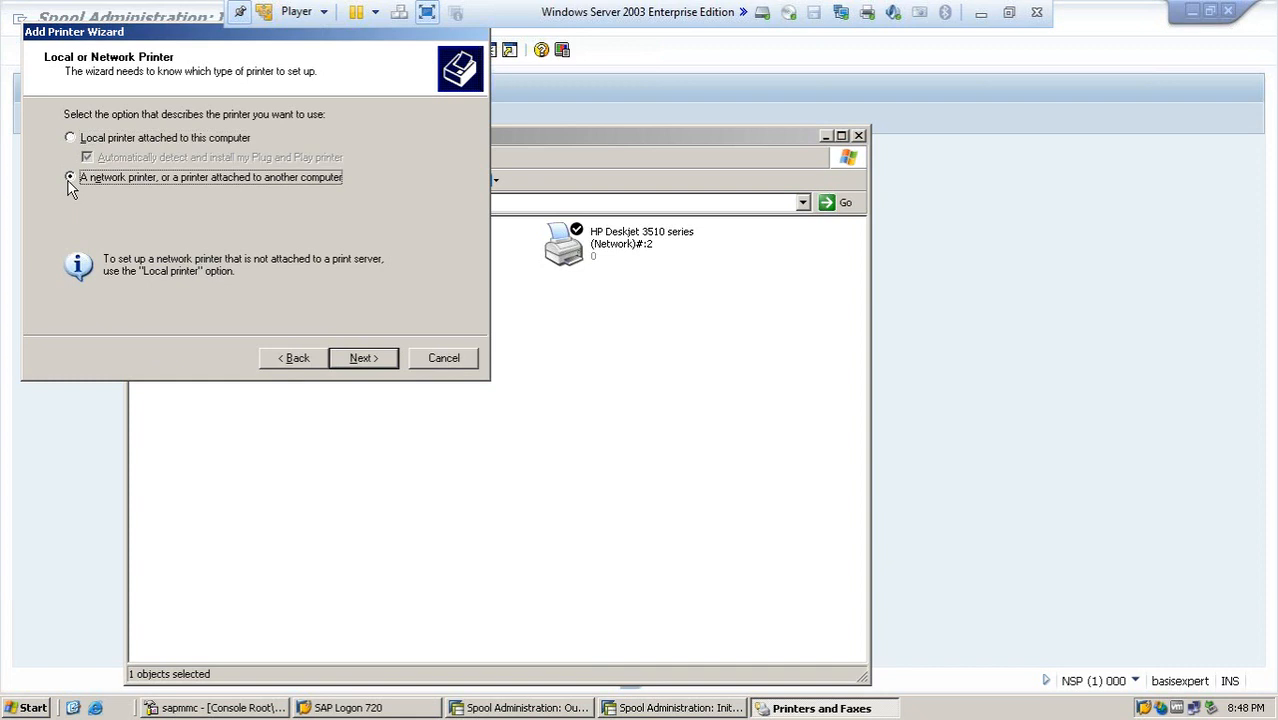
pyautogui.click(68, 138)
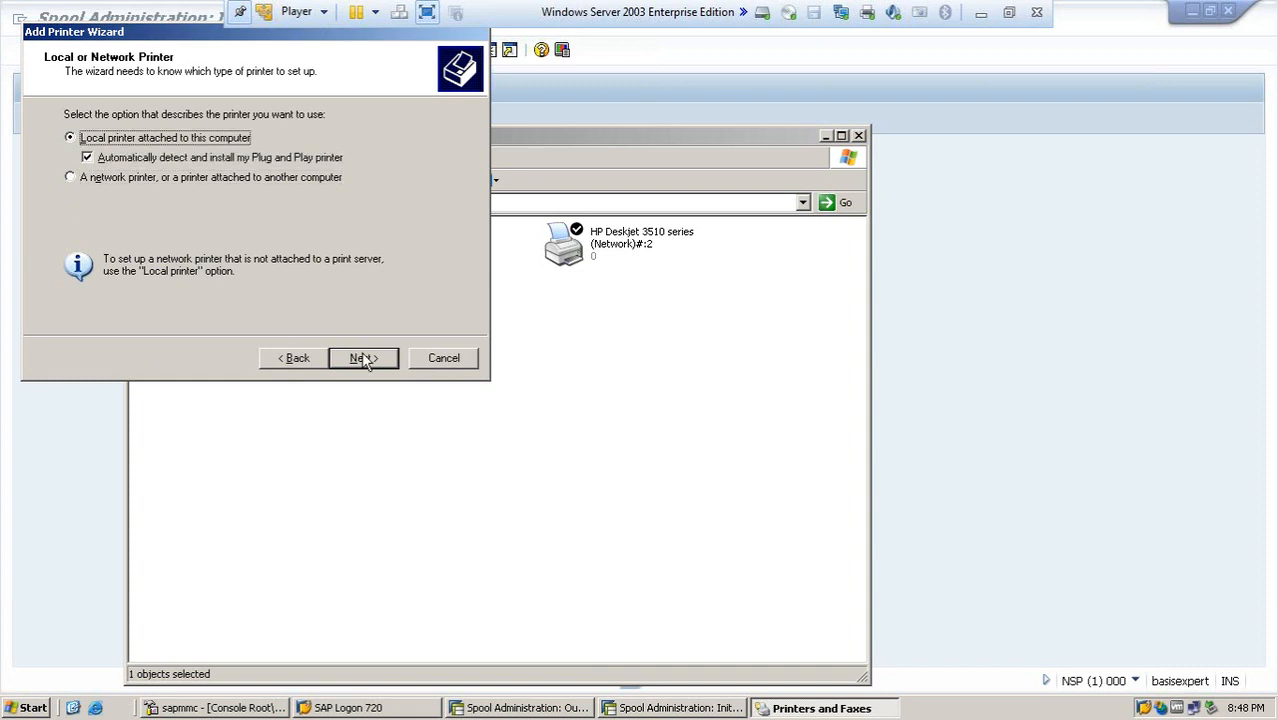
pyautogui.click(362, 358)
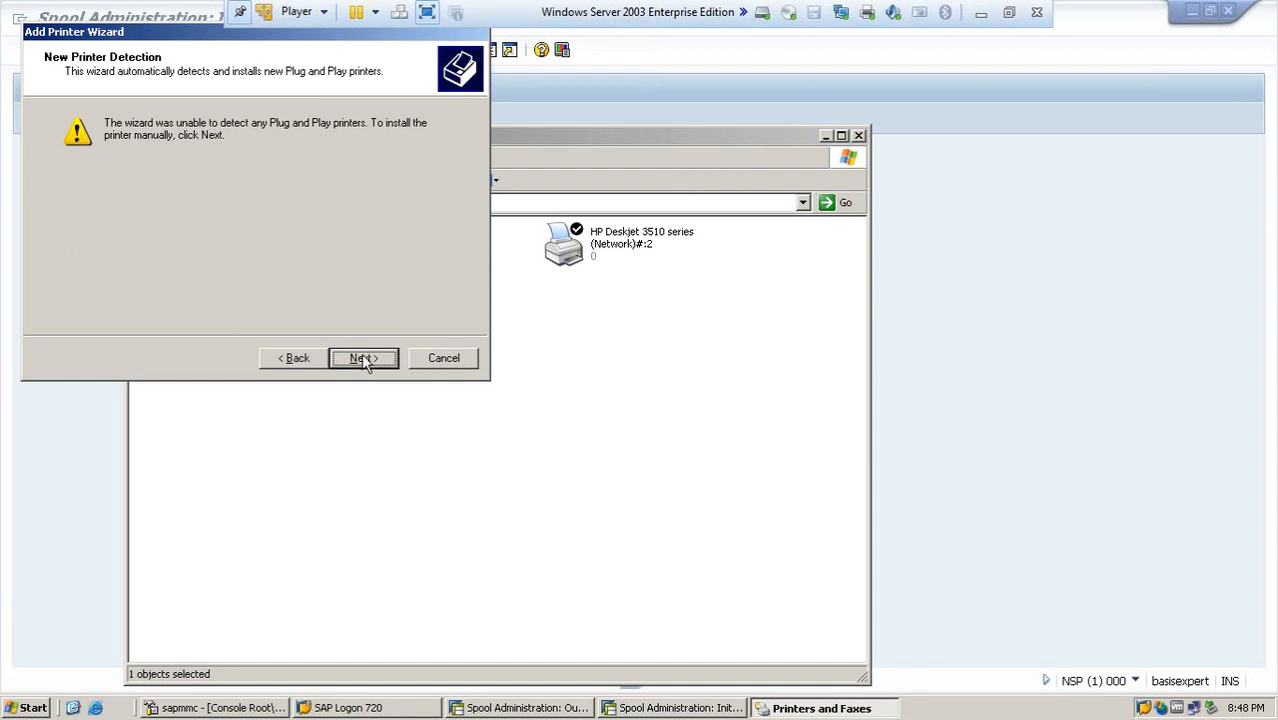
pyautogui.moveTo(364, 358)
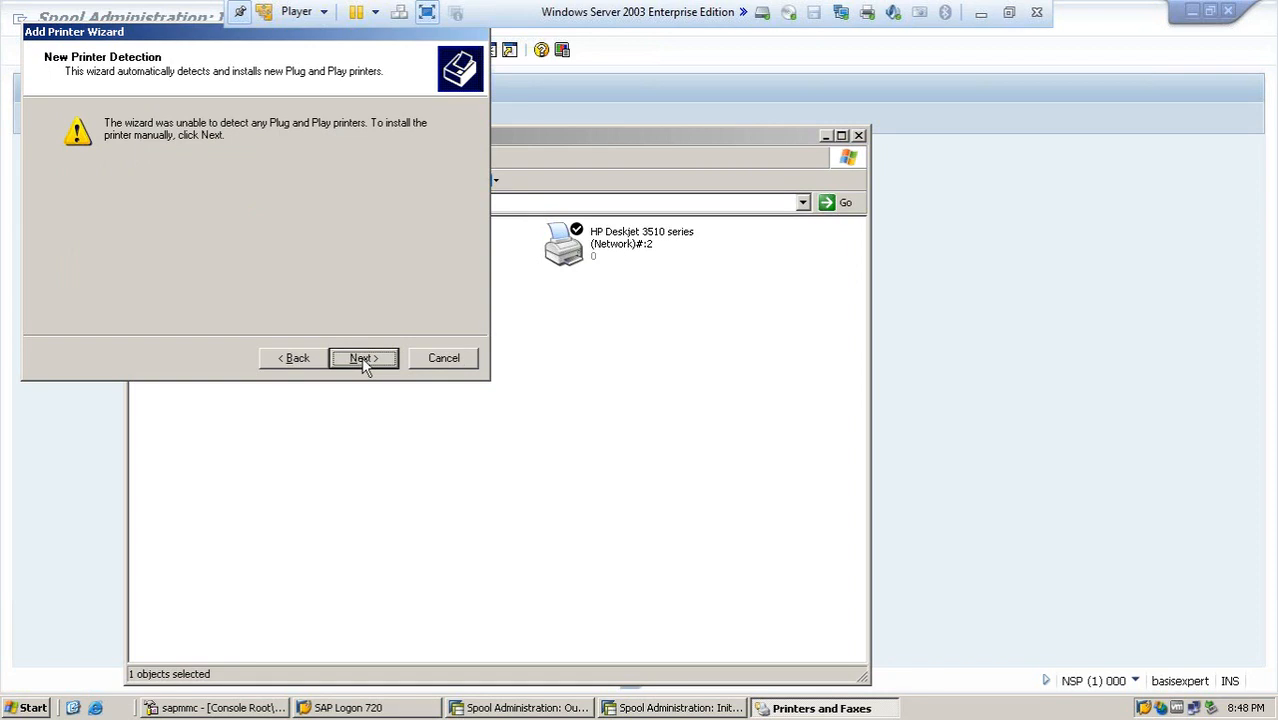
pyautogui.click(364, 358)
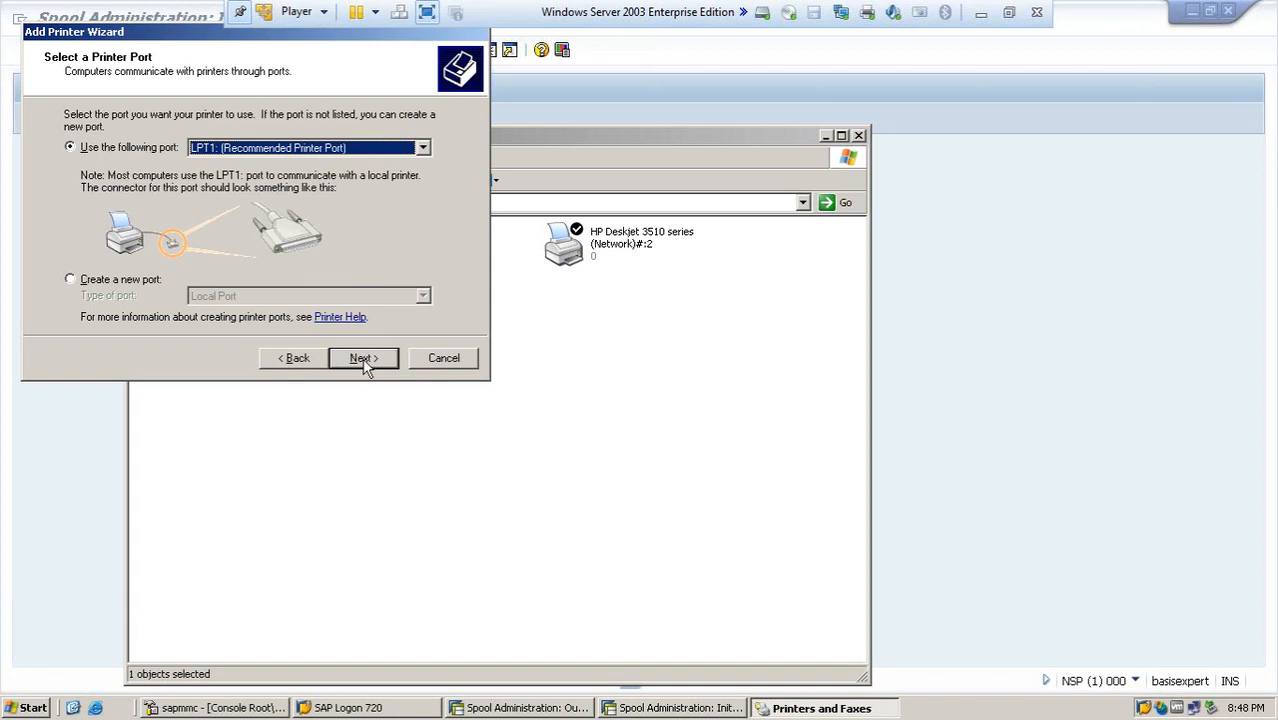
pyautogui.moveTo(280, 210)
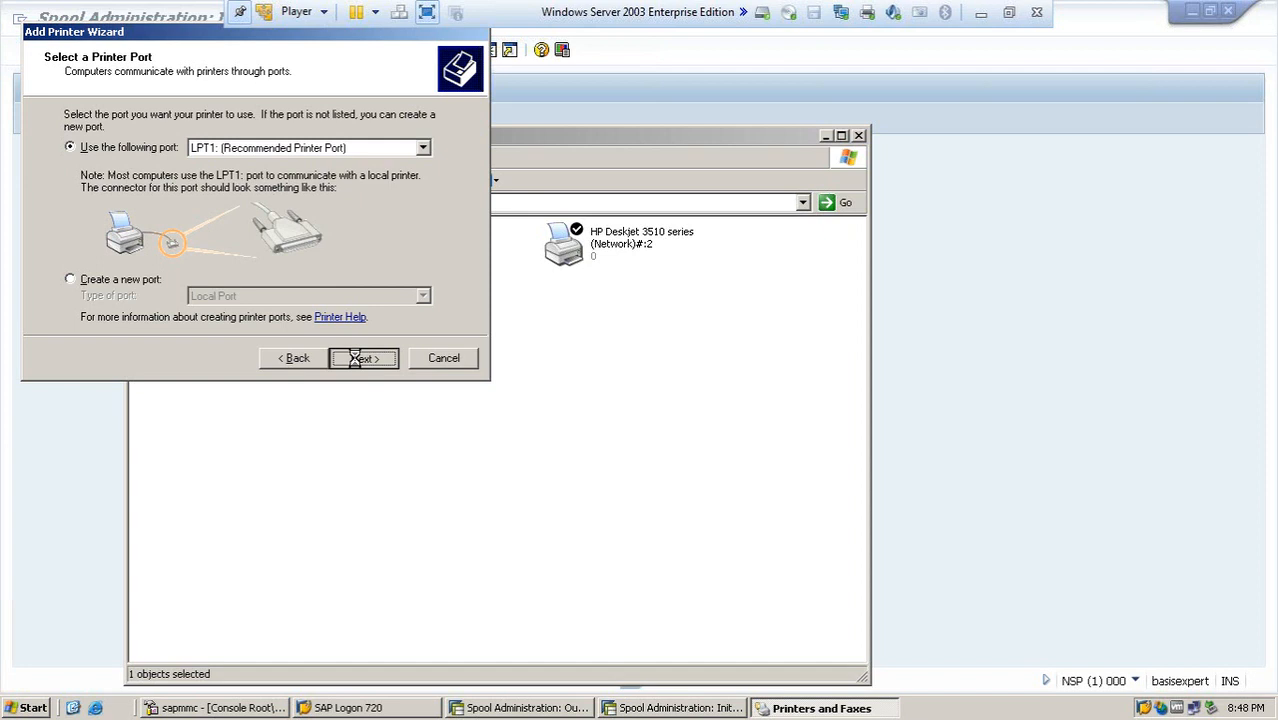
pyautogui.click(364, 358)
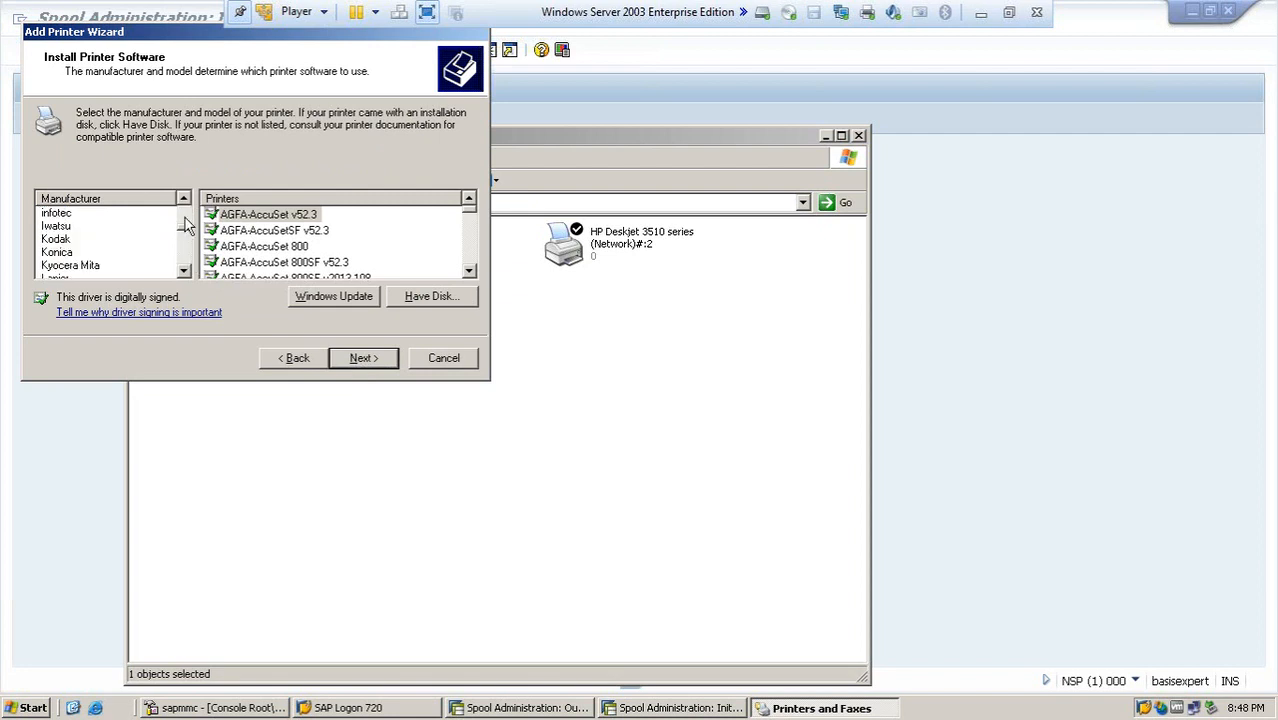
# Choose the HP 2500C Series driver and accept its name and share name HP2500CS.
pyautogui.click(48, 252)
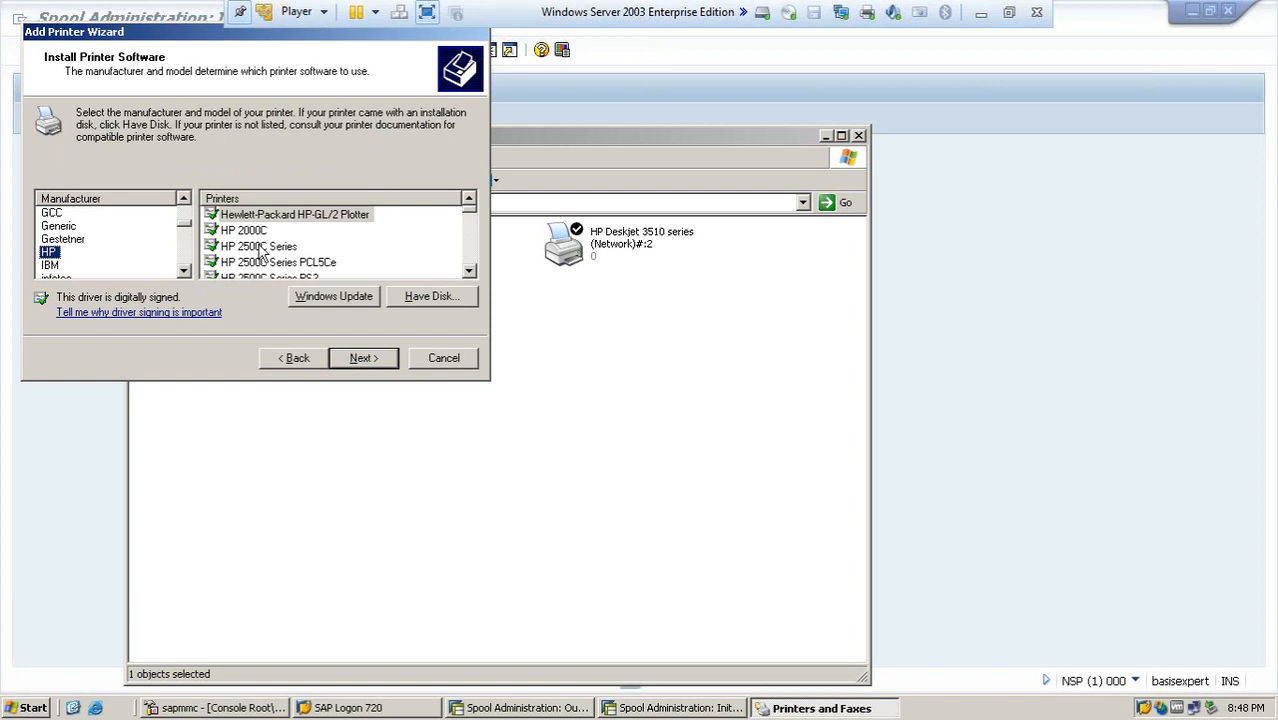
pyautogui.click(256, 246)
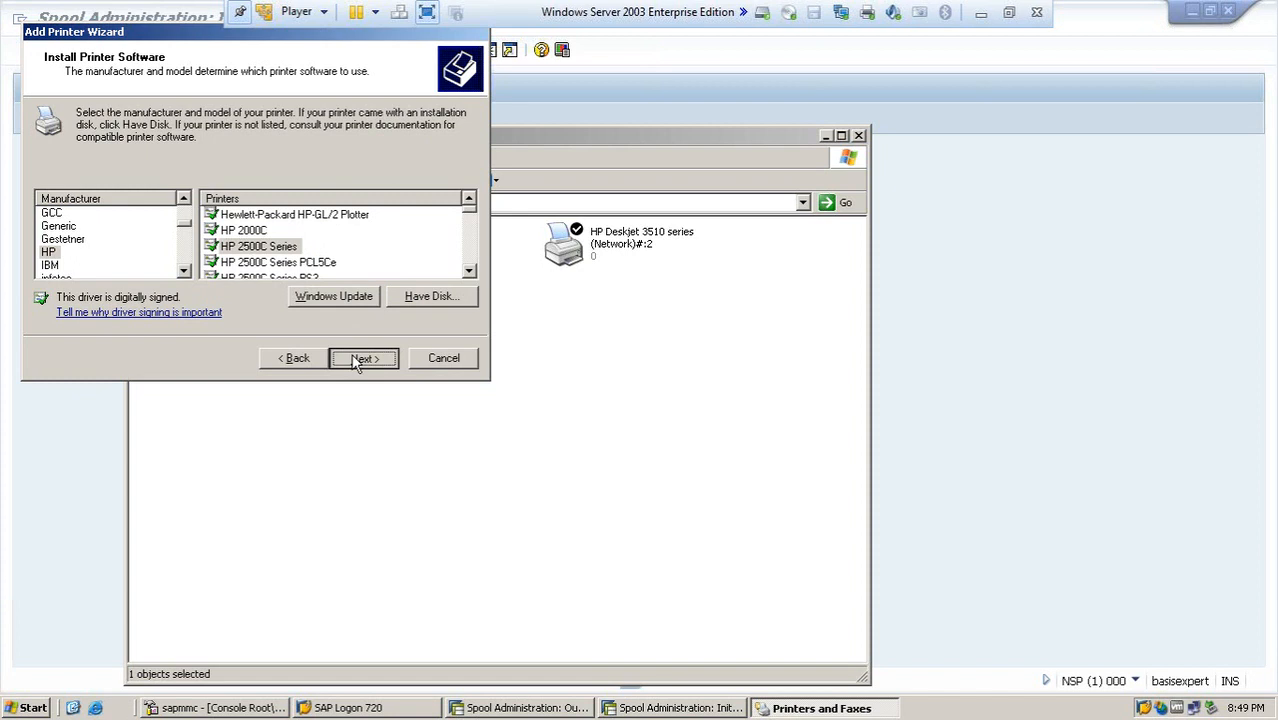
pyautogui.click(362, 358)
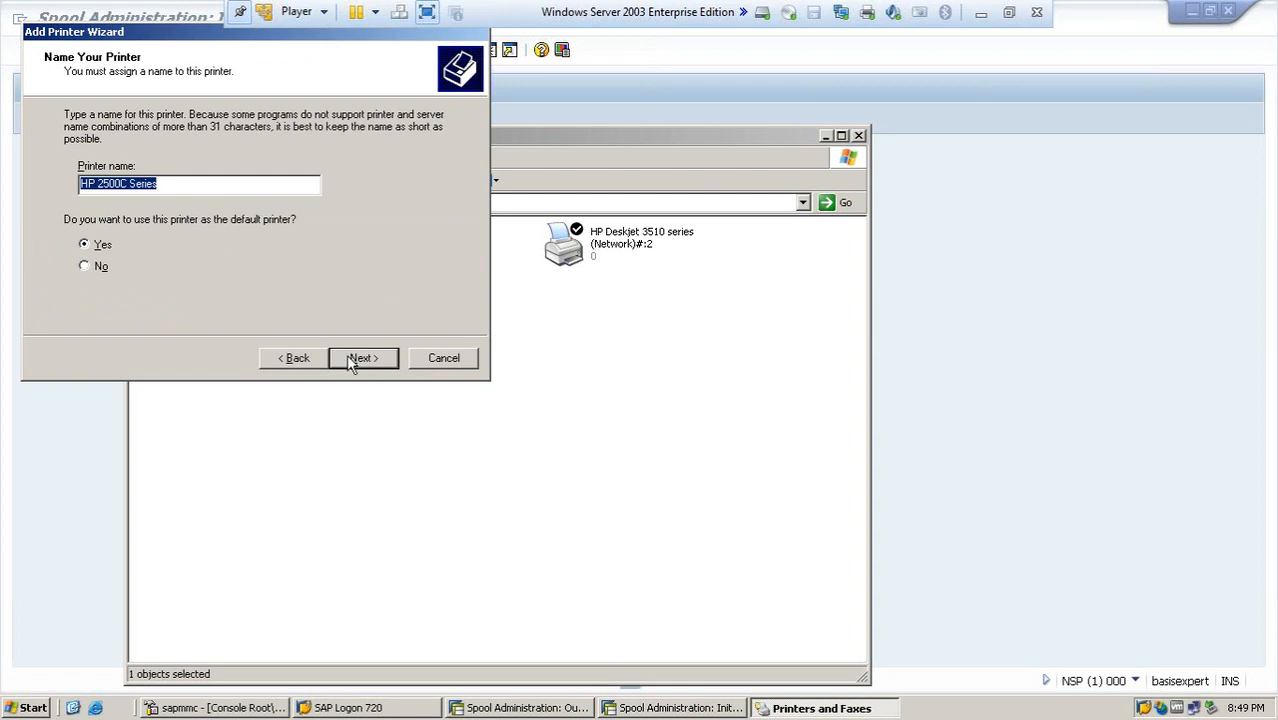
pyautogui.click(362, 358)
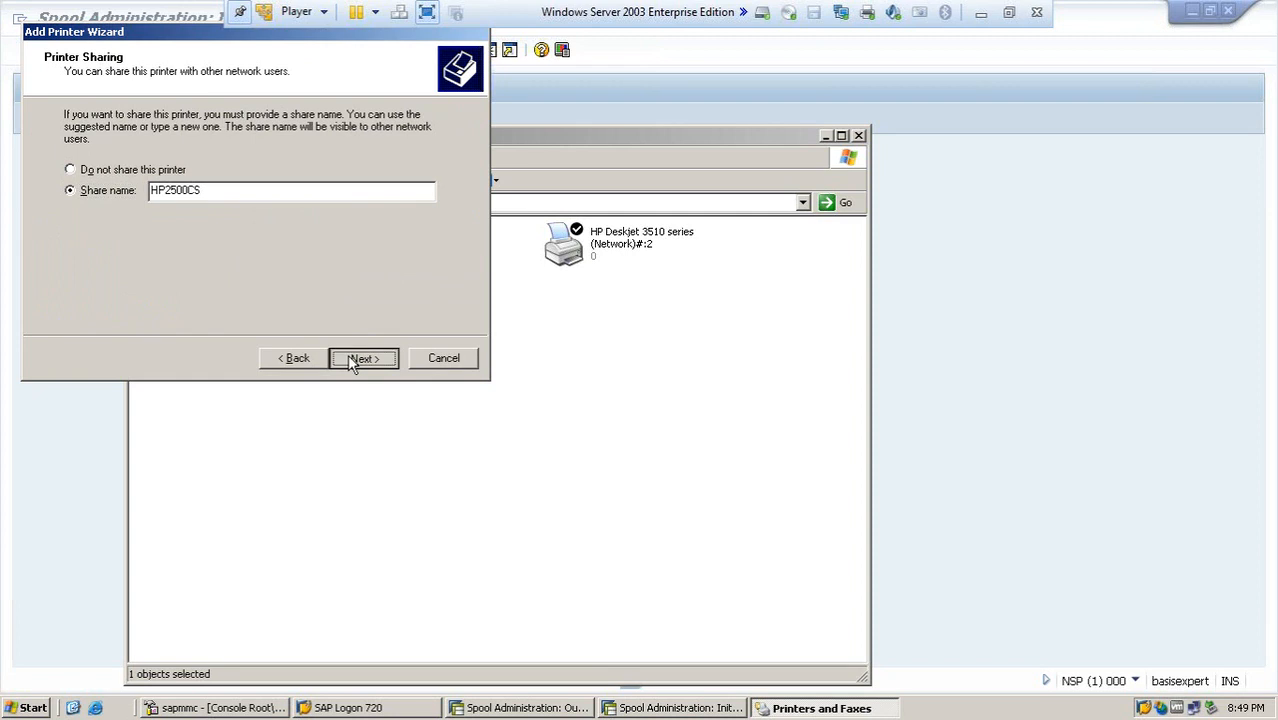
pyautogui.click(364, 358)
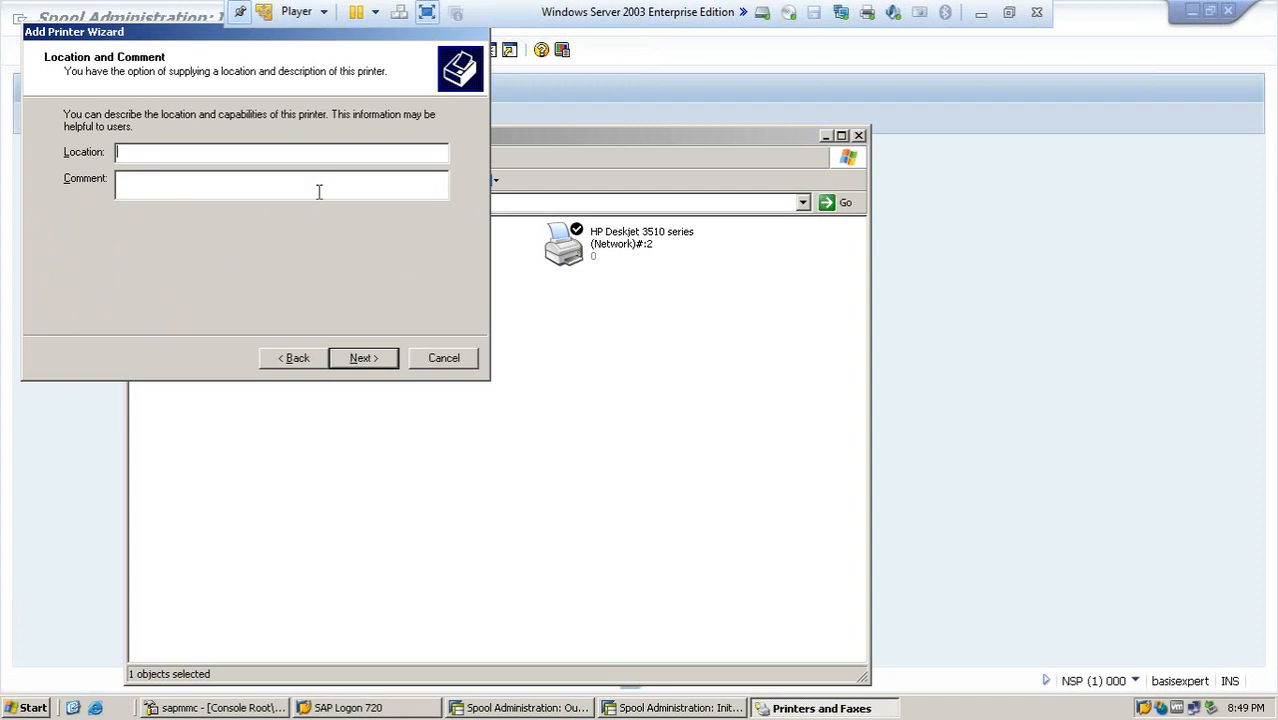
# Set the printer location to Chicago and decline the test page.
pyautogui.write('C')
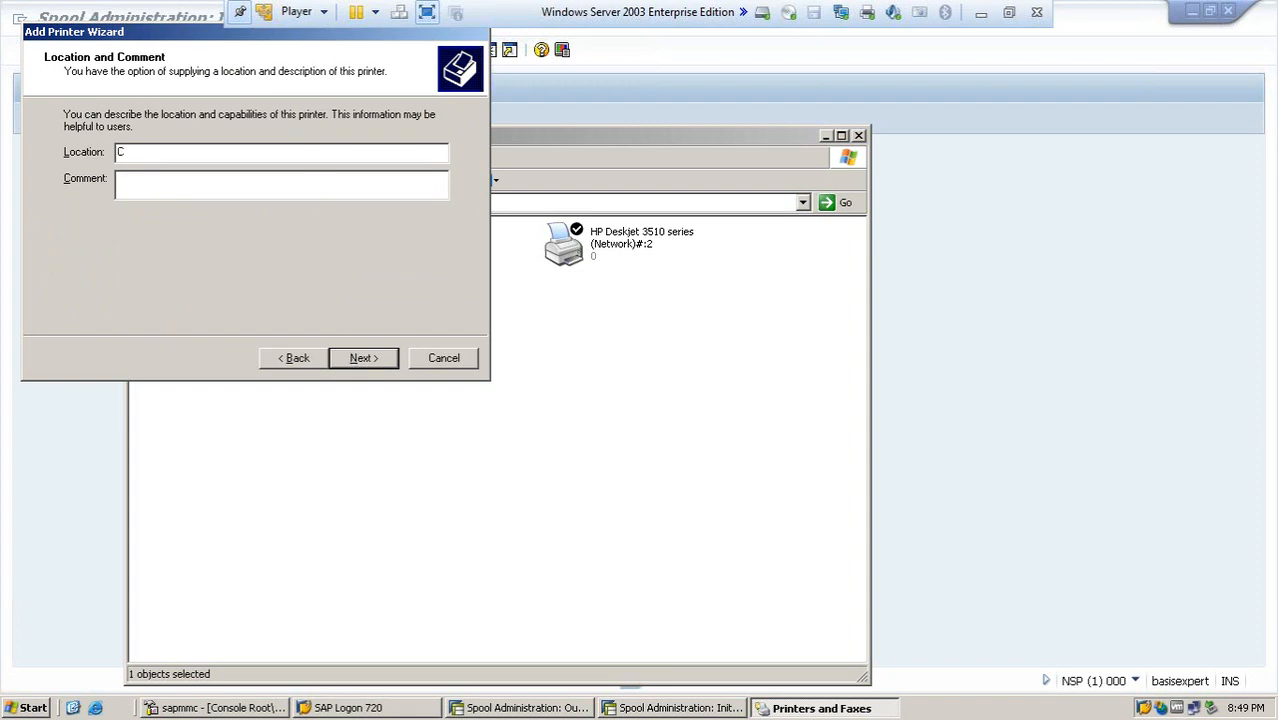
pyautogui.write('hicagop')
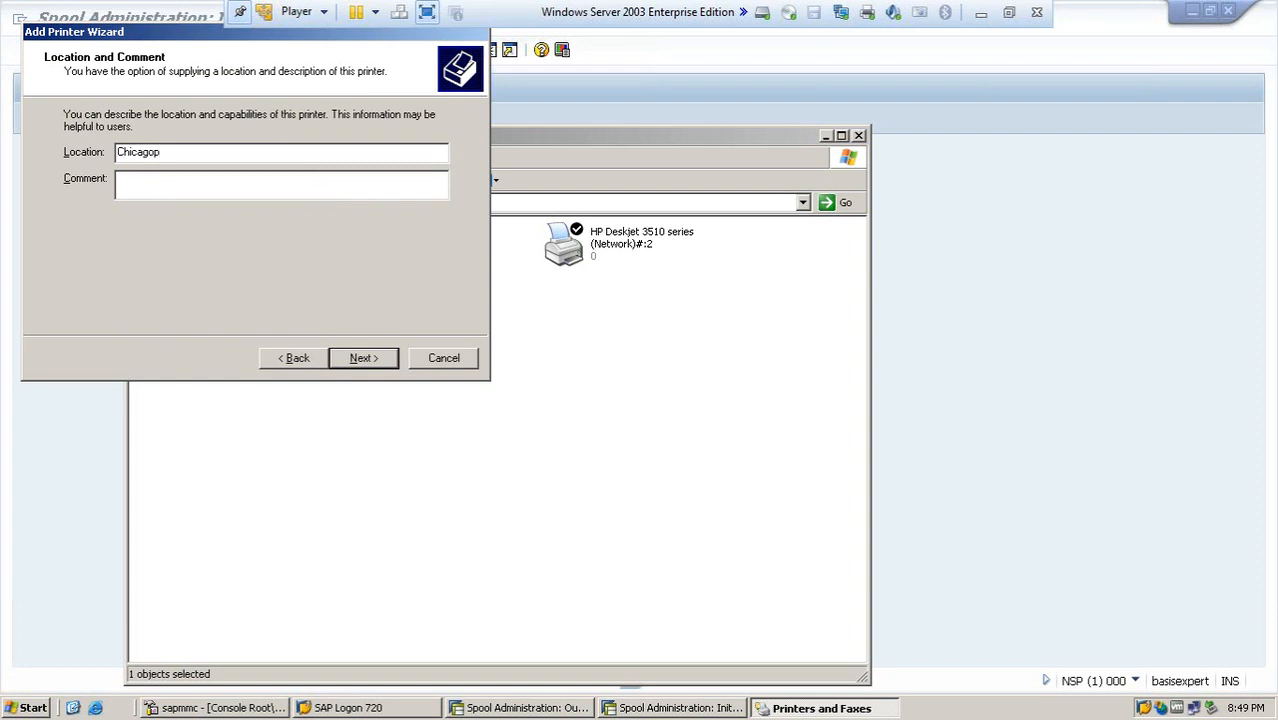
pyautogui.click(364, 358)
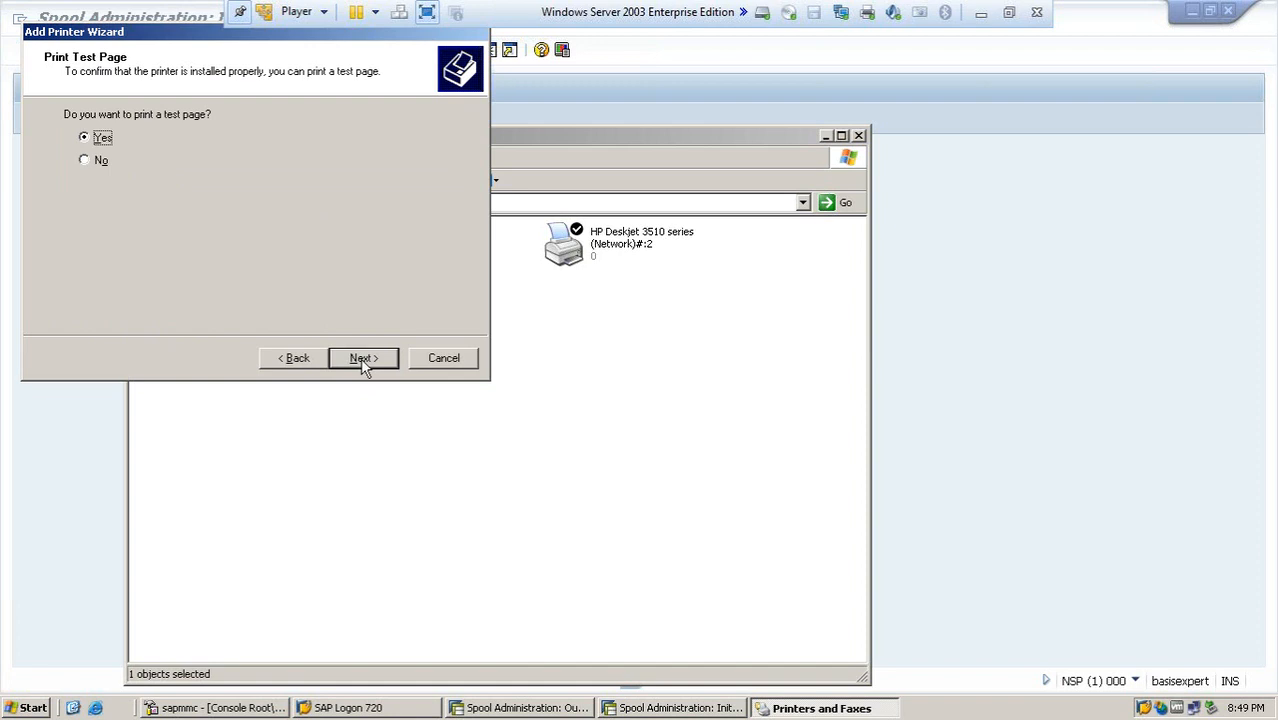
pyautogui.moveTo(280, 276)
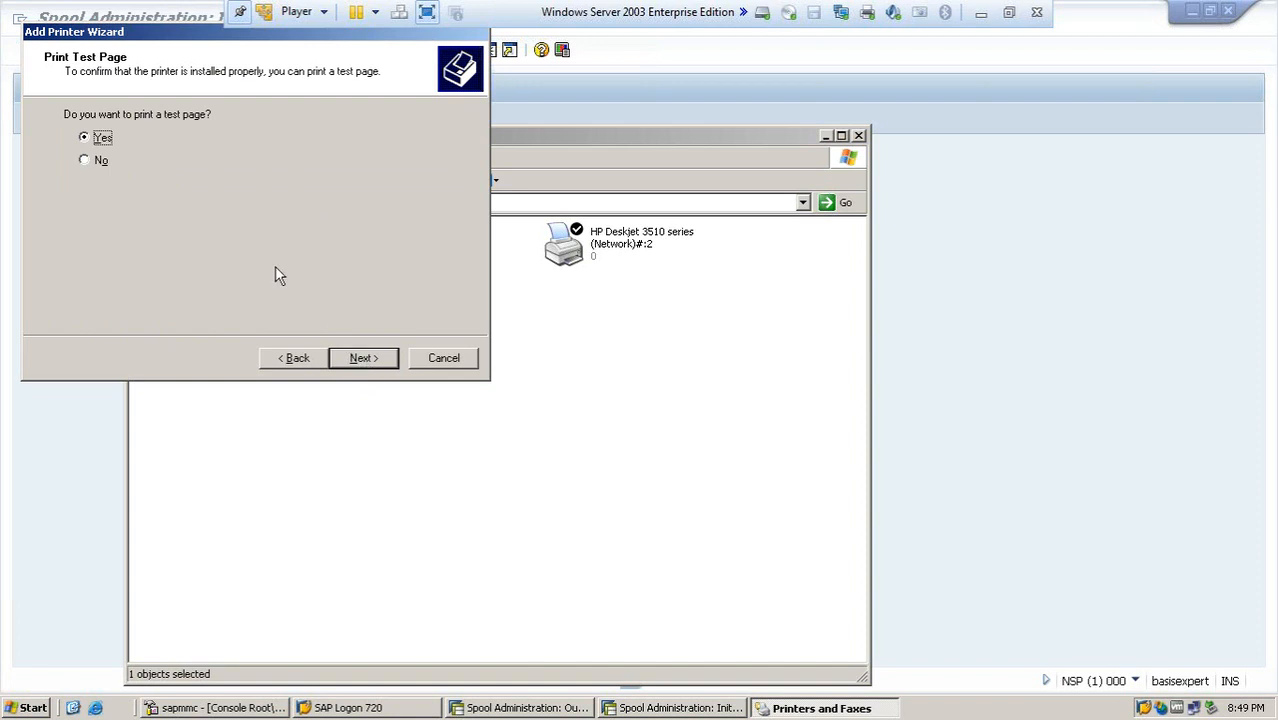
pyautogui.moveTo(94, 172)
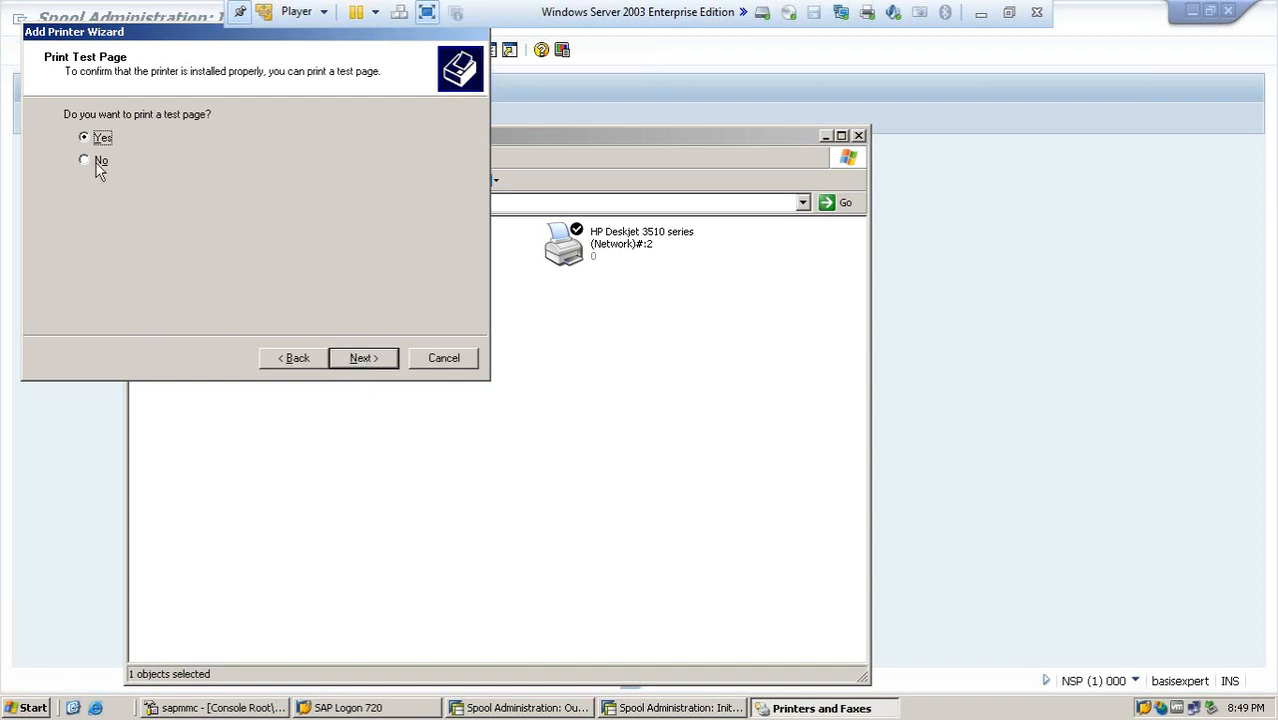
pyautogui.click(80, 160)
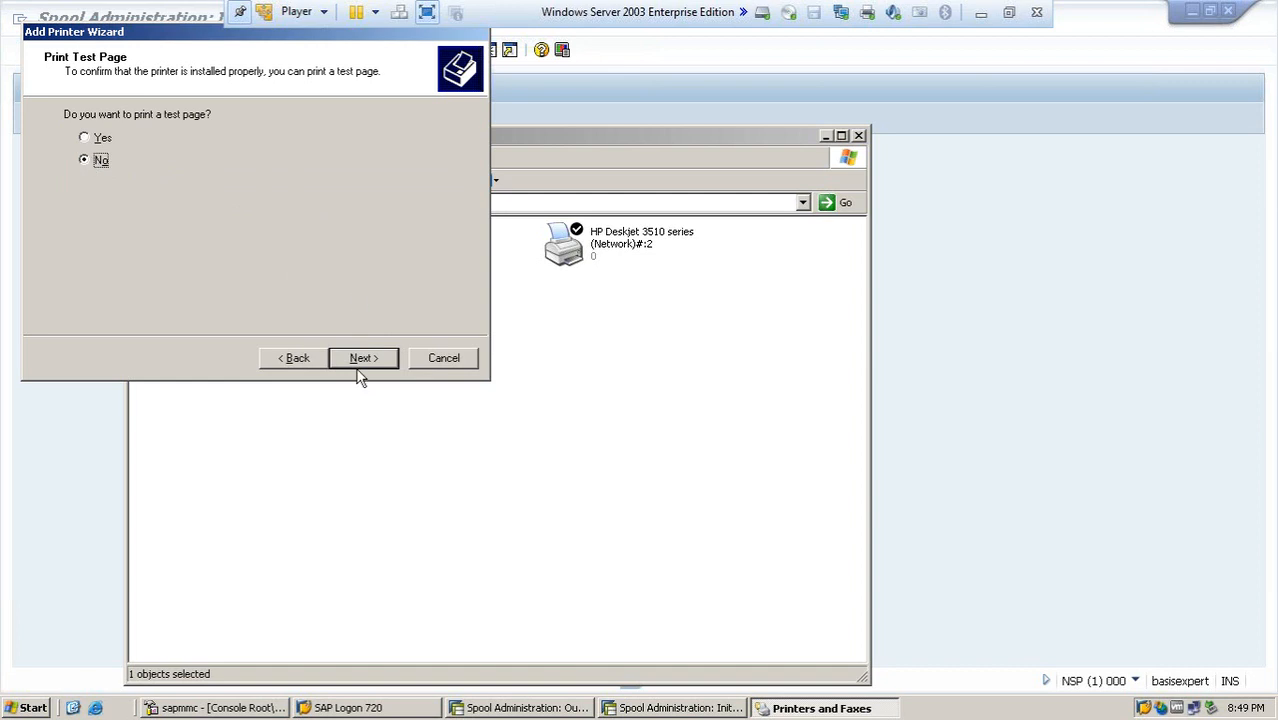
pyautogui.click(364, 358)
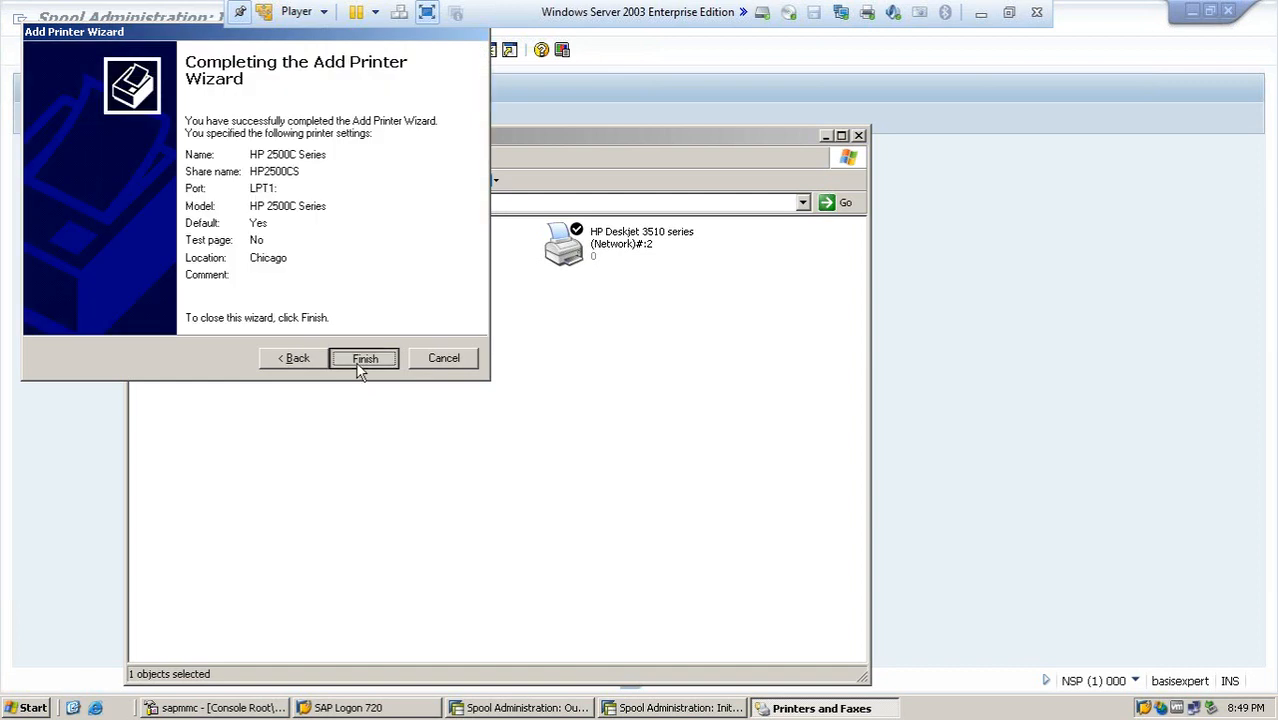
# Finish installing the HP 2500C Series printer and return to the Printers and Faxes list.
pyautogui.click(364, 358)
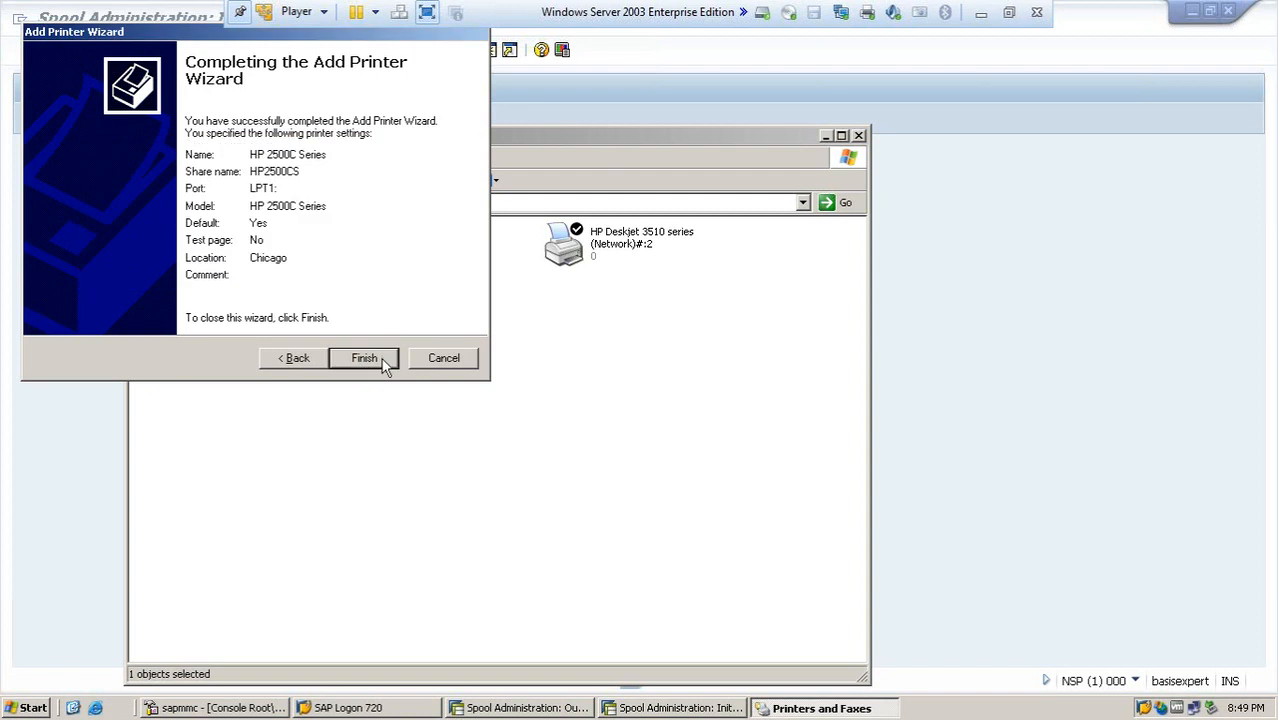
pyautogui.moveTo(376, 362)
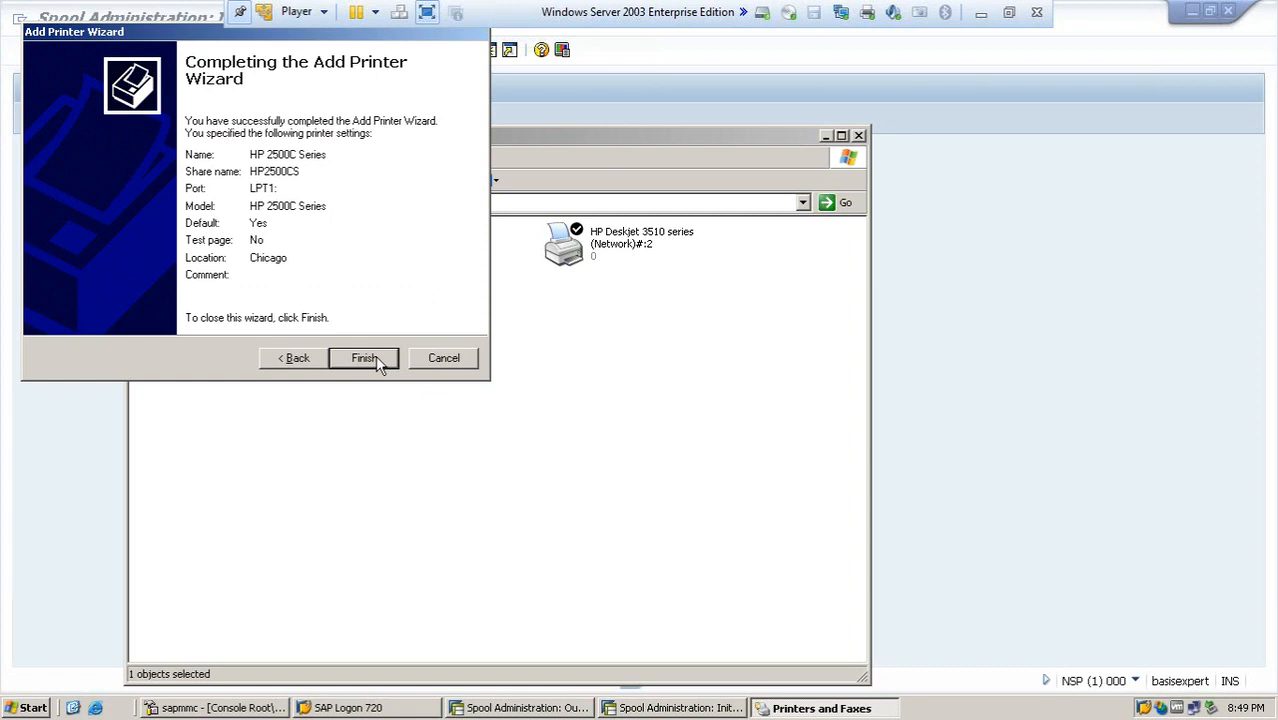
pyautogui.click(364, 358)
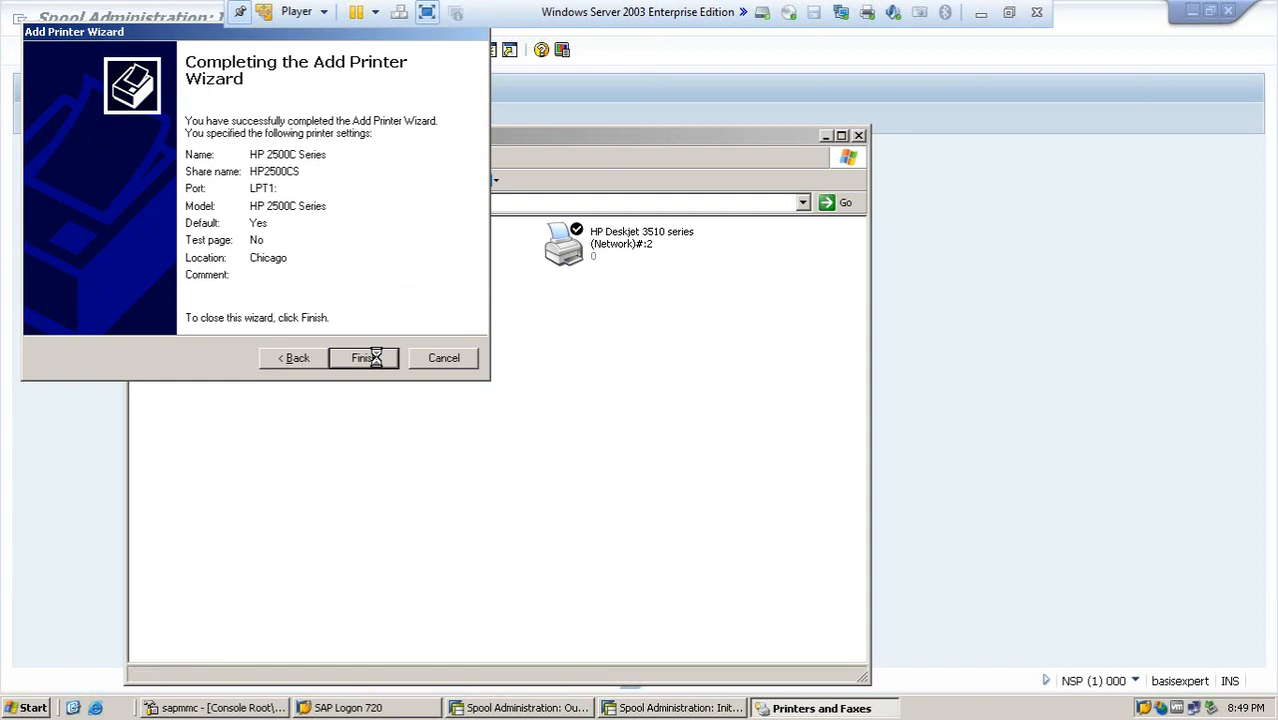
pyautogui.click(364, 358)
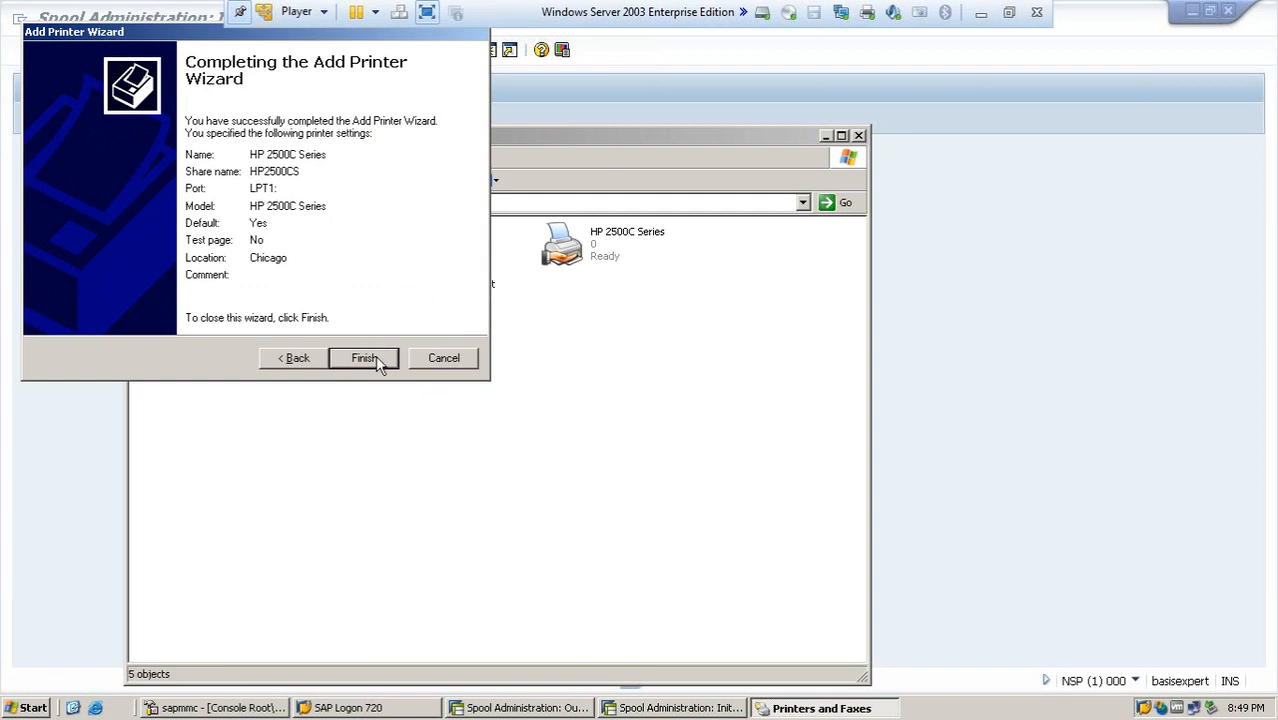
pyautogui.click(364, 358)
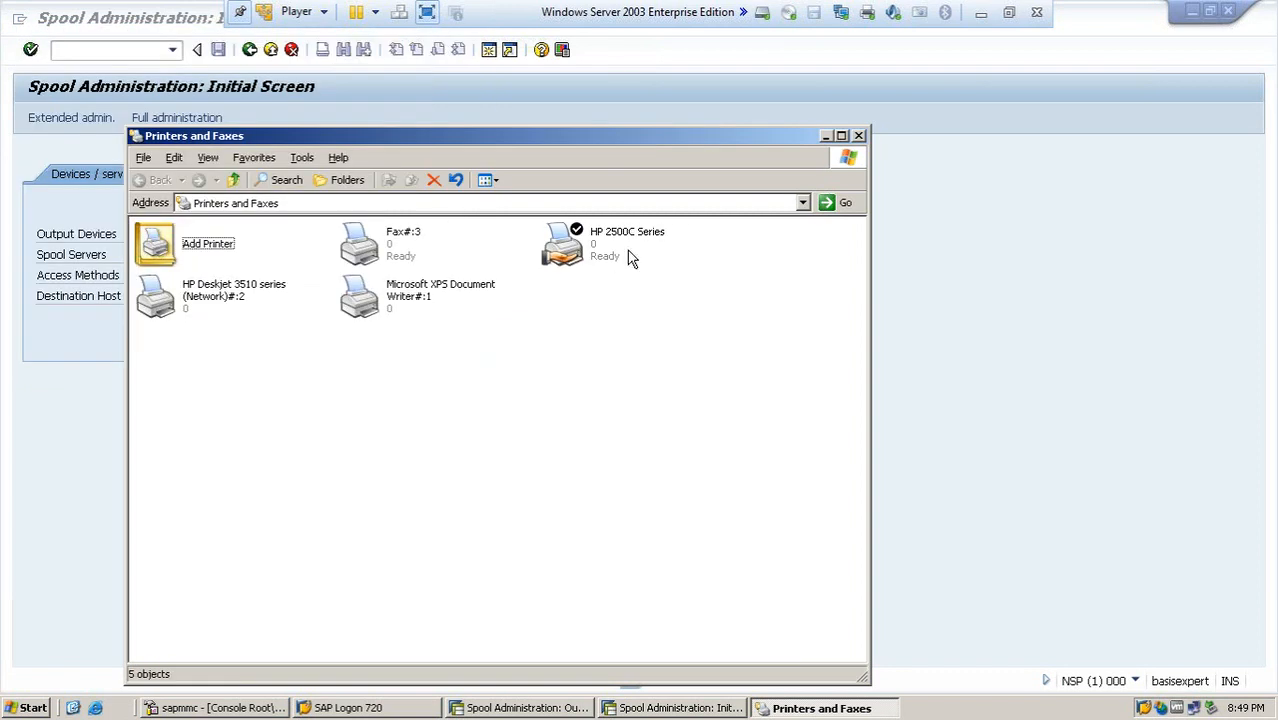
pyautogui.moveTo(608, 262)
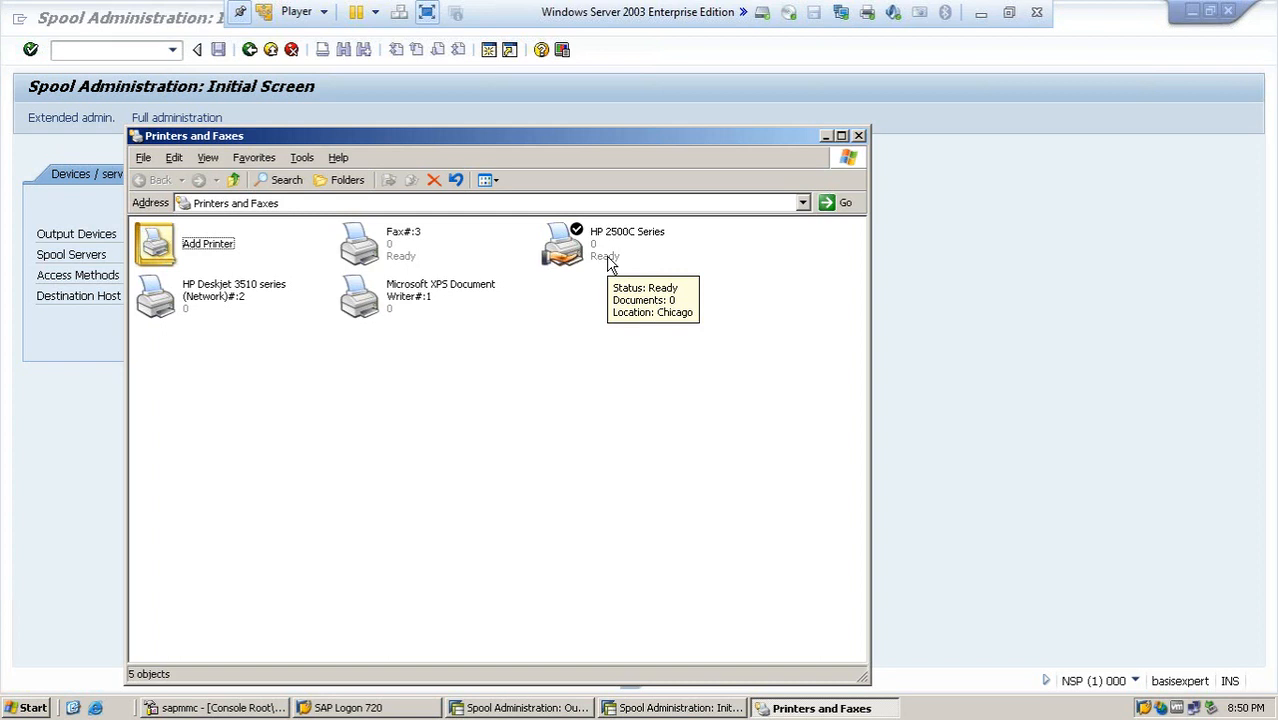
pyautogui.moveTo(944, 36)
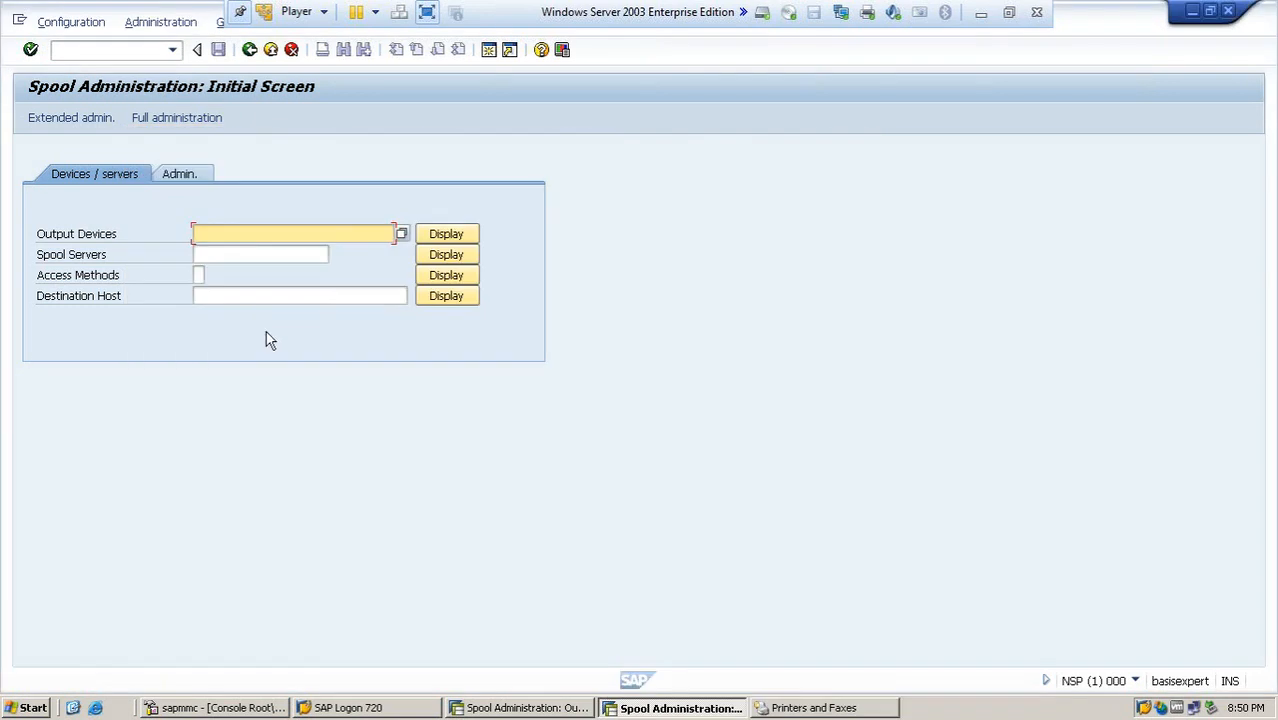
pyautogui.moveTo(168, 160)
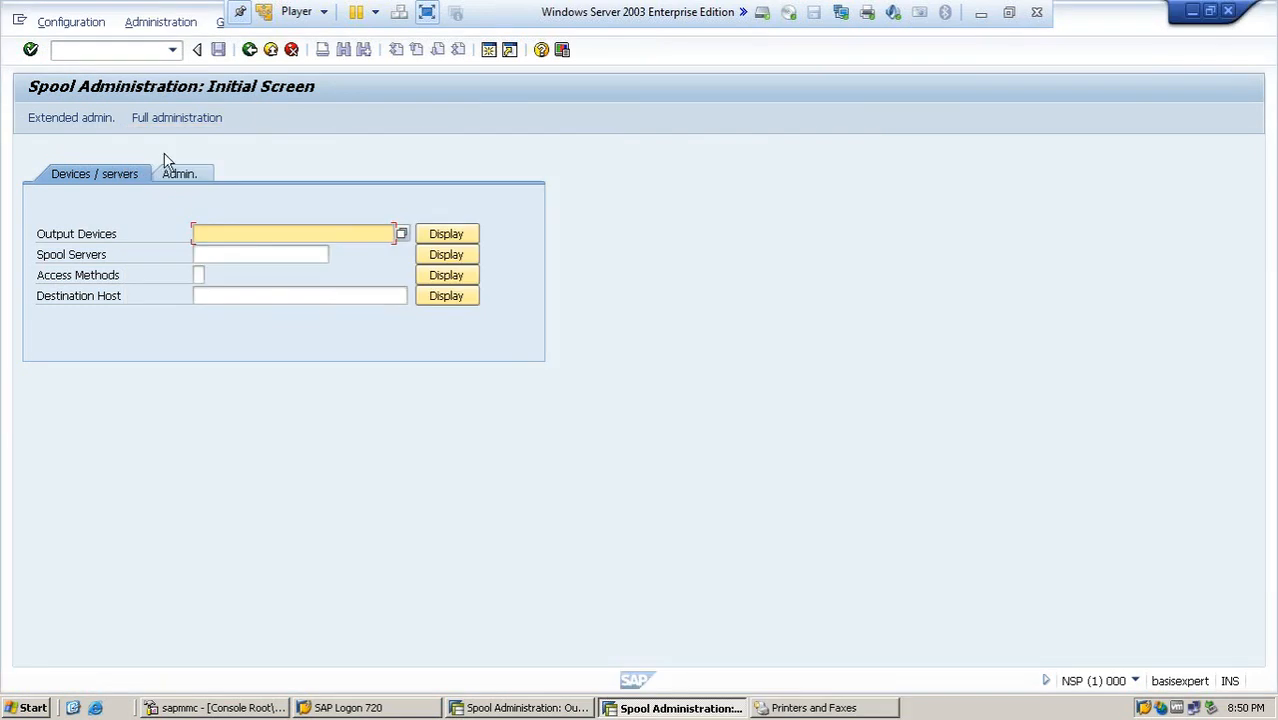